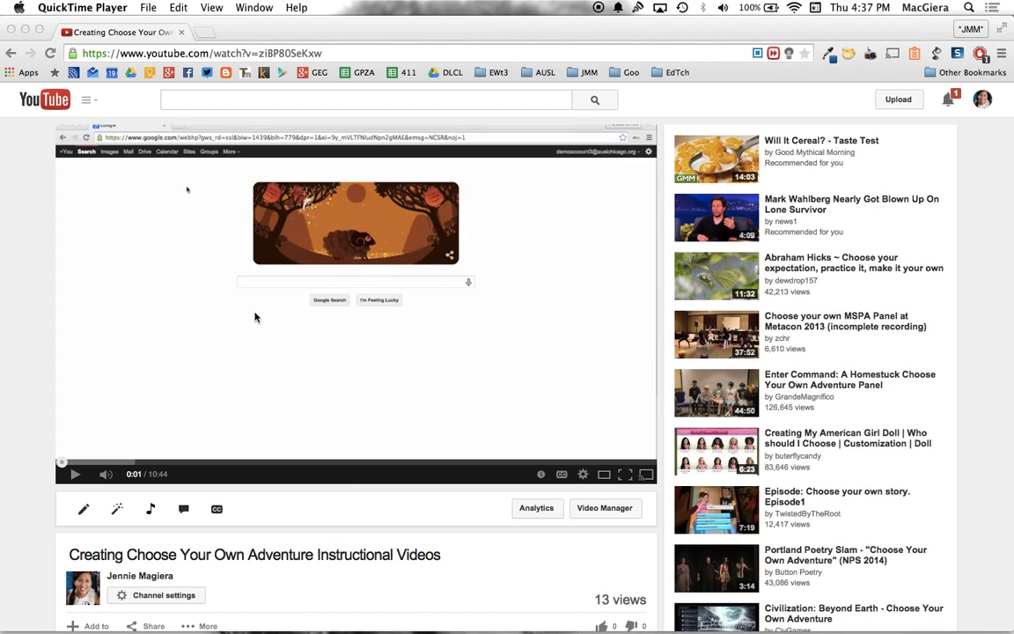
mouse_move(51, 514)
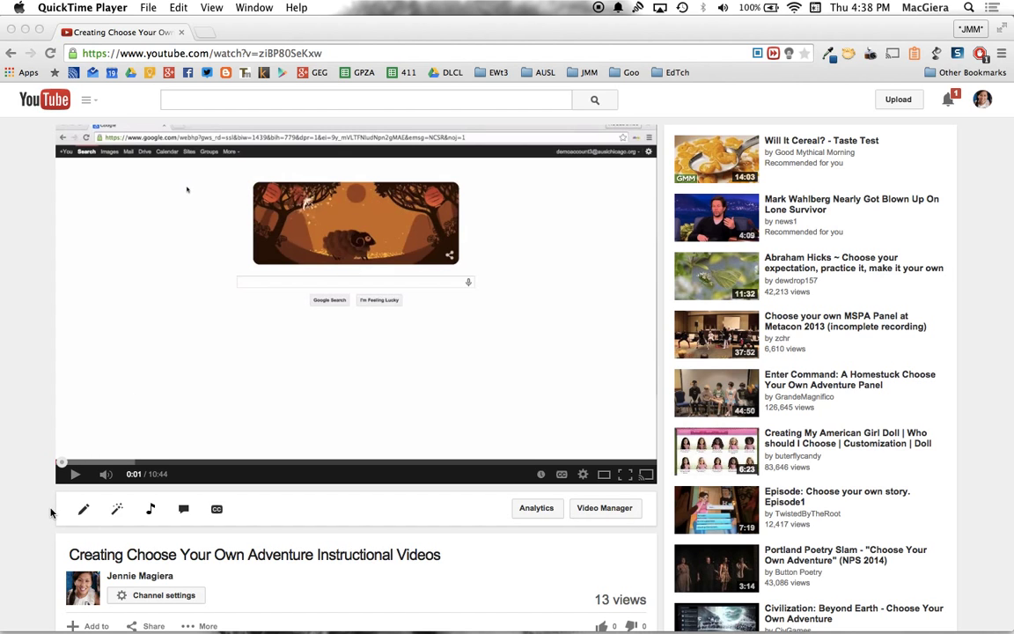
Scroll down the watch page while the instructional video plays toward 0:52
scroll(down, 3)
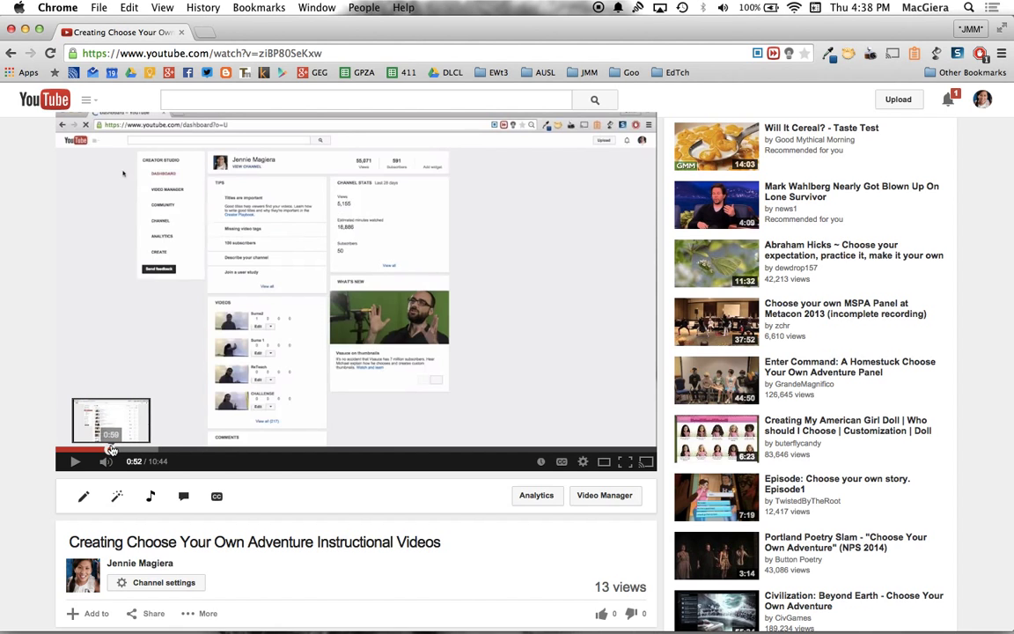
mouse_move(158, 448)
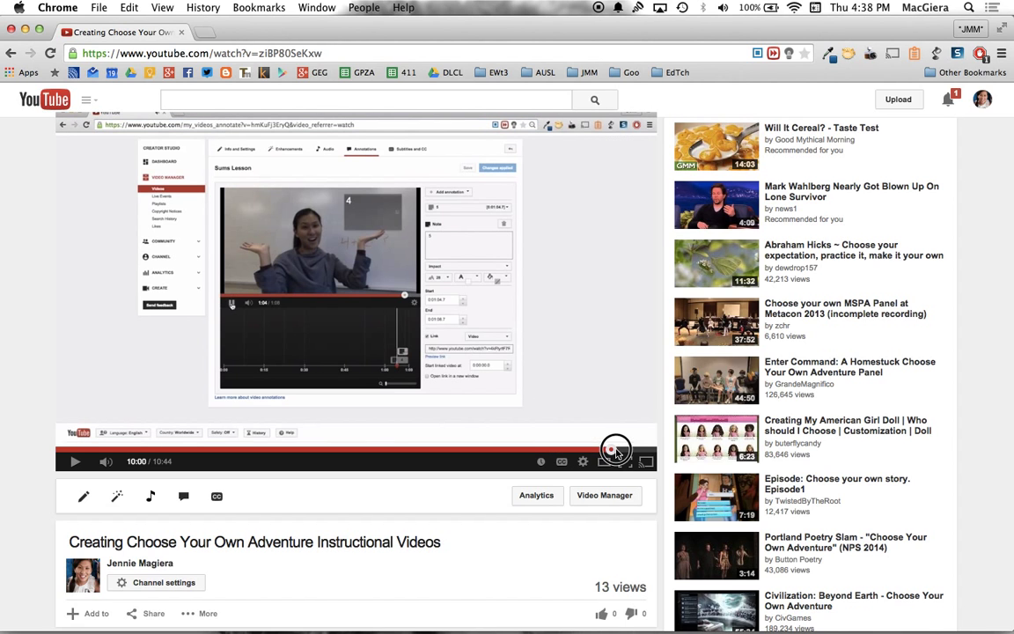
Scrub through the annotation section, then return playback to the start around 0:02
drag(616, 450, 554, 451)
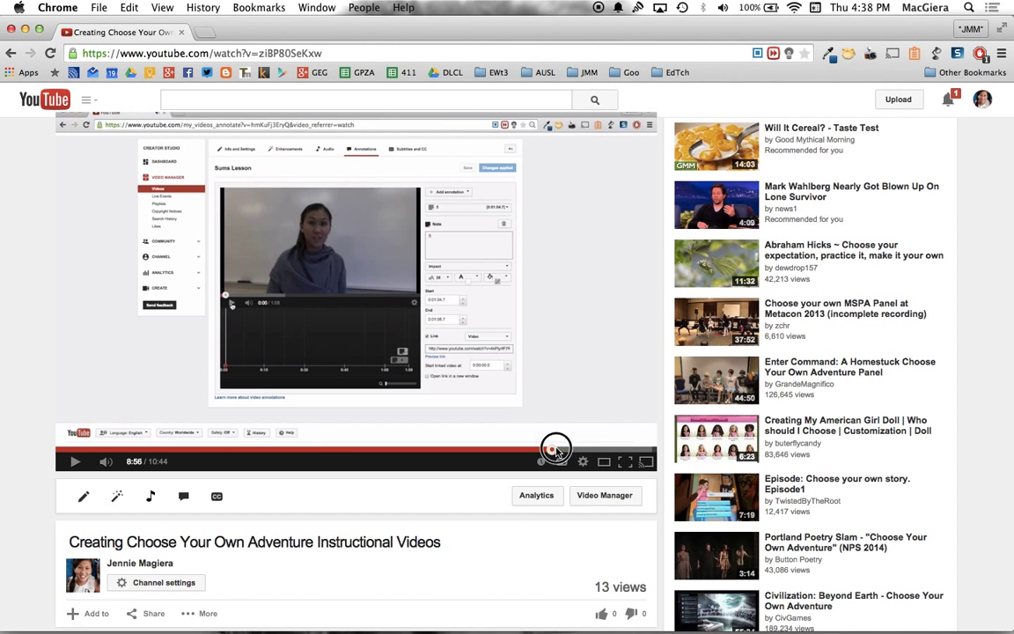
click(556, 447)
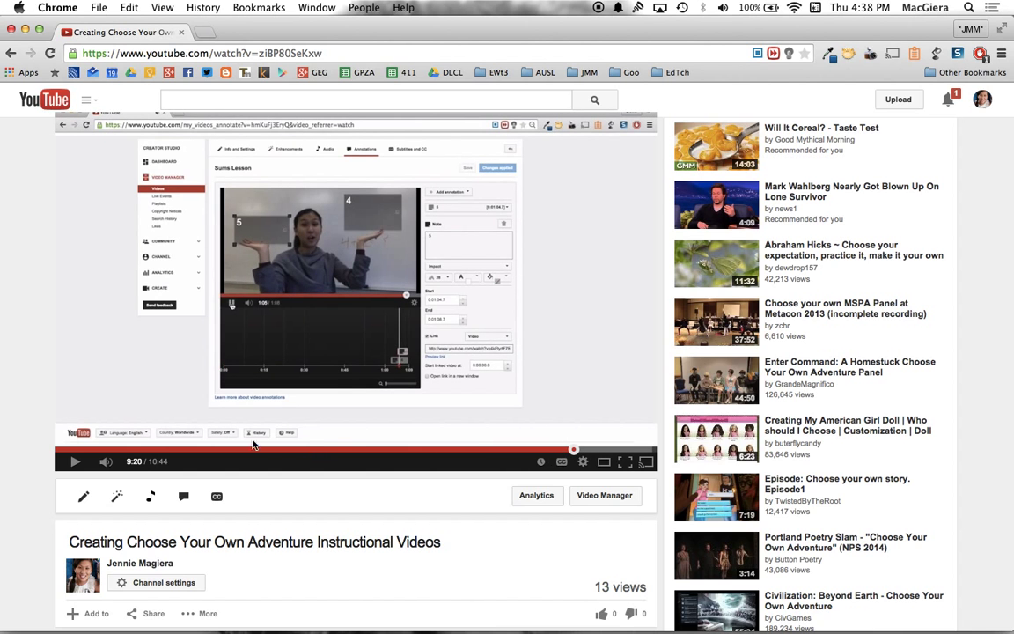
click(195, 451)
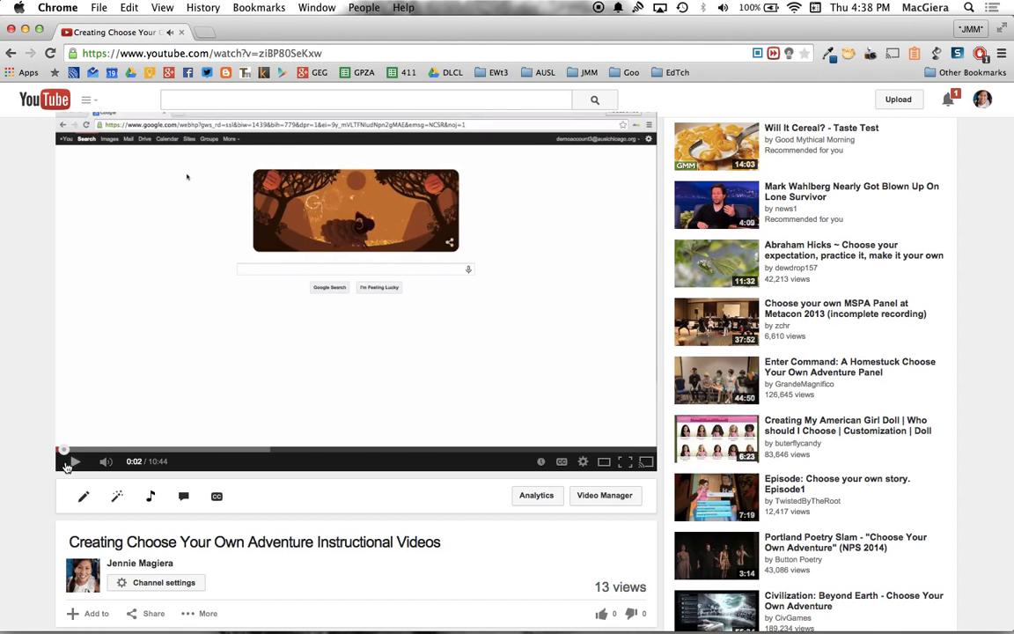
mouse_move(82, 496)
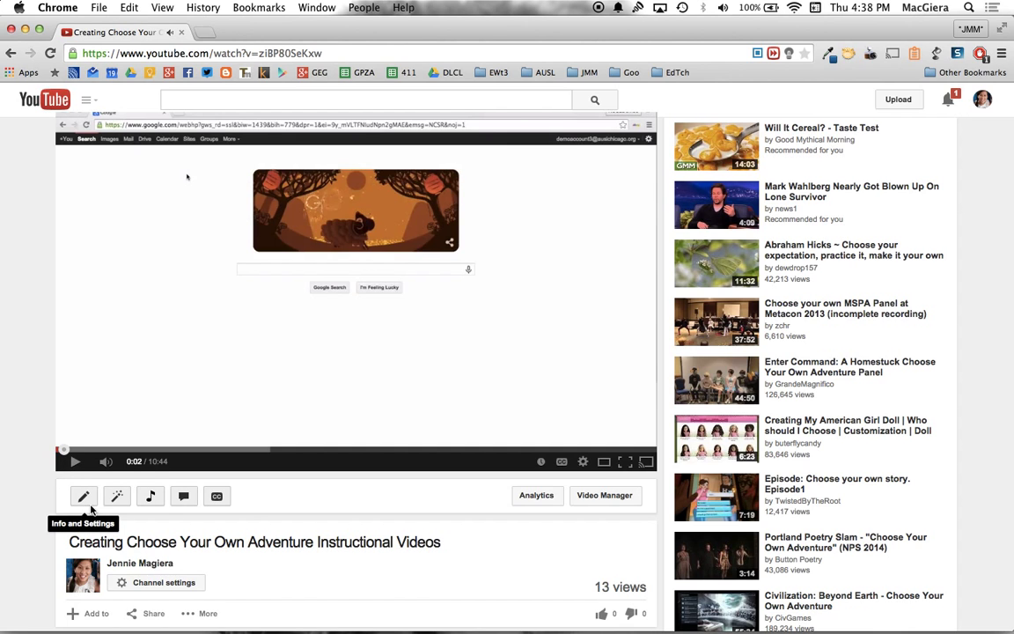
mouse_move(36, 280)
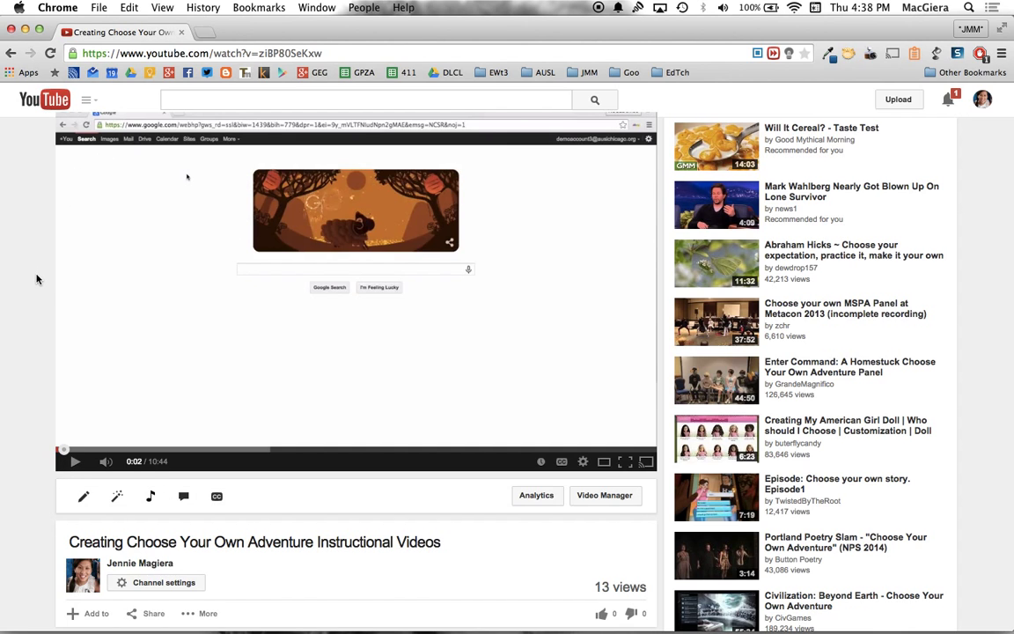
mouse_move(61, 422)
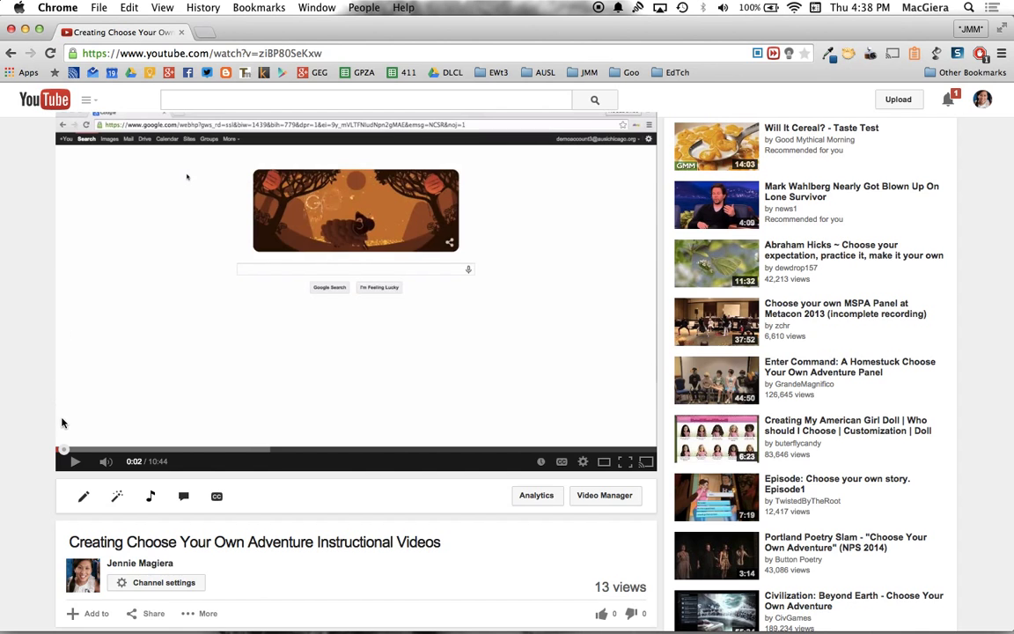
mouse_move(71, 445)
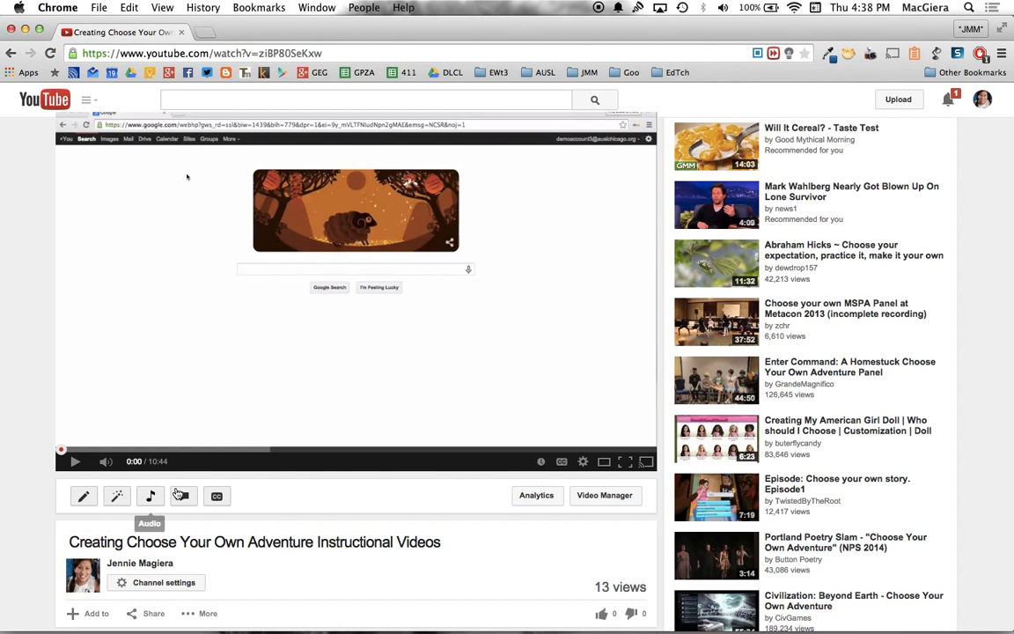
mouse_move(184, 496)
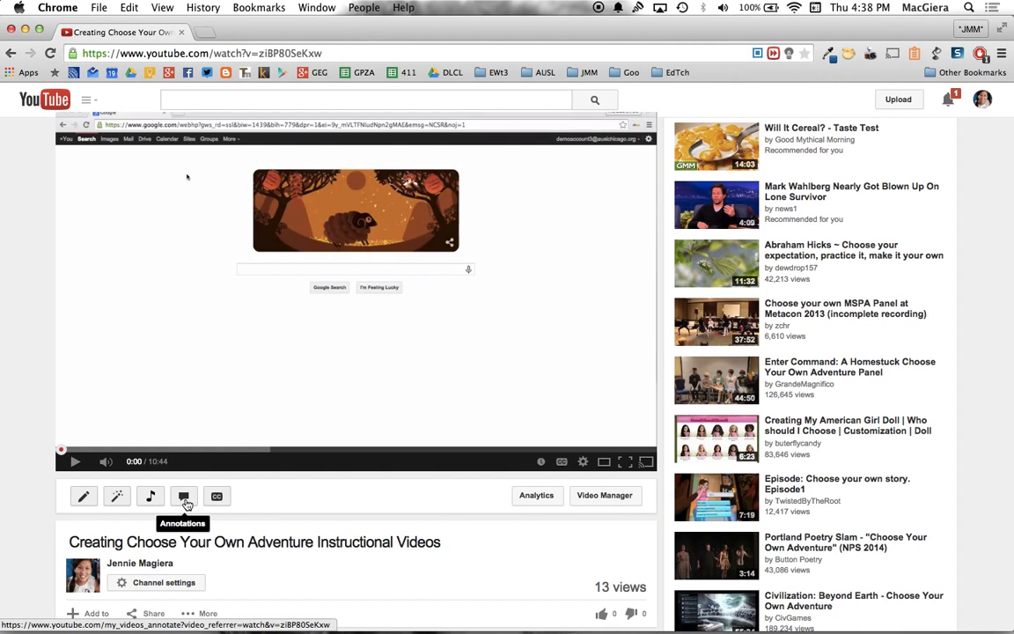
Bring up the annotations editor for the video and scroll to its timeline at 0:00
click(183, 497)
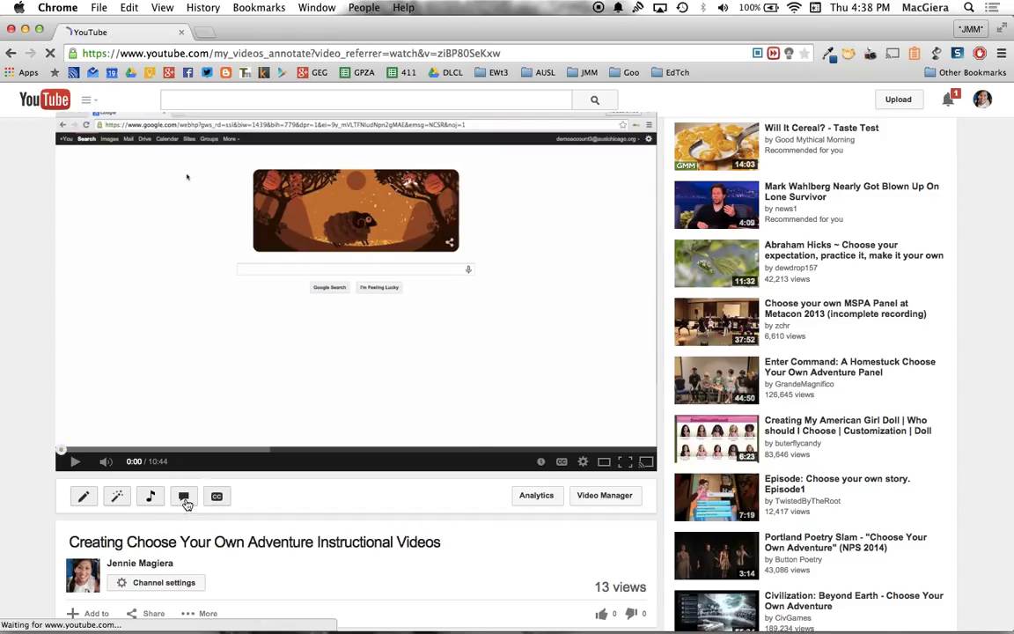
click(183, 496)
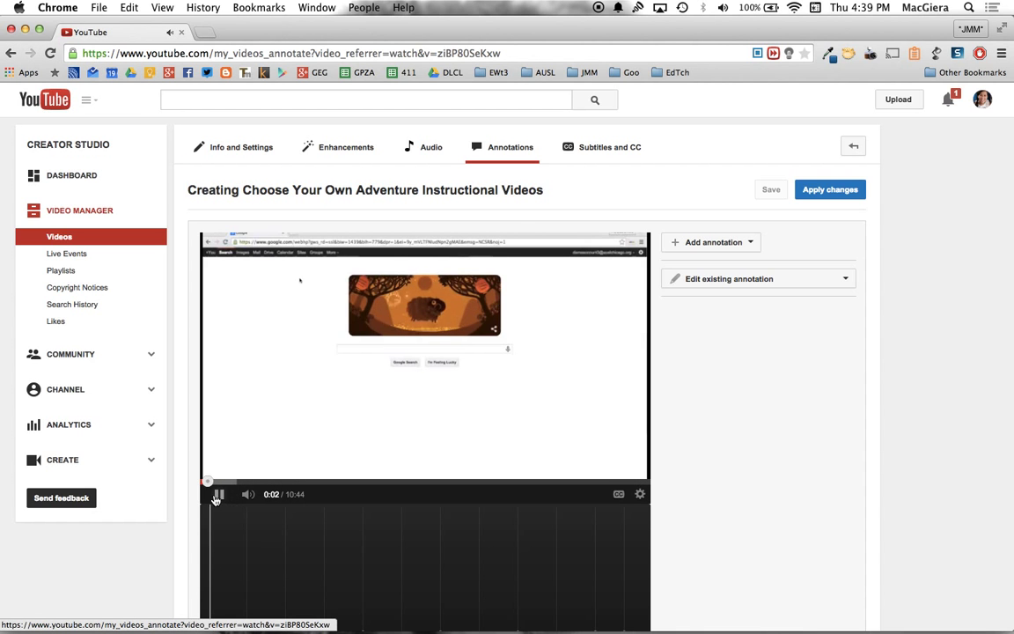
scroll(down, 3)
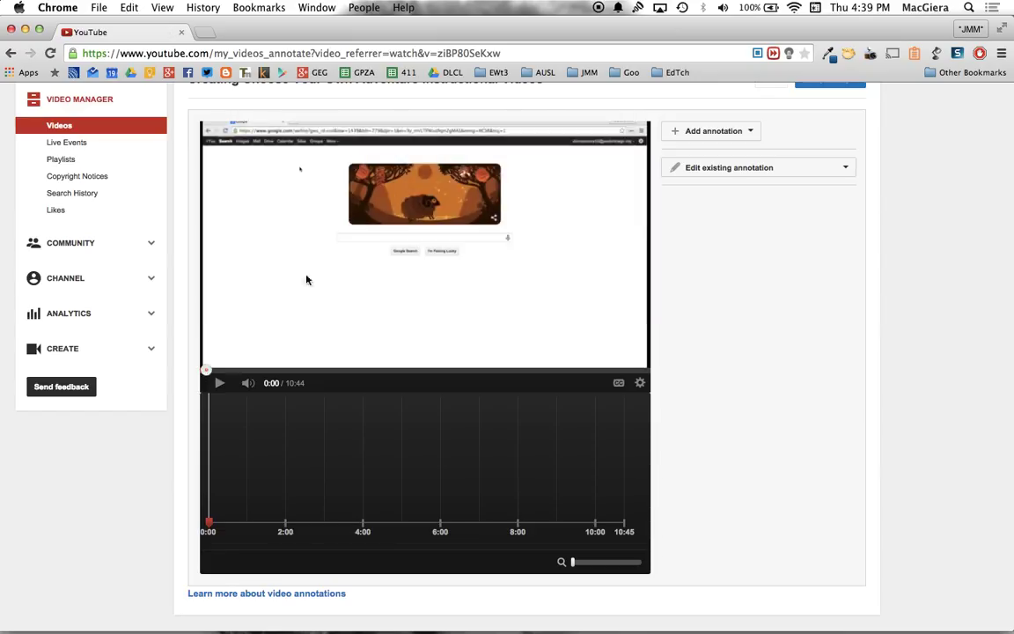
Add a note reading "Click below to skip ahead to different topics within this video:"
click(713, 130)
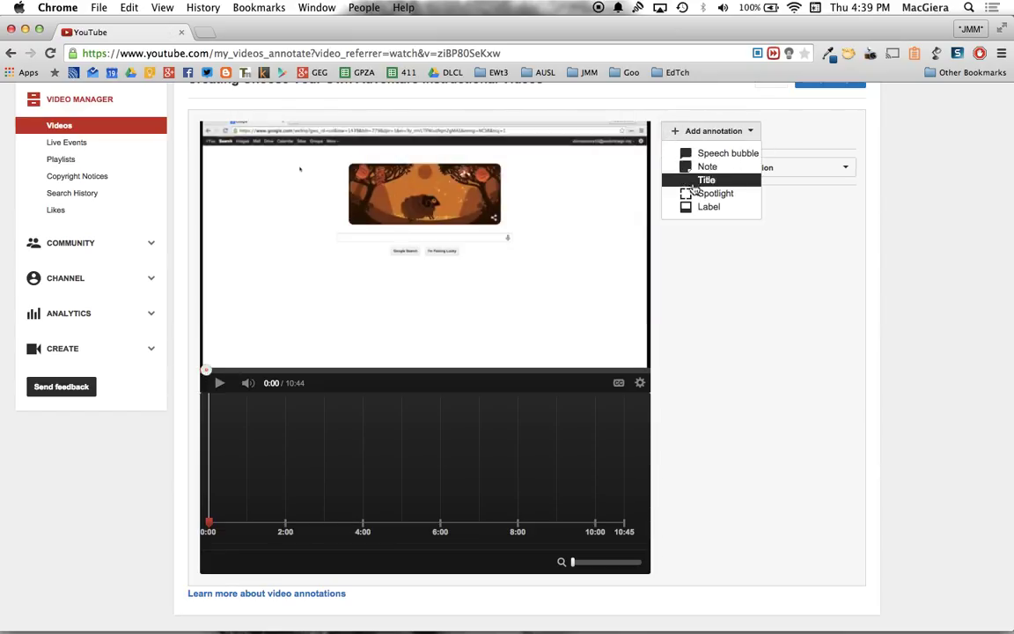
mouse_move(715, 192)
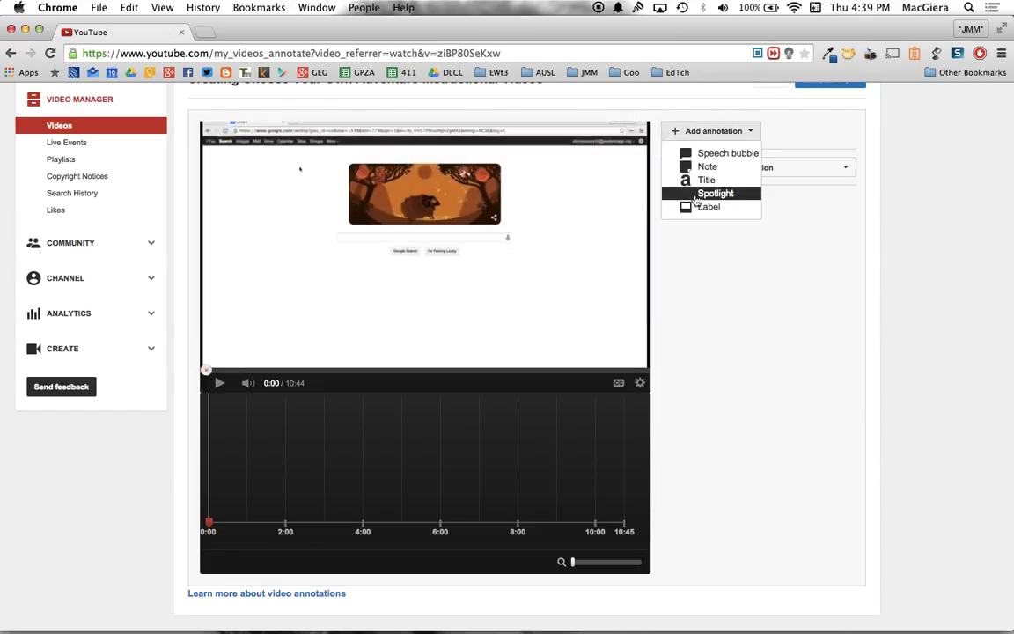
mouse_move(708, 166)
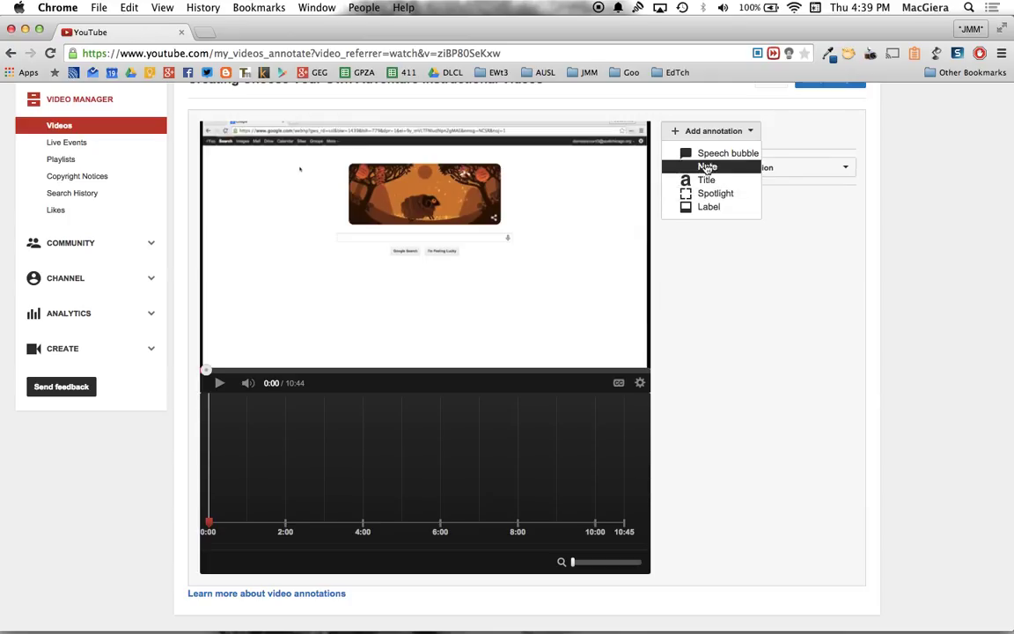
click(706, 165)
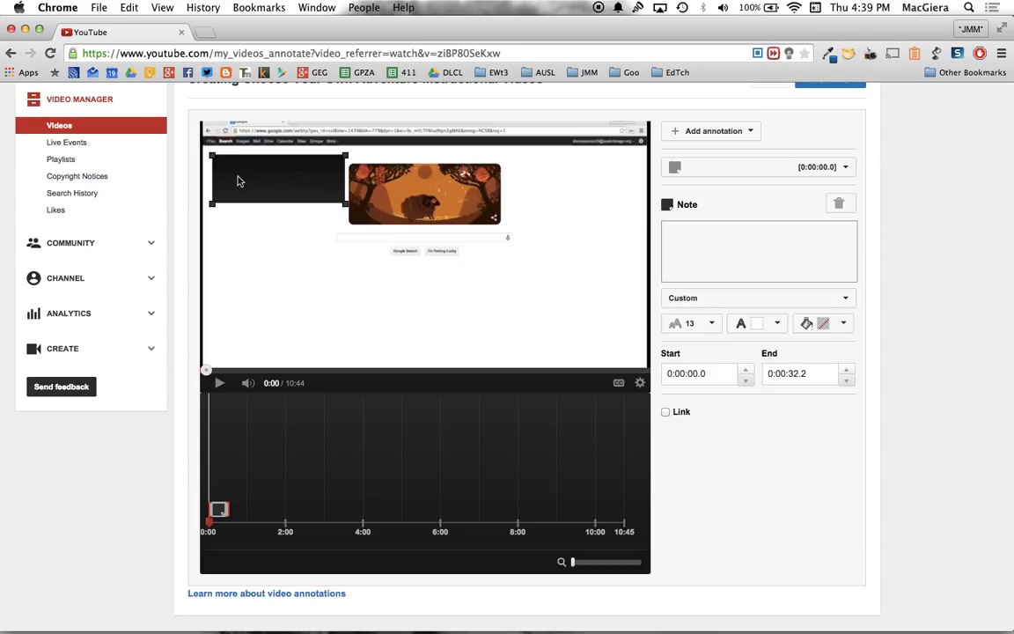
click(759, 250)
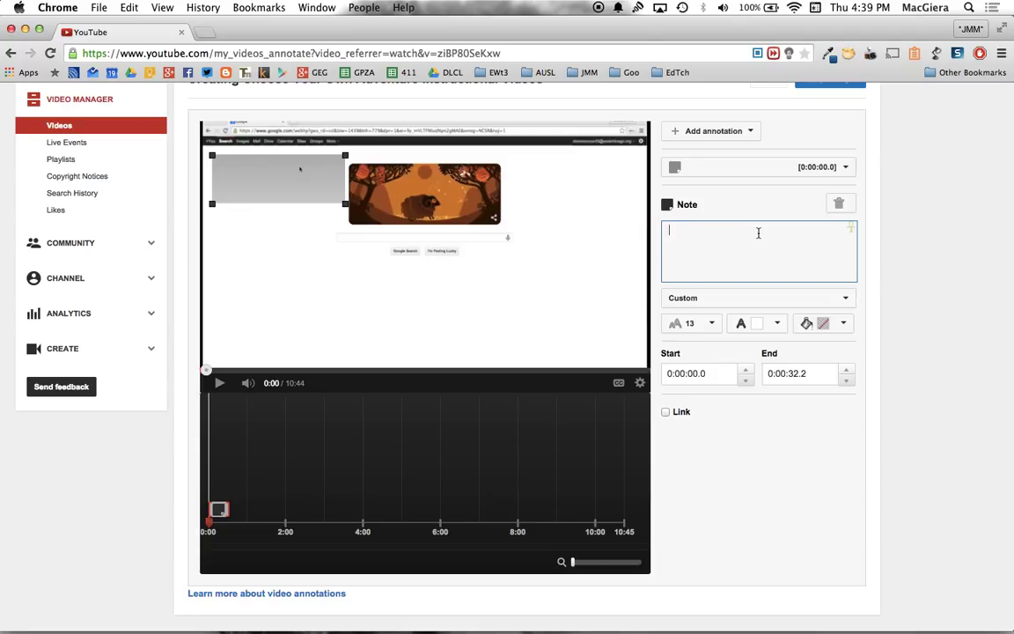
text(Click below t)
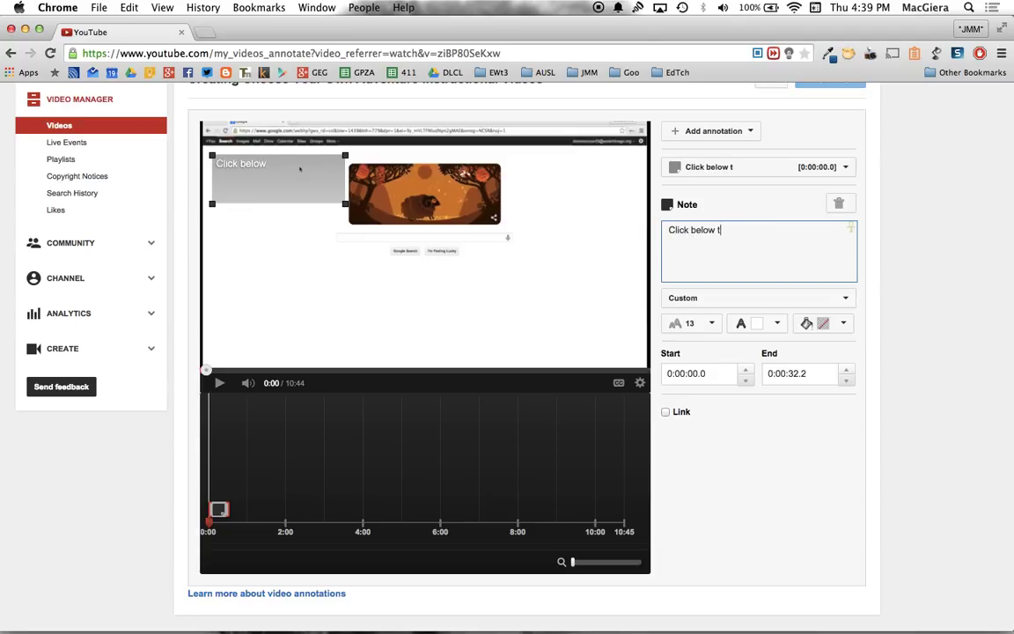
text(o skip a)
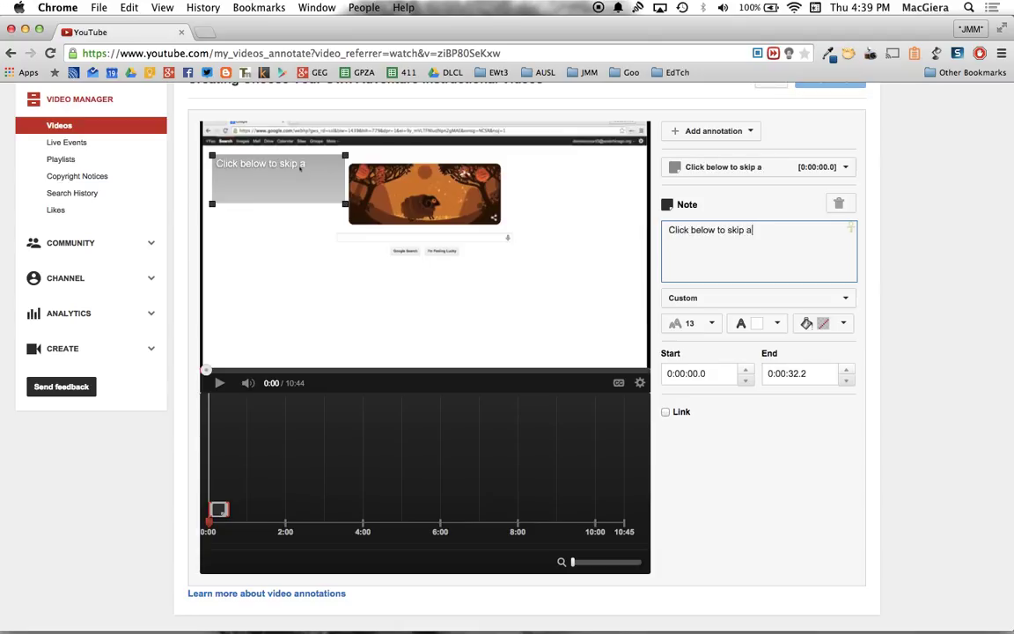
text(head to)
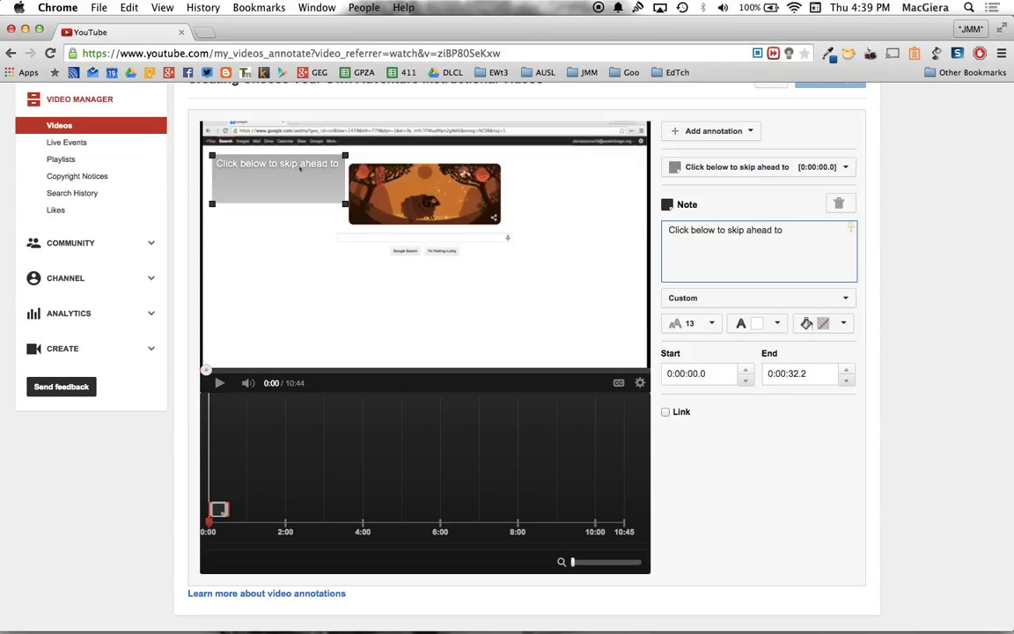
text(different topics within this video:)
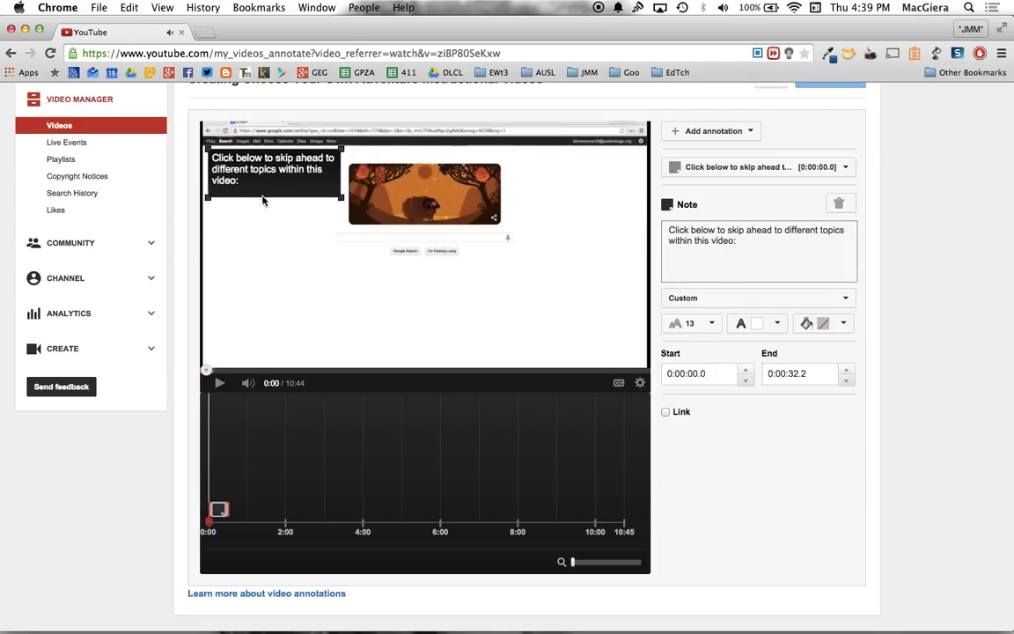
Add a second note reading "Creating a YouTube Channel"
click(713, 130)
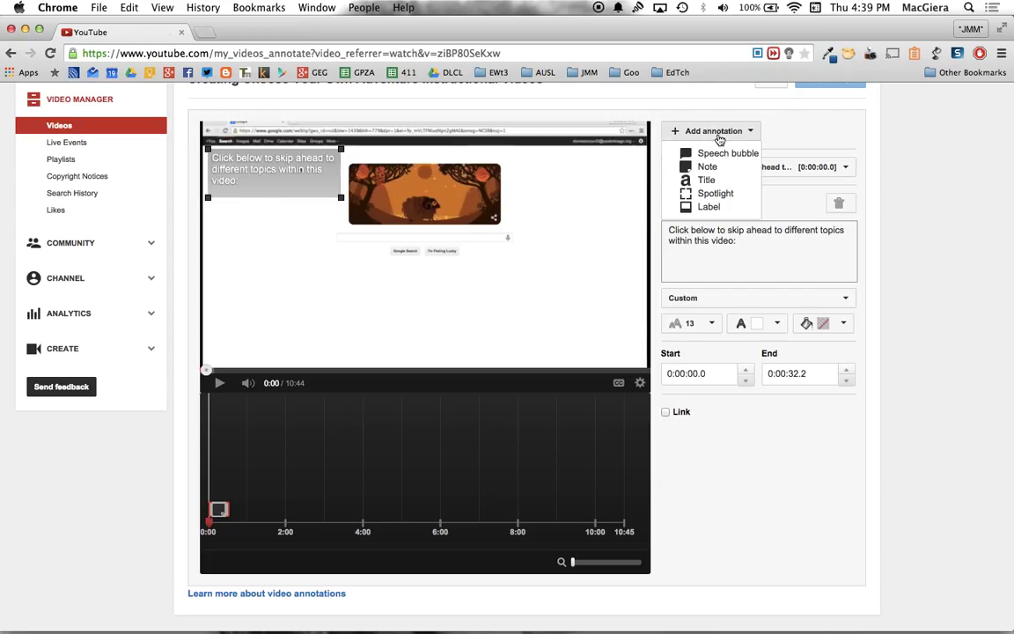
click(707, 166)
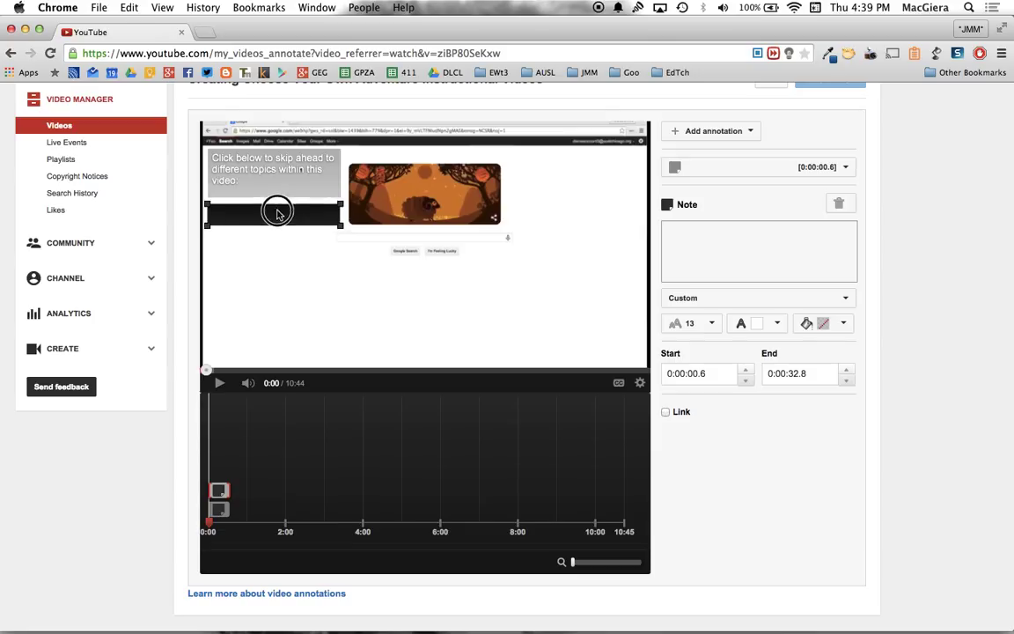
text(Cr)
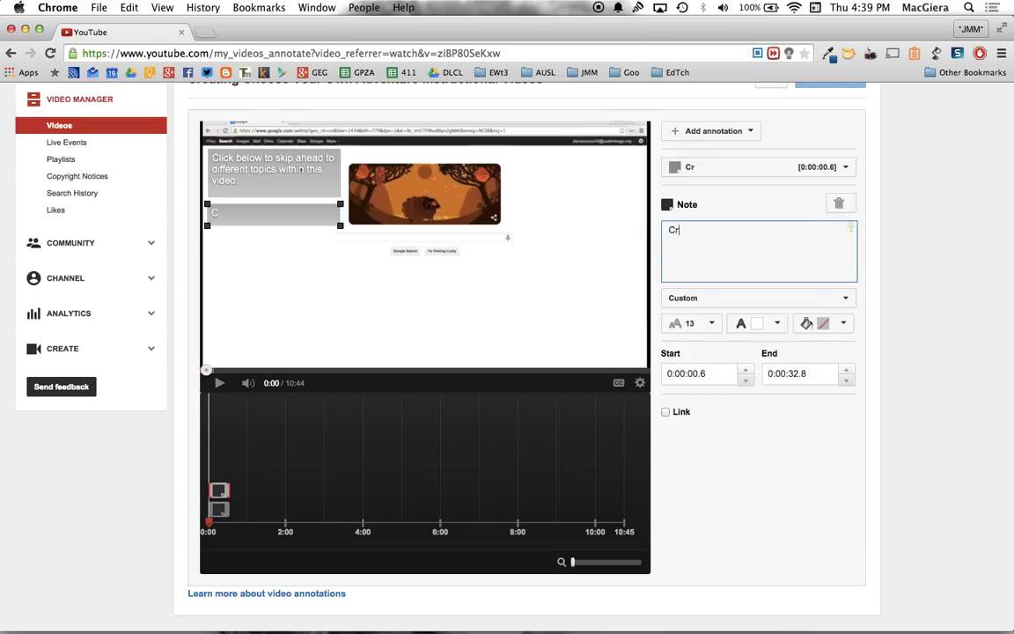
text(reating a YouTube C)
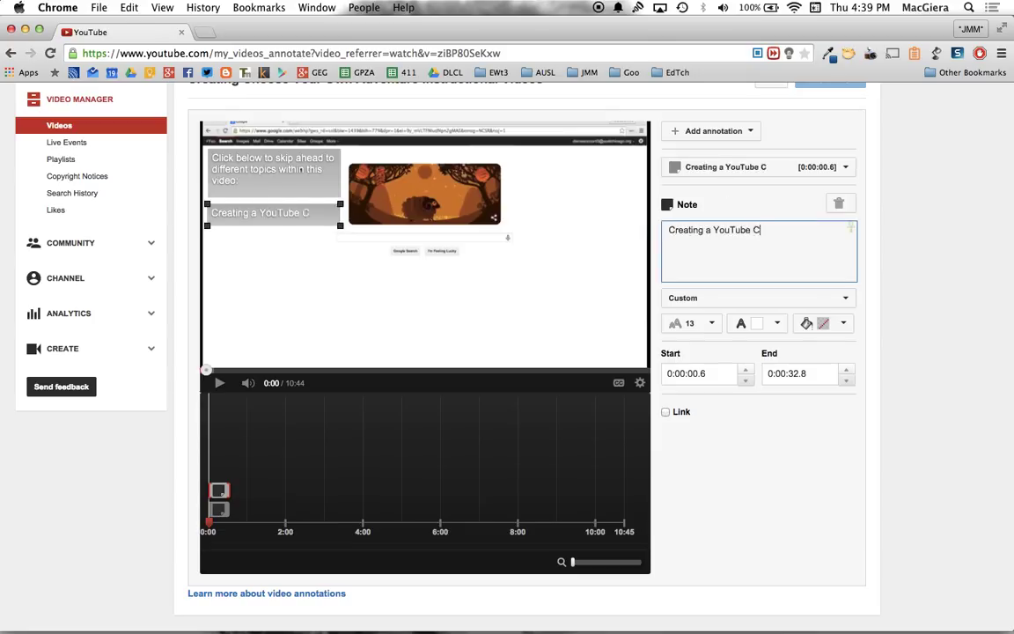
text(hannel)
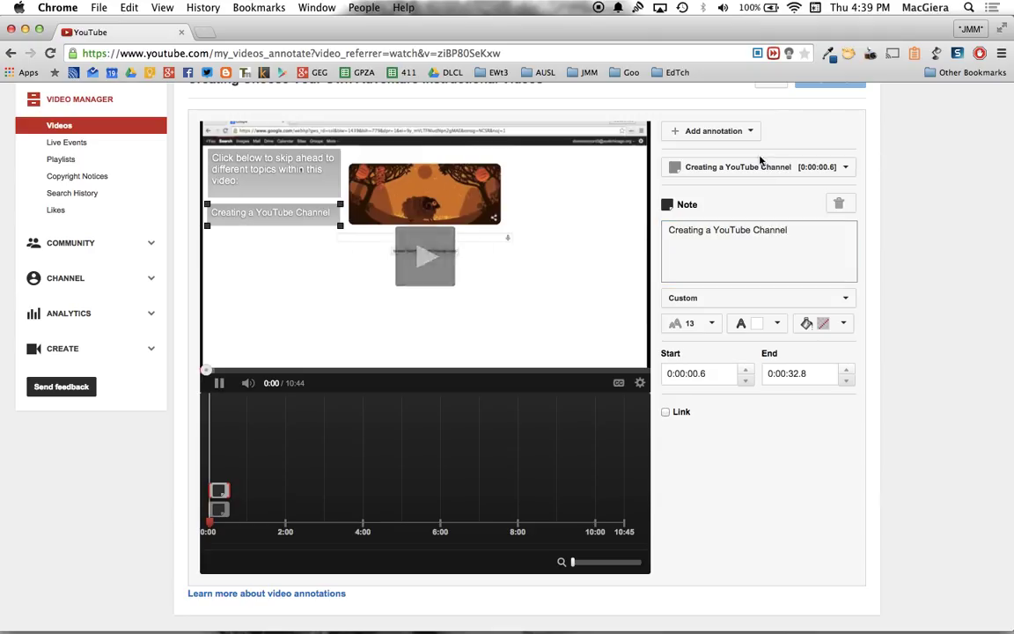
Make the channel note start at 0:00:00.0 and add a third, blank note
click(218, 382)
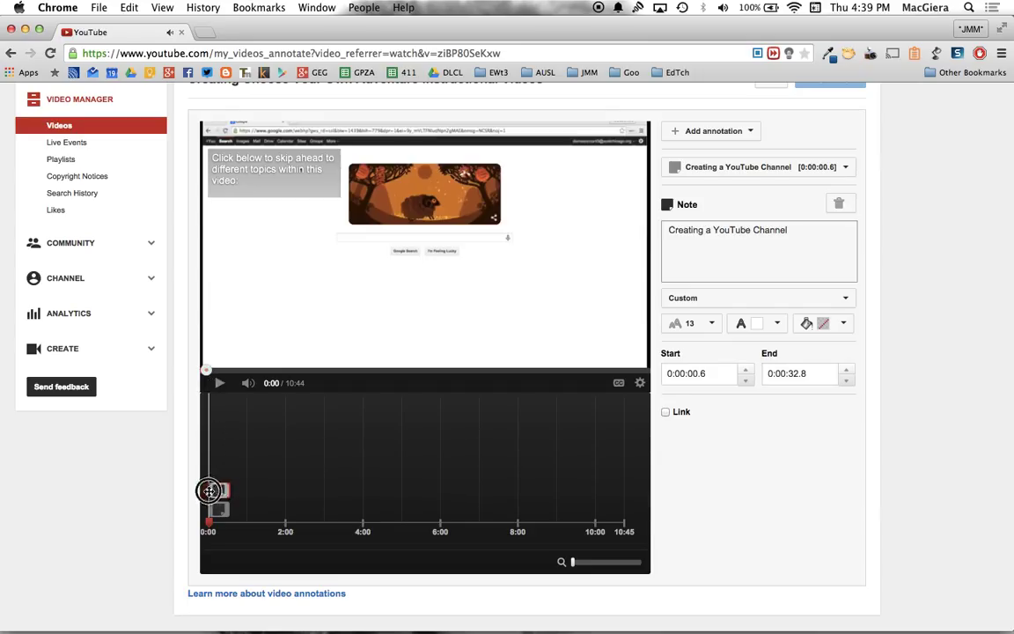
click(711, 130)
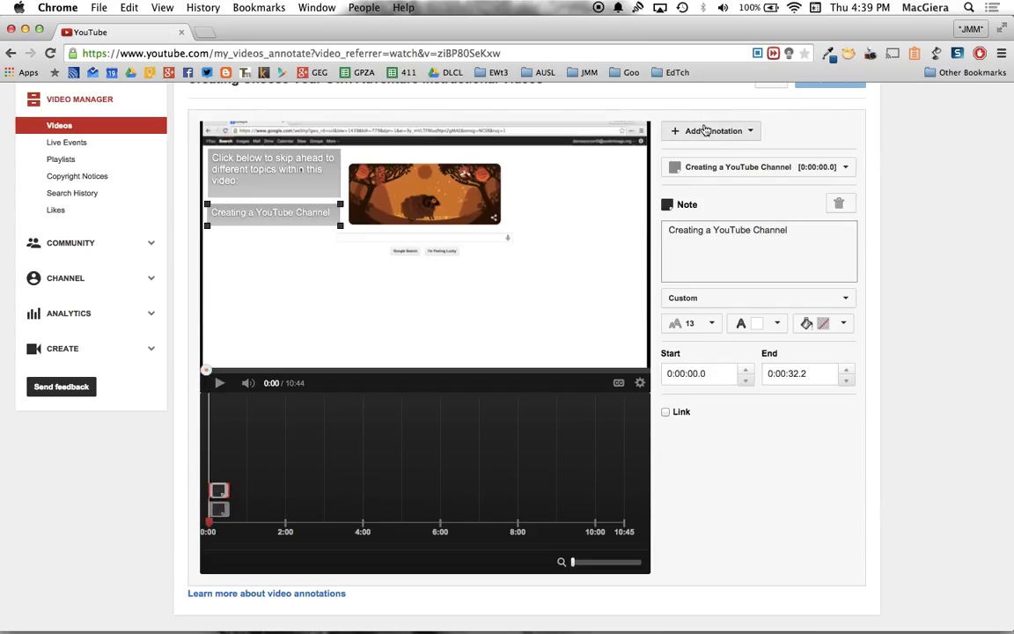
click(713, 131)
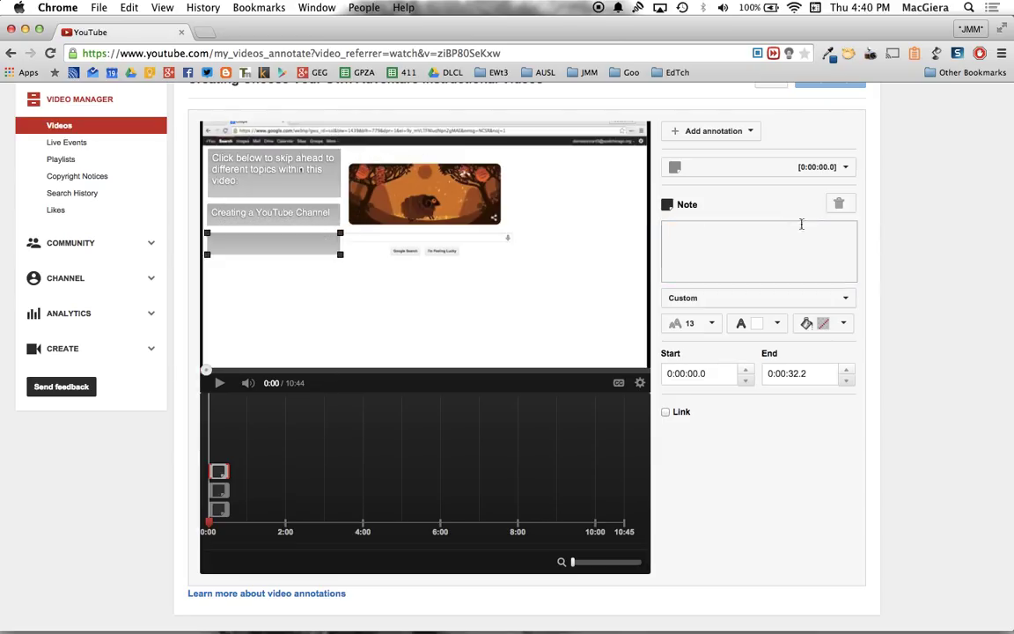
Fill the new note with the text about using YouTube to combine two video clips
click(758, 250)
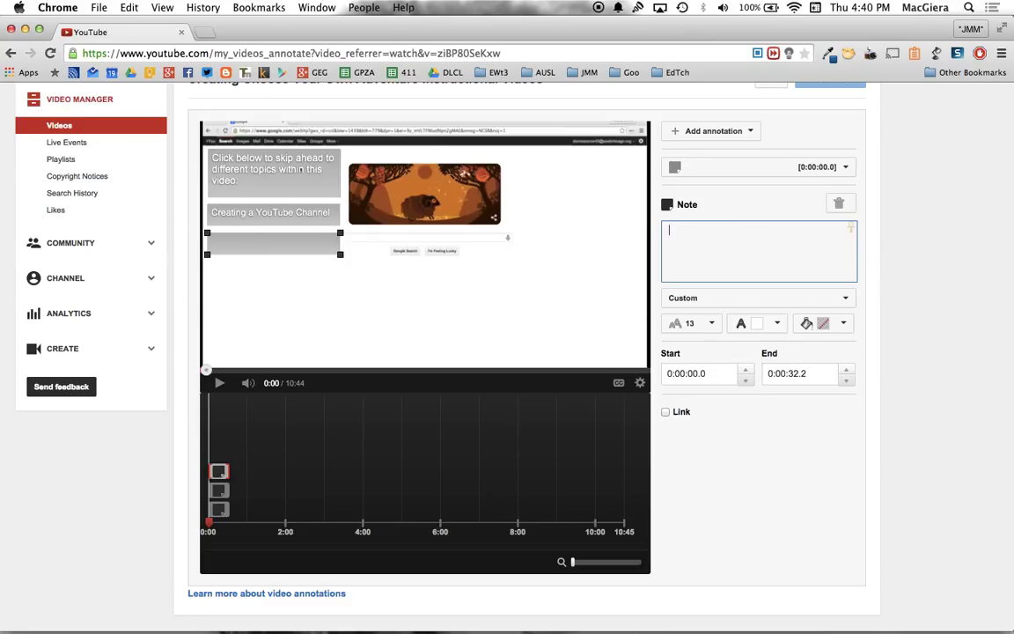
text(Using YouTube Editor to)
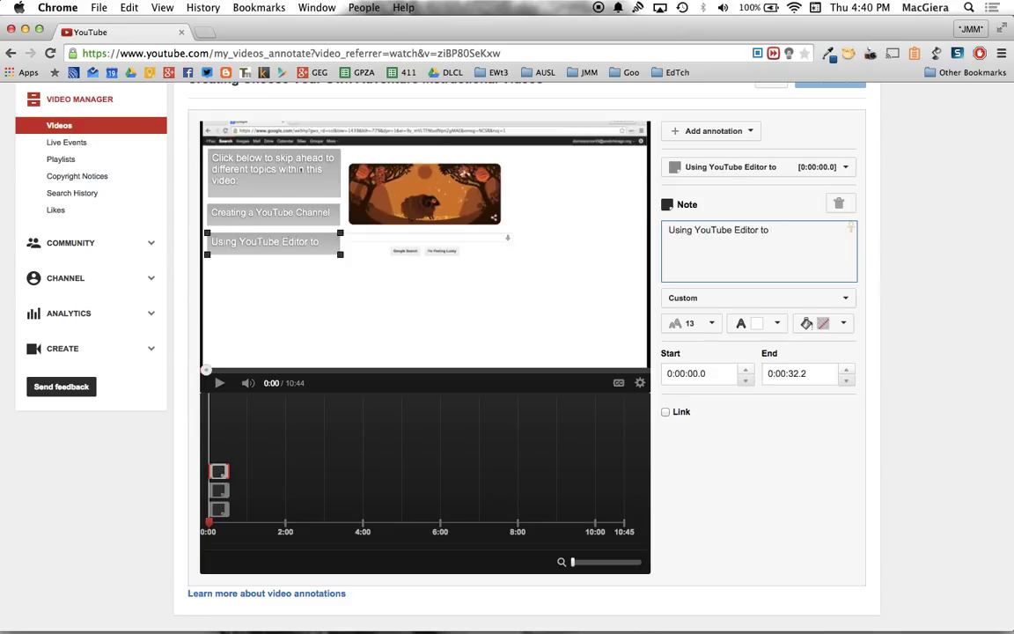
text(combine two)
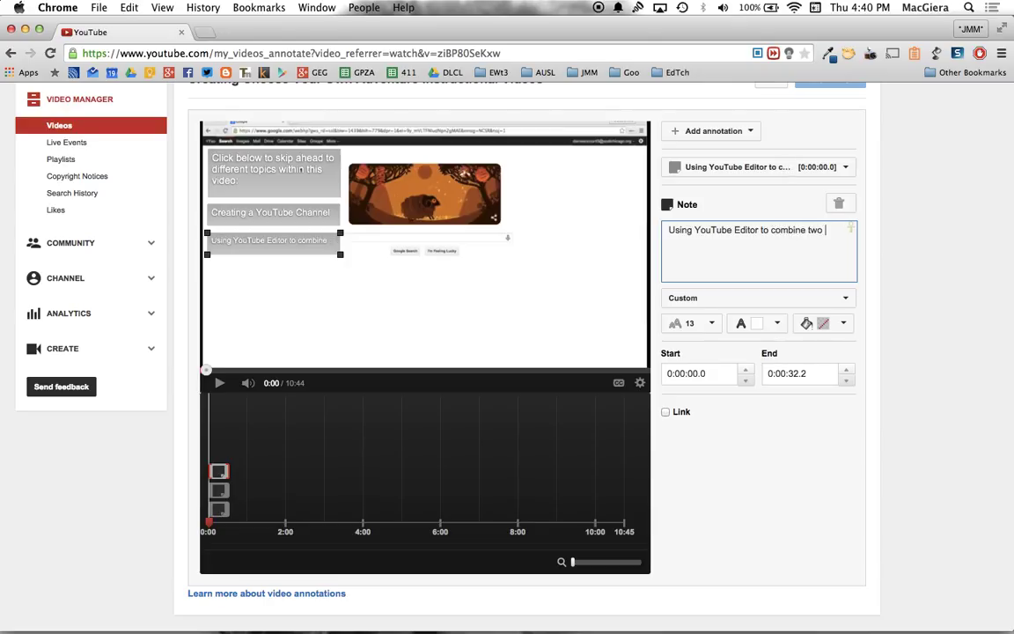
text(video clips)
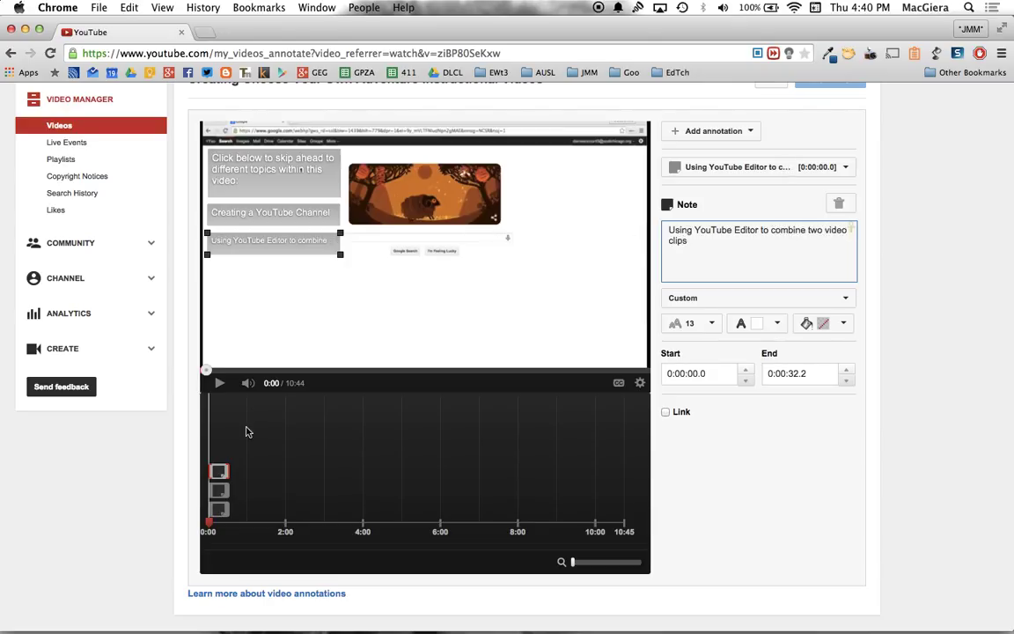
Add a fourth note about using YouTube Editor to add and edit free music tracks
click(711, 130)
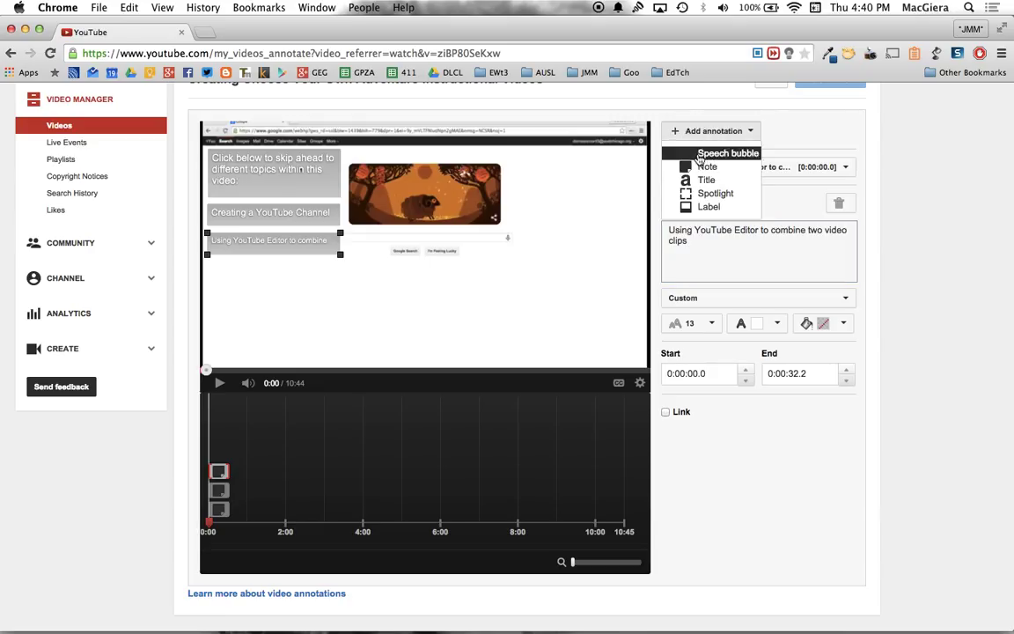
click(705, 165)
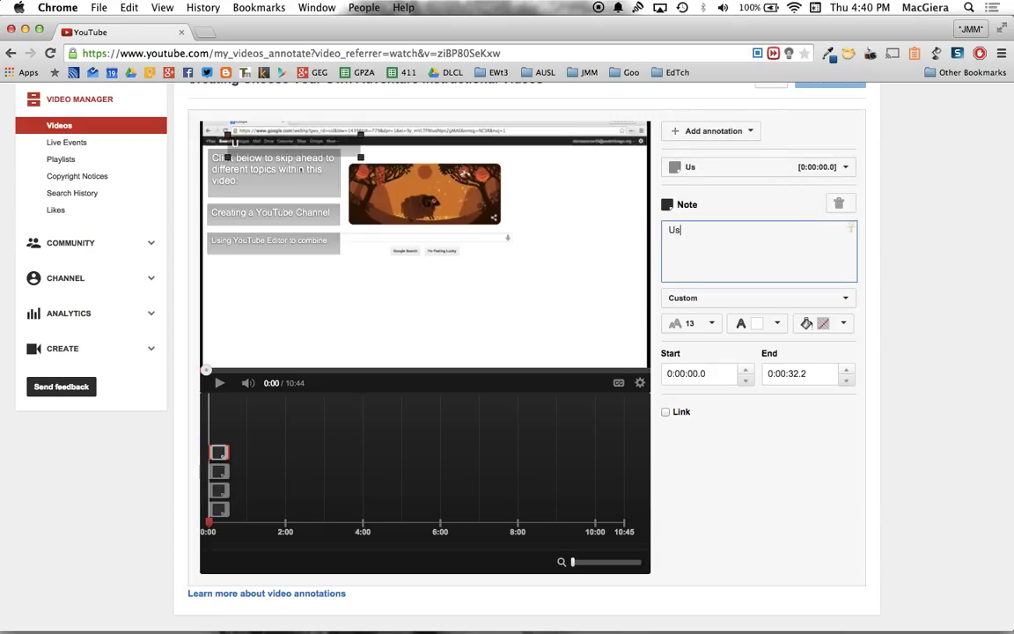
text(ing YouTube Editor)
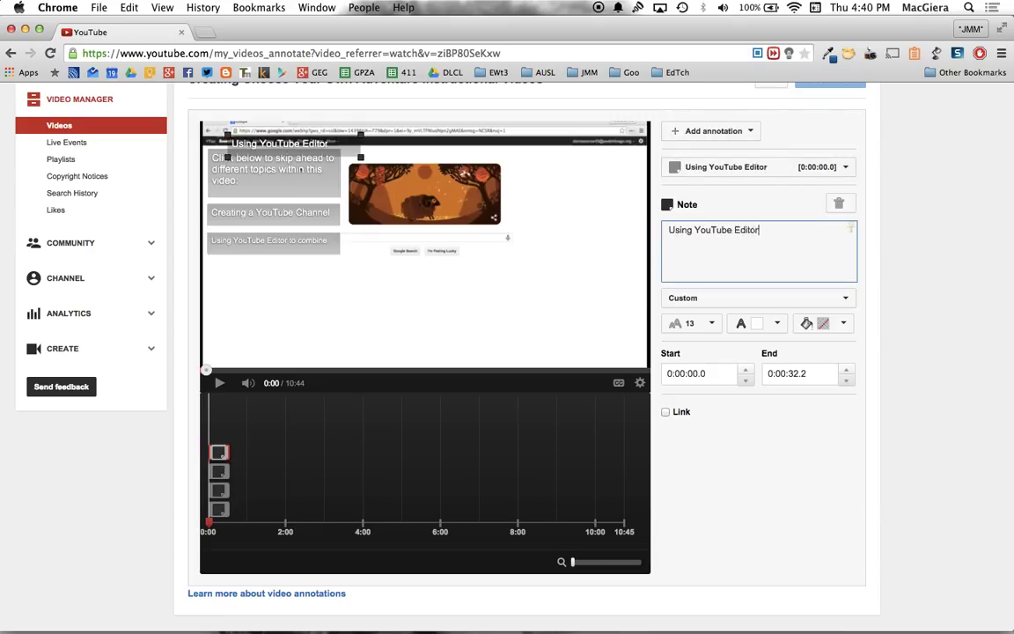
text(to add and edit)
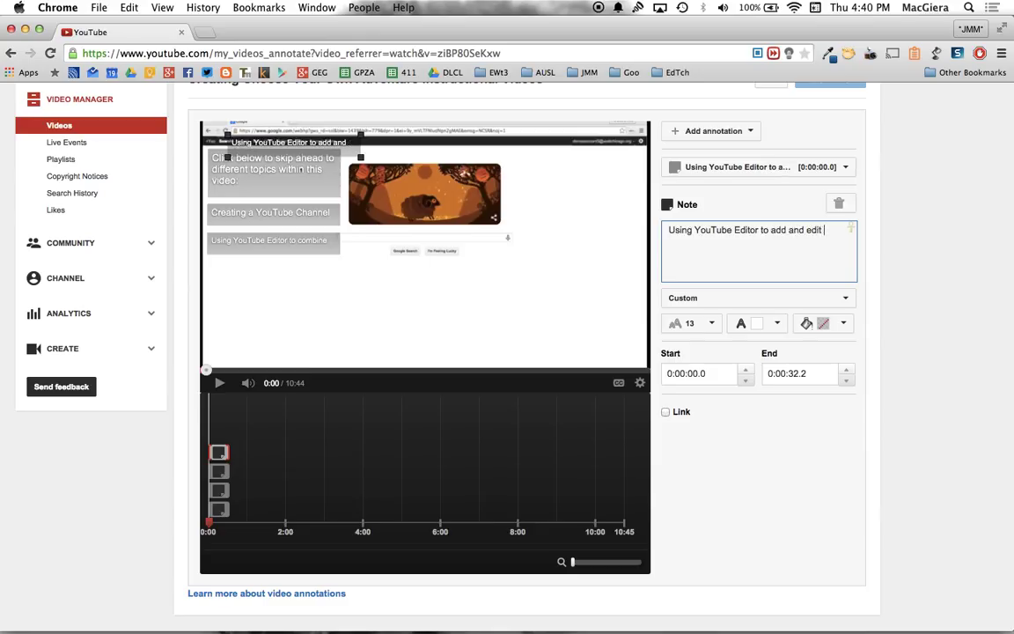
text(free music tr)
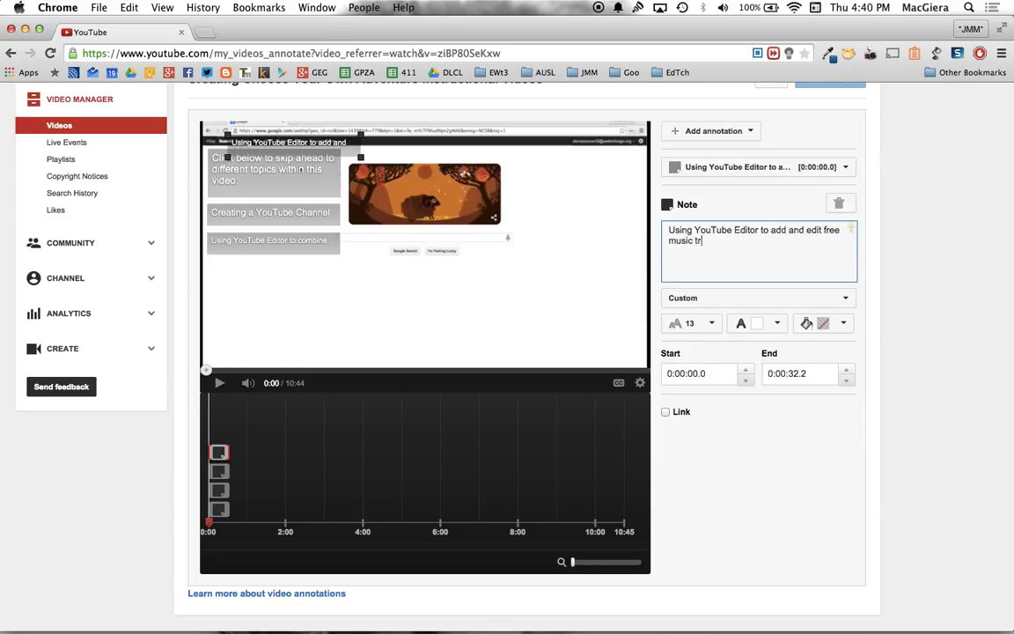
text(acks)
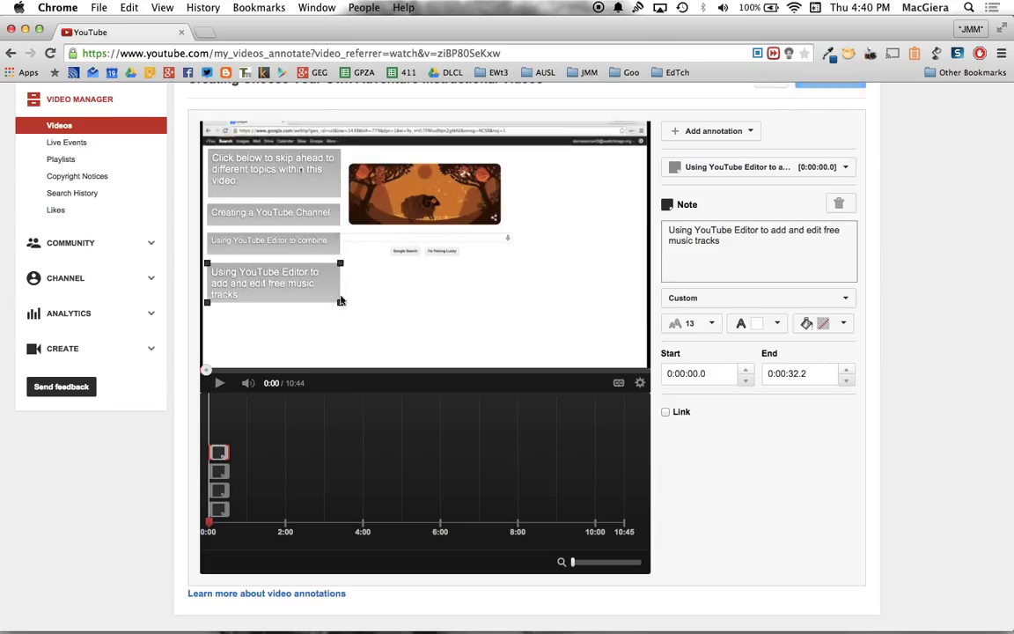
Widen the music tracks note to match the width of the notes above it
click(268, 239)
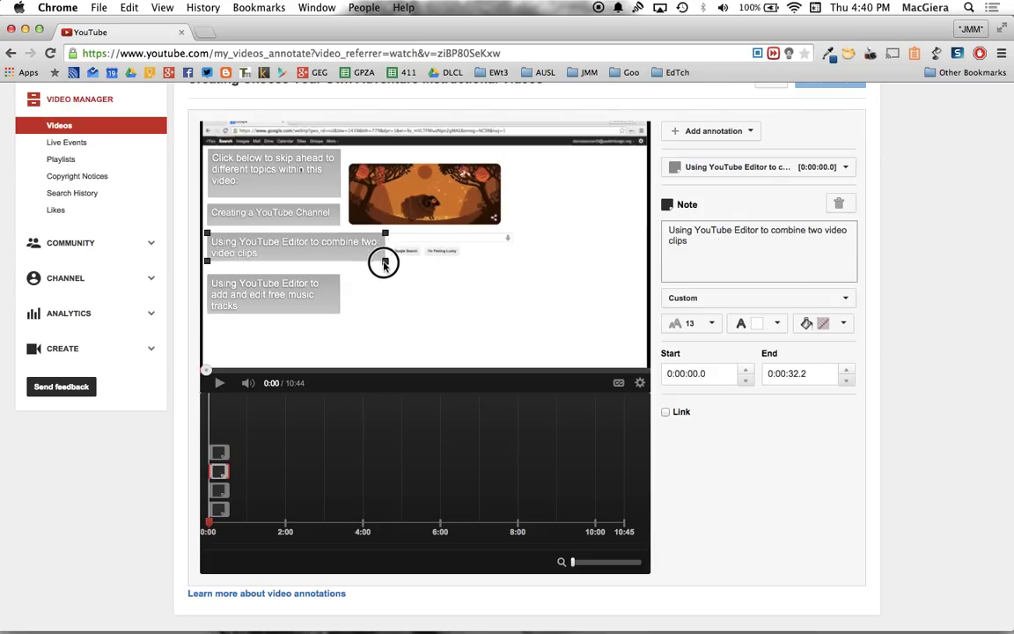
click(274, 211)
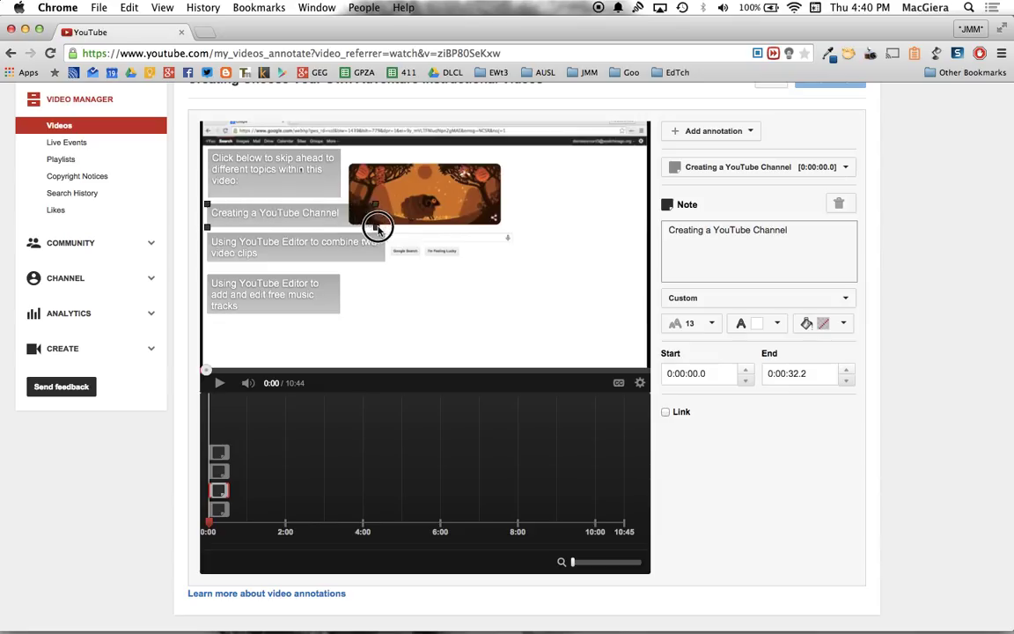
click(273, 285)
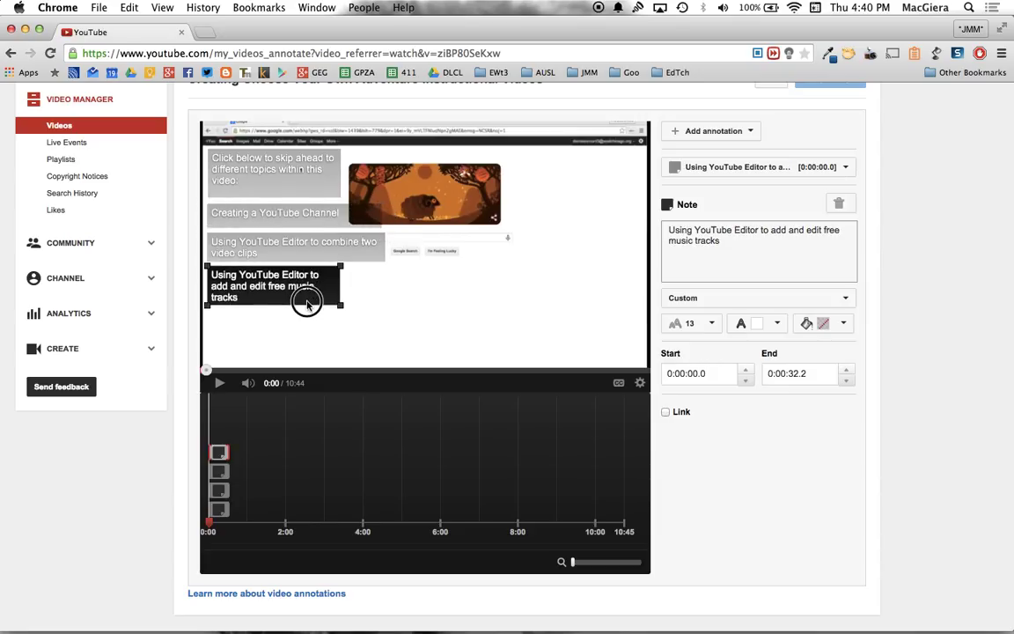
drag(308, 303, 387, 303)
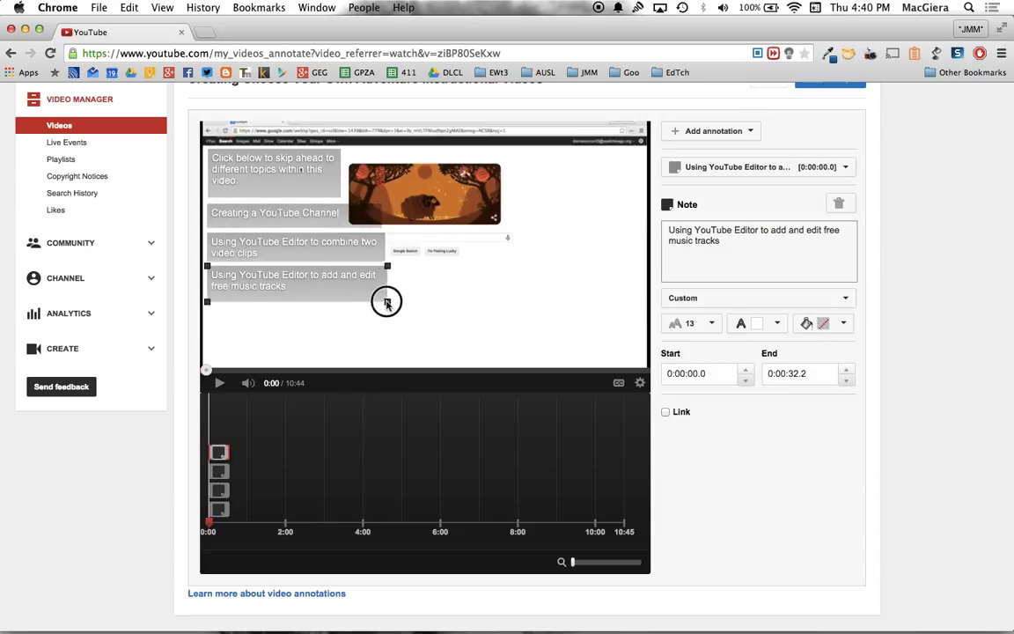
click(711, 130)
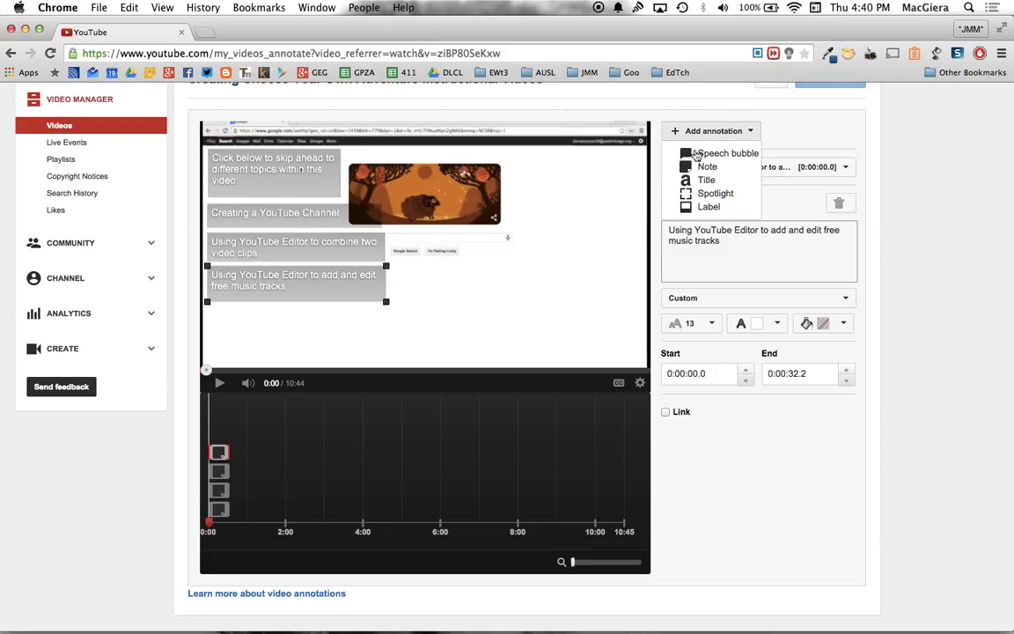
Add a fifth note "Using Annotations to create clickable links within a video" below the others
click(707, 165)
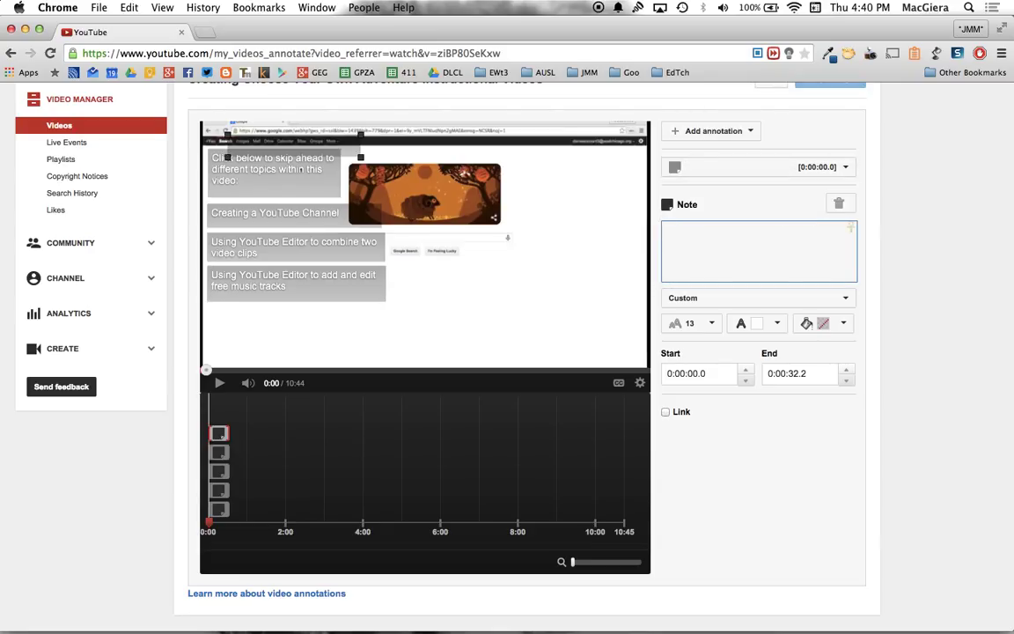
text(Using Anno)
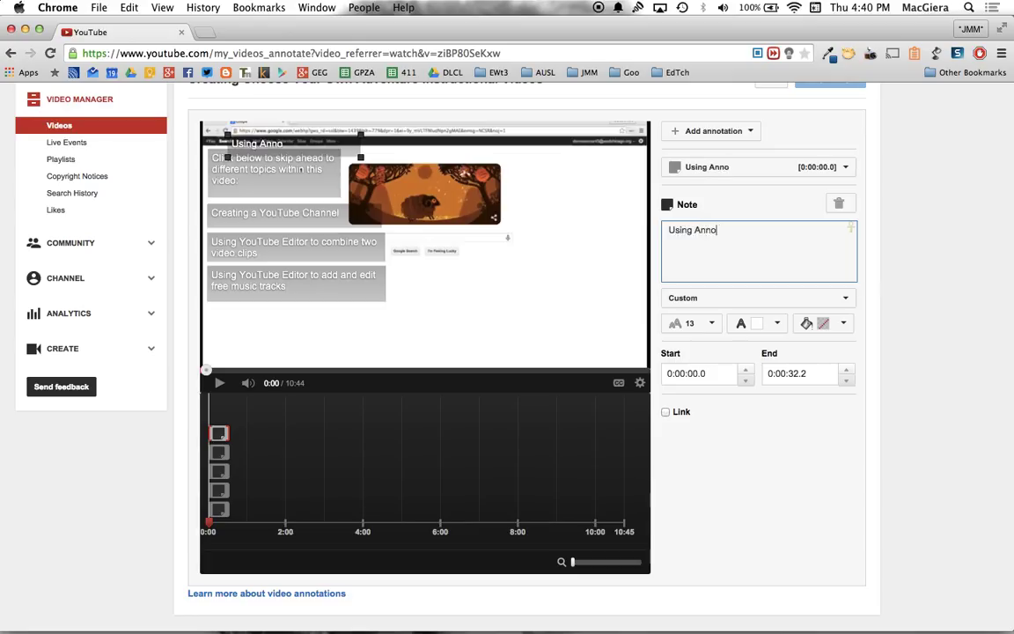
text(tations to create)
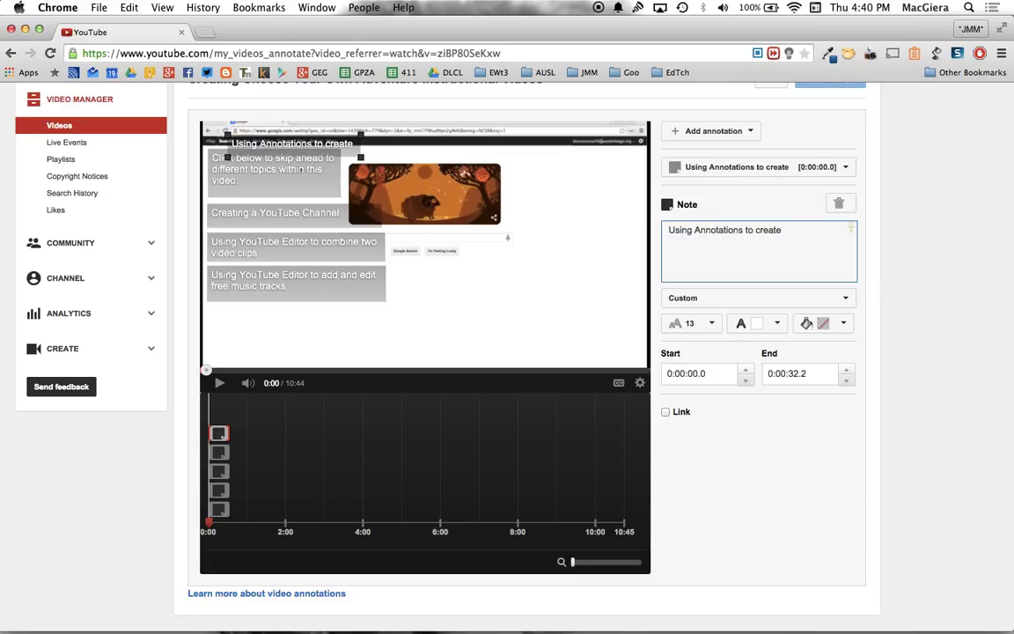
text(clickab)
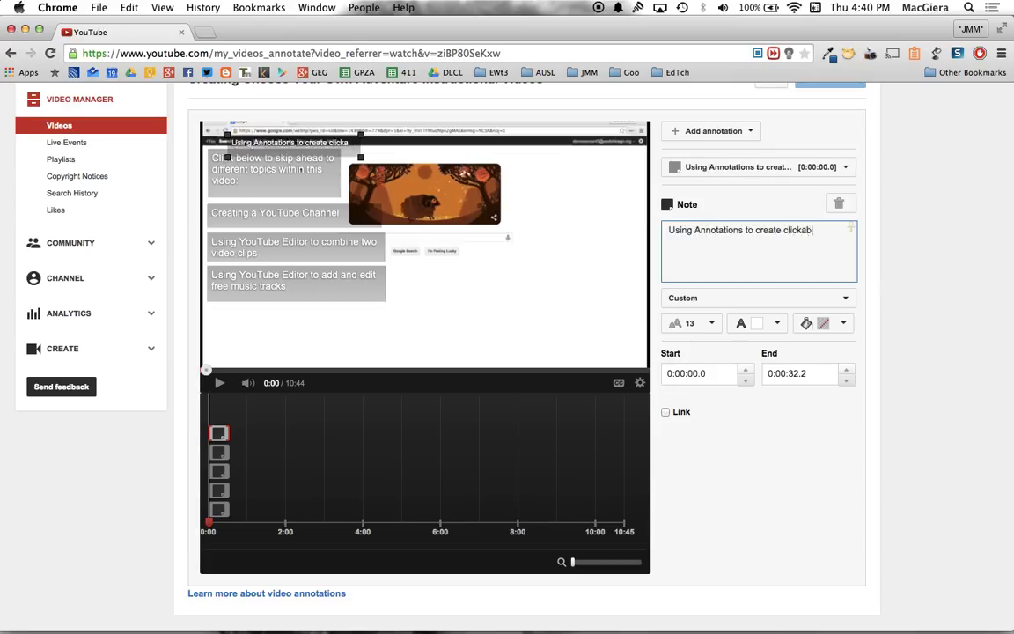
text(le links)
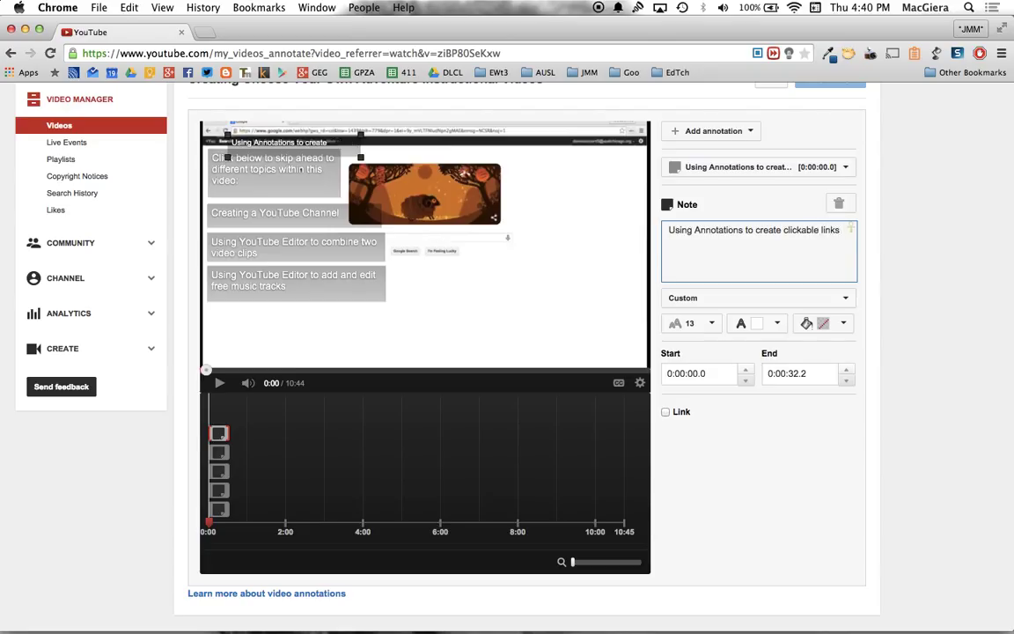
text(within a video)
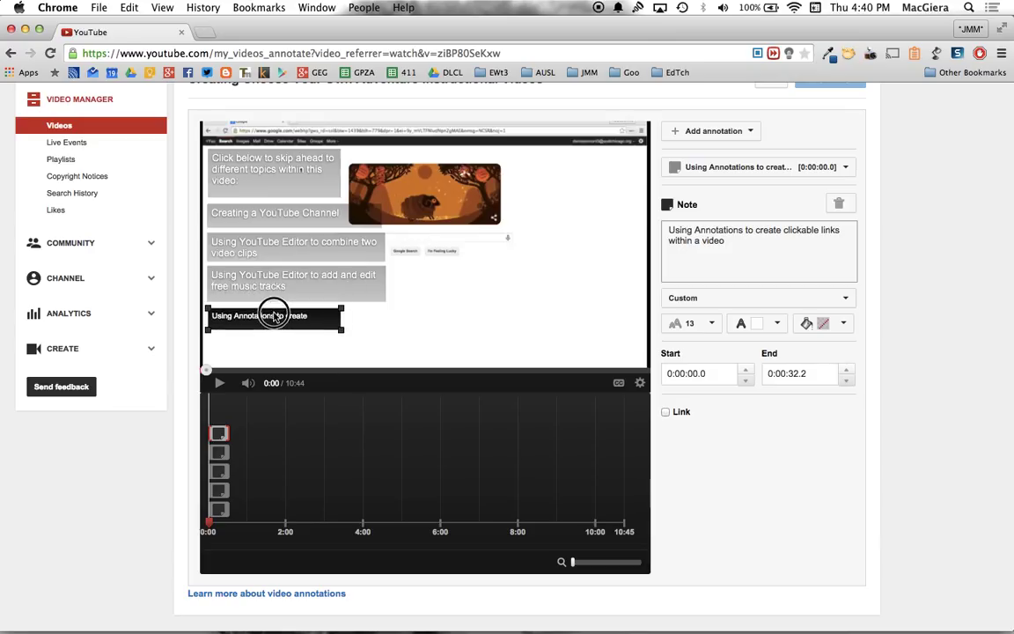
drag(341, 324, 390, 342)
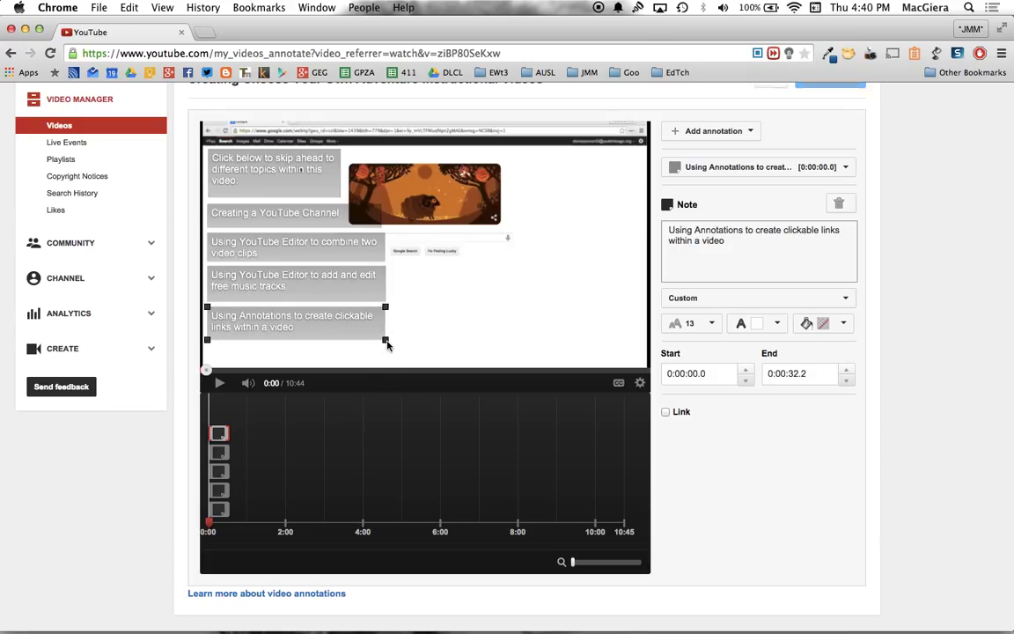
click(273, 169)
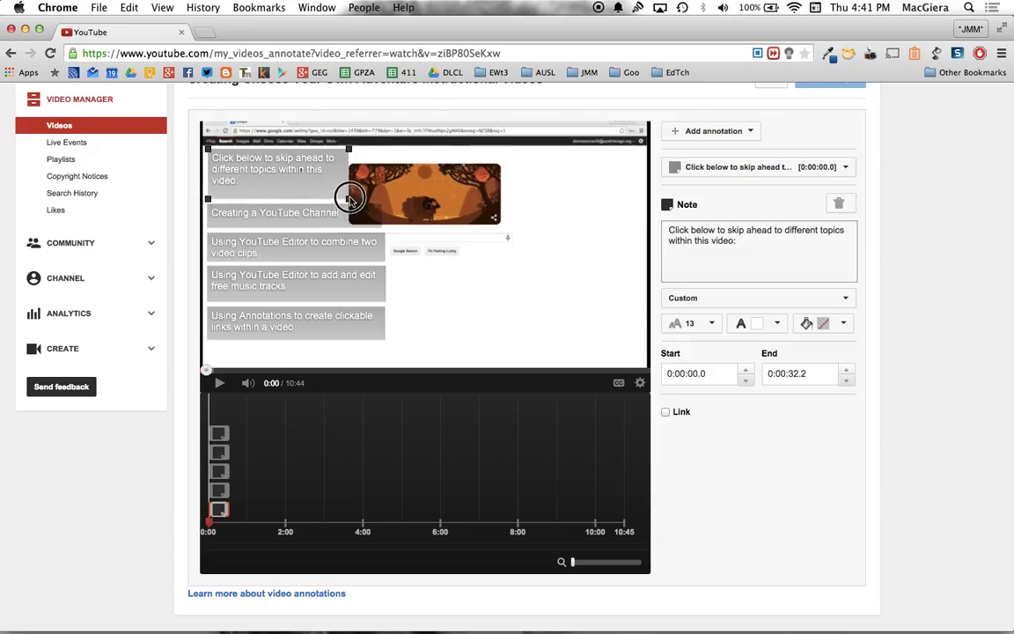
click(295, 280)
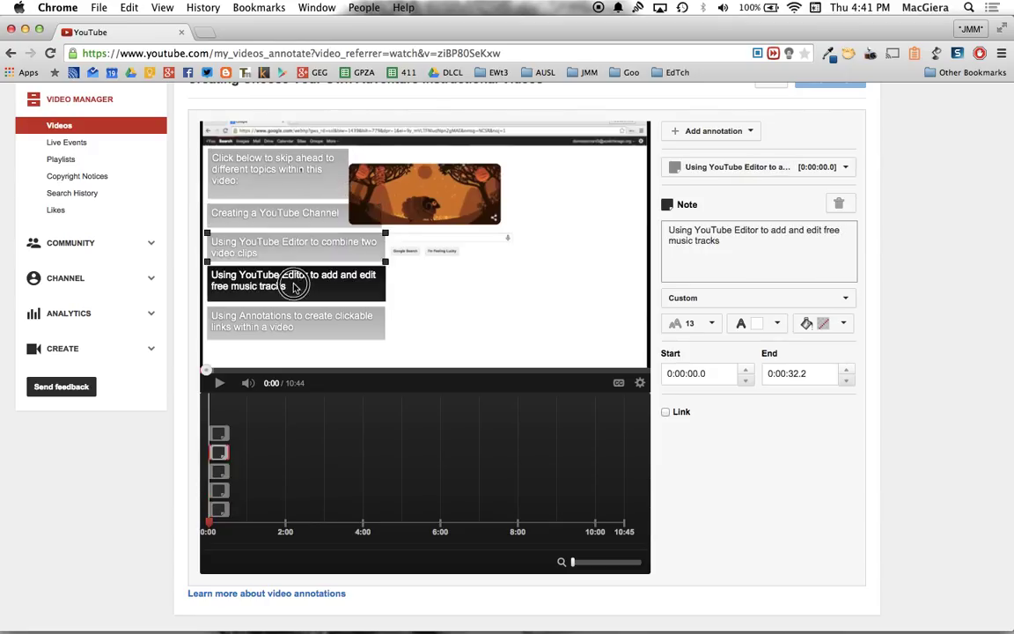
click(296, 246)
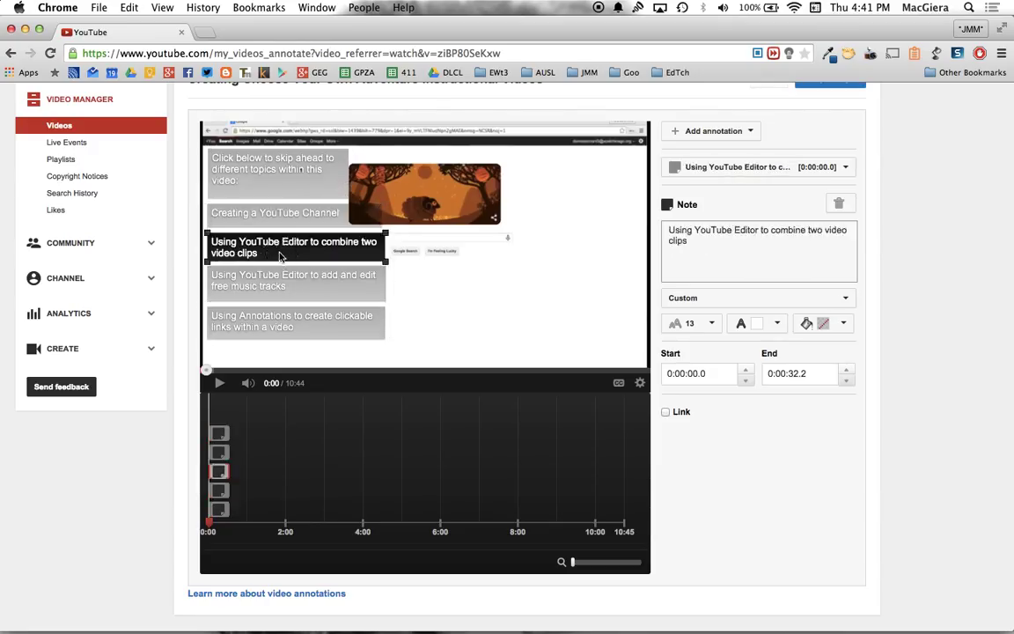
click(290, 320)
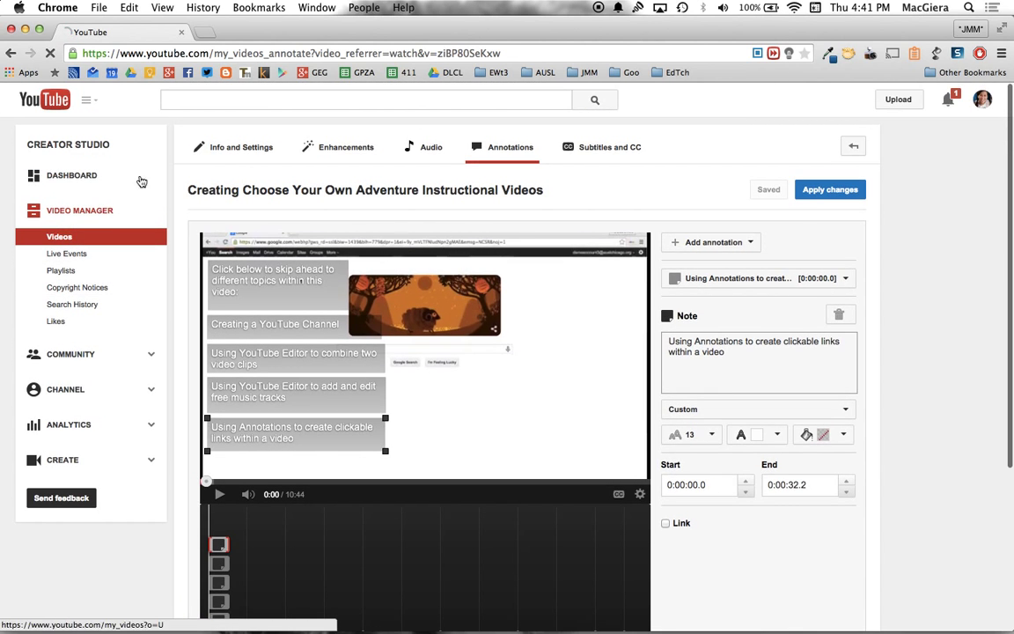
Play the annotated preview from the start and move to the public watch page
click(67, 253)
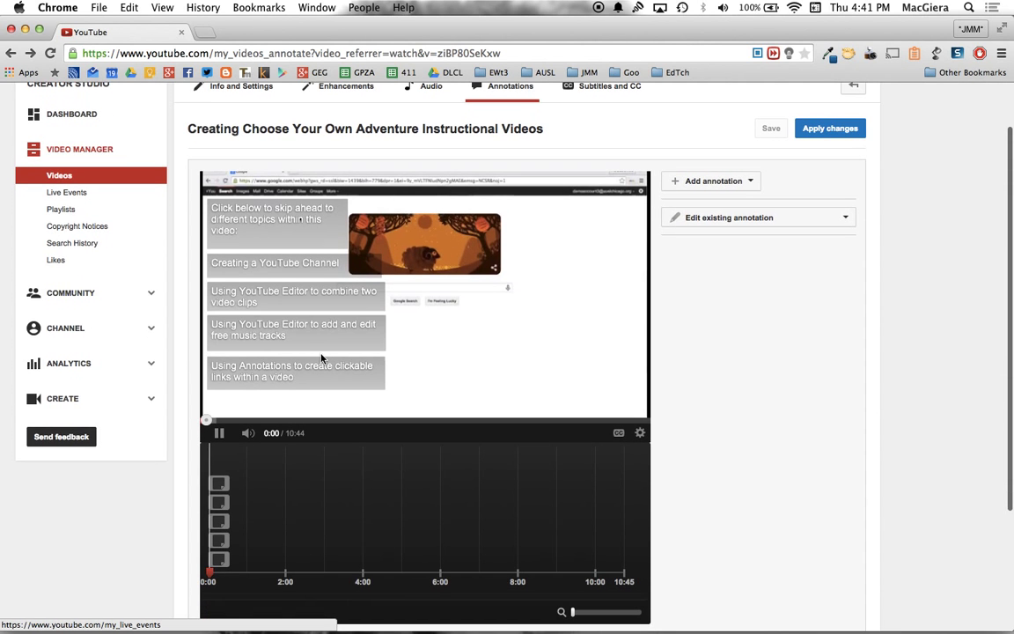
click(218, 433)
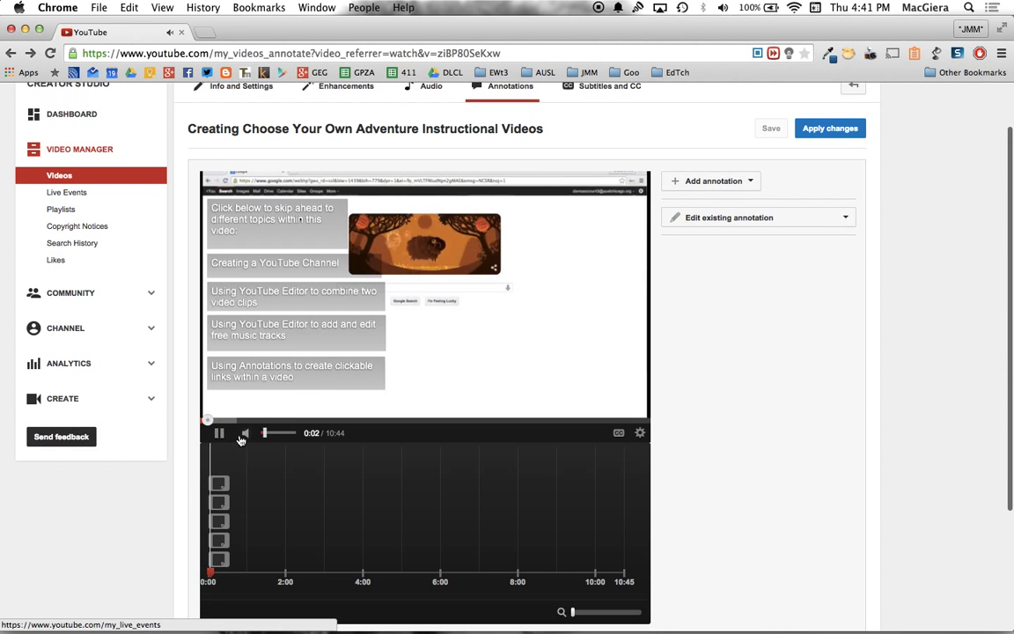
scroll(up, 3)
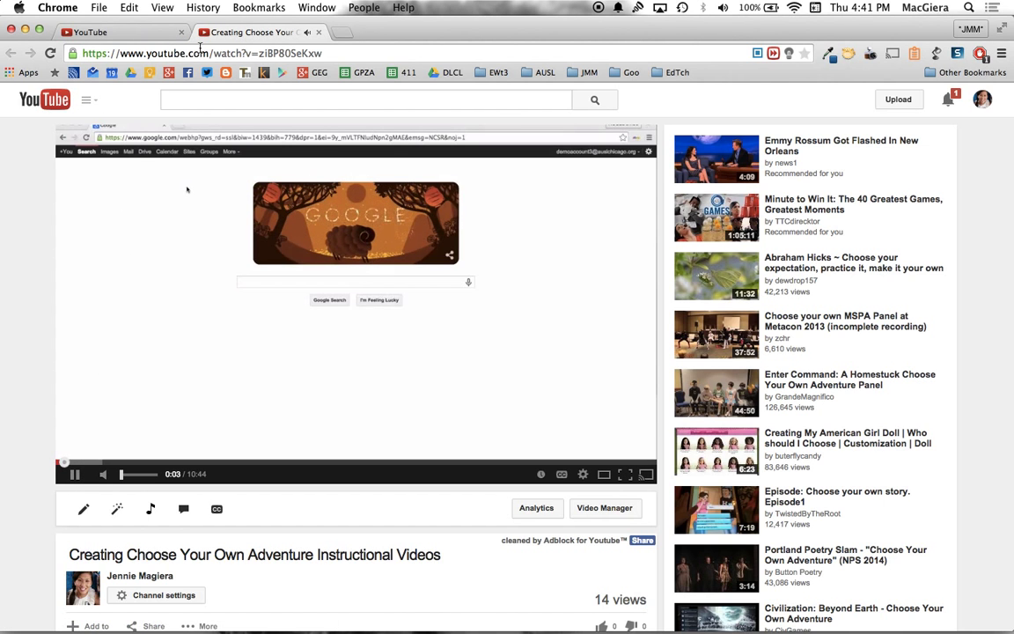
Scrub the watch-page video to about 0:18, where the channel-creation topic begins
drag(137, 474, 145, 473)
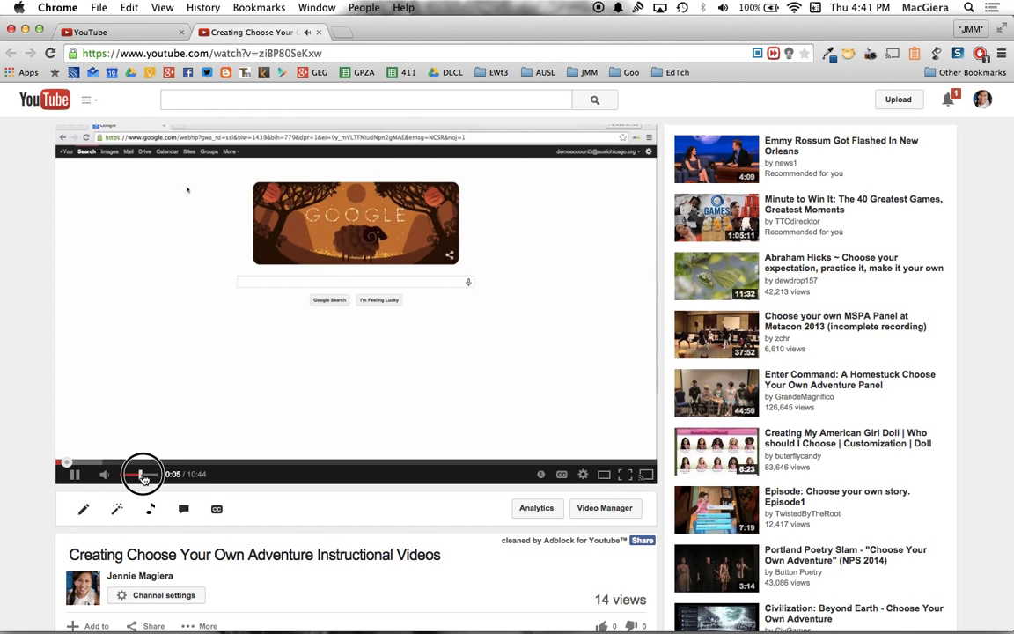
click(90, 465)
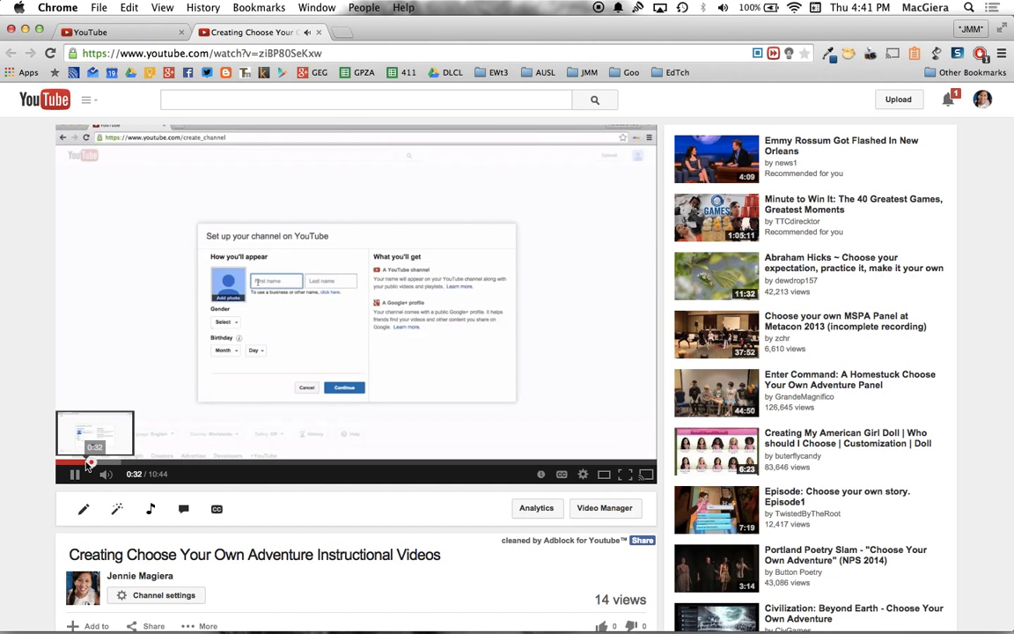
drag(92, 465, 83, 465)
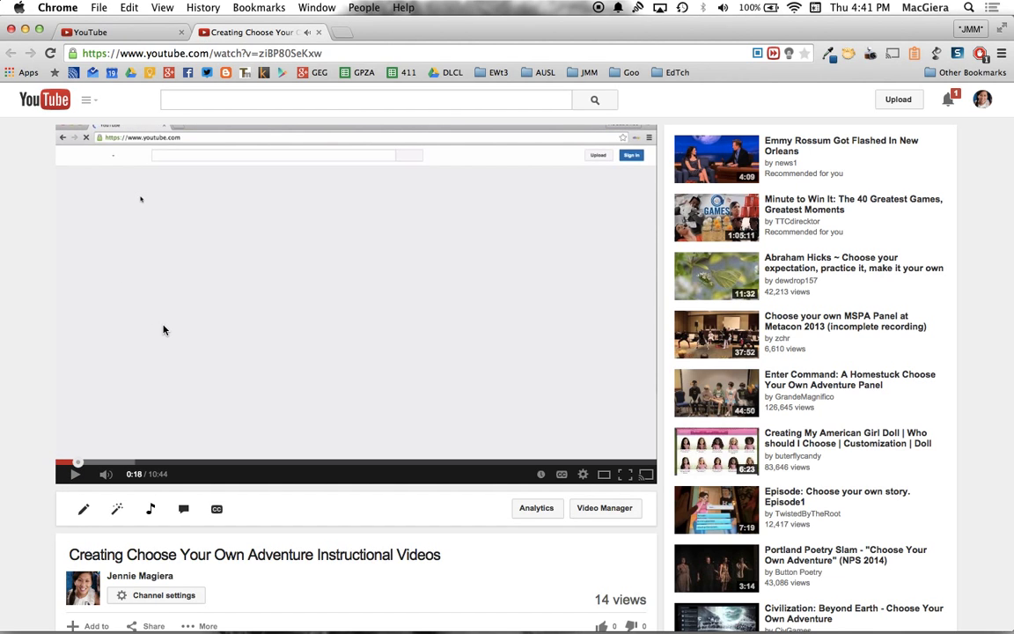
mouse_move(149, 509)
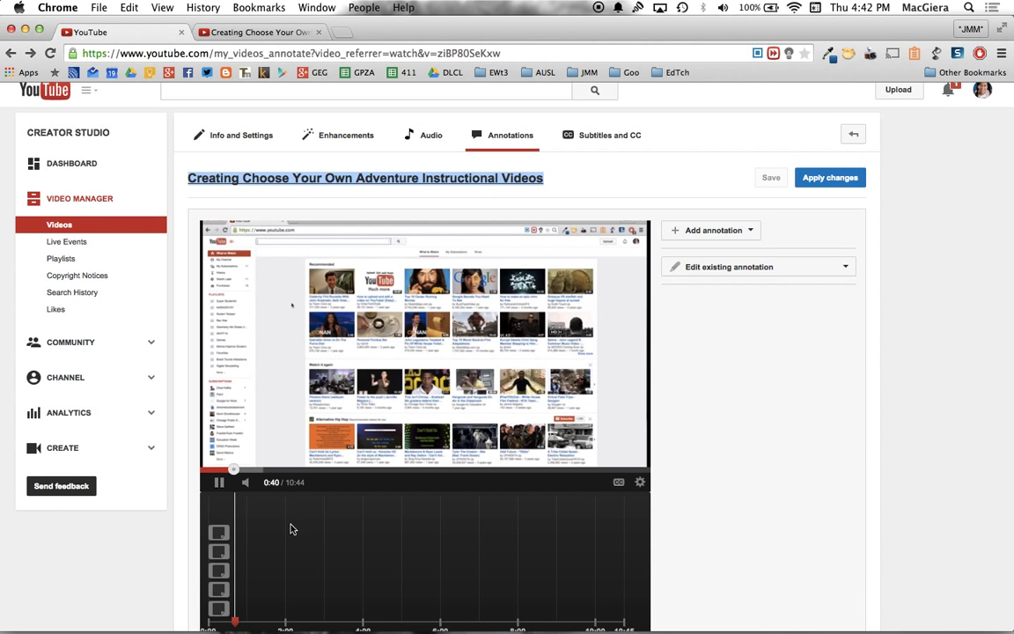
Link the Creating a YouTube Channel note to this video starting at 0:00:18.4
click(219, 549)
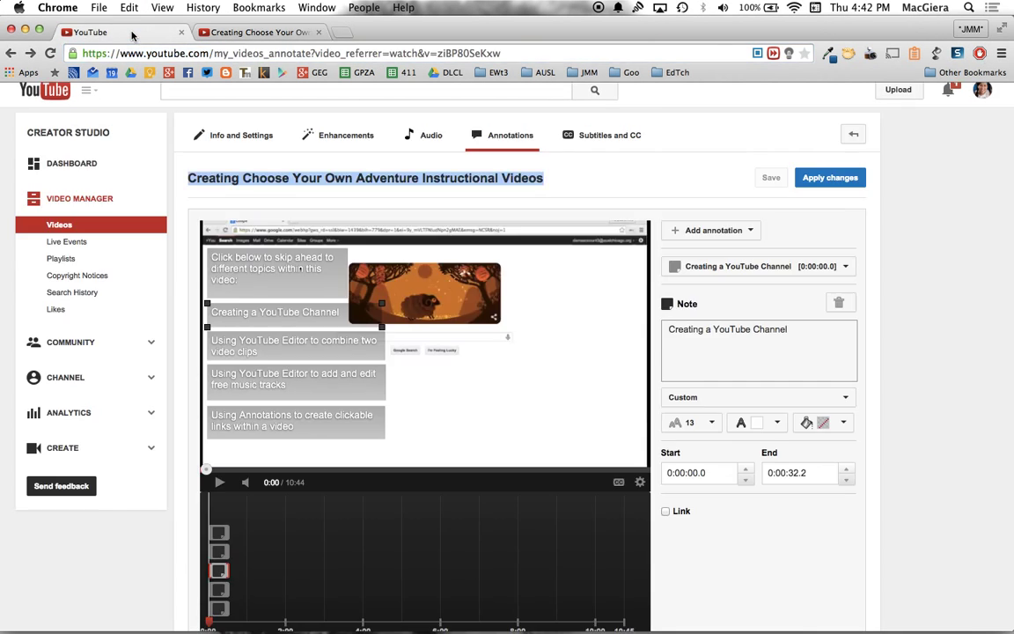
click(665, 510)
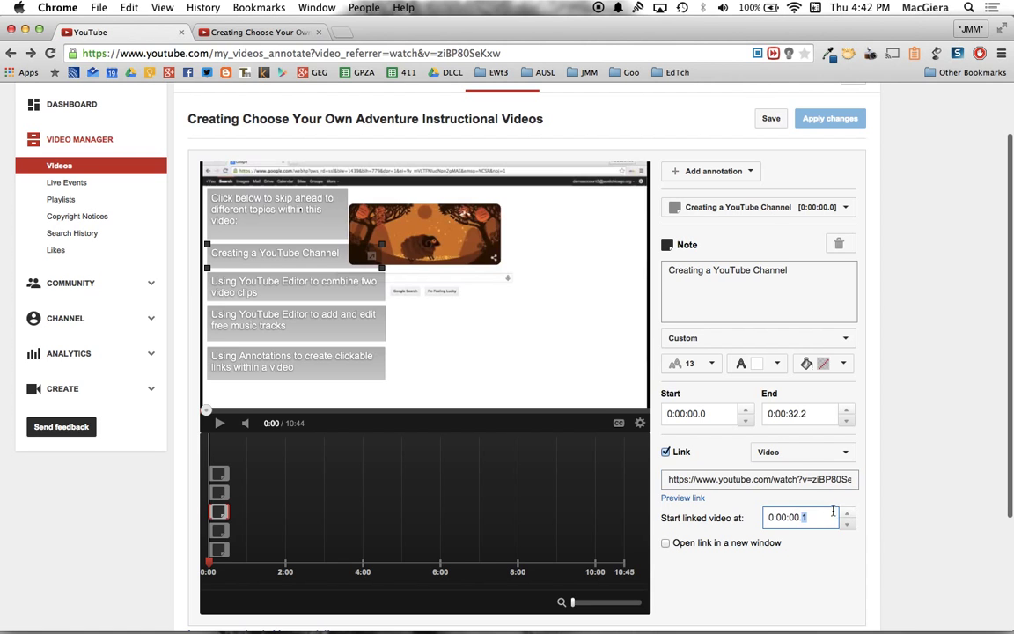
click(845, 512)
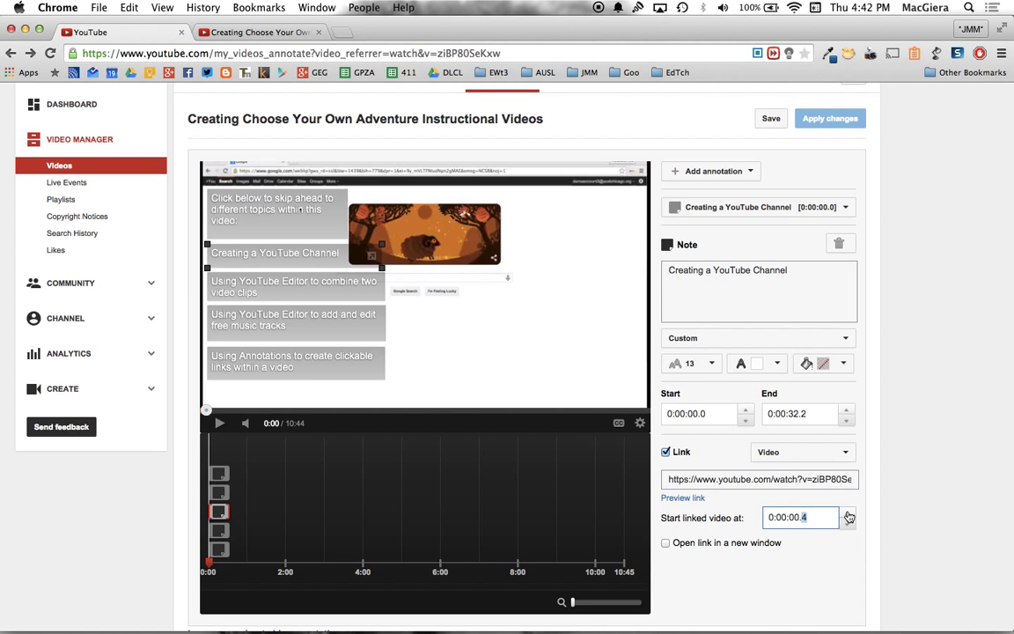
click(844, 514)
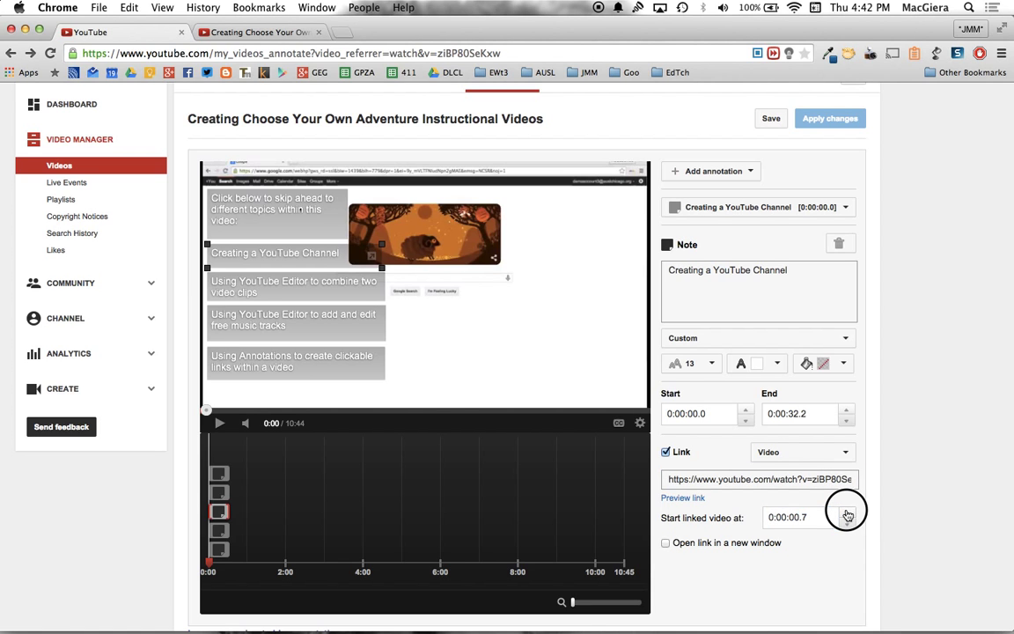
click(846, 514)
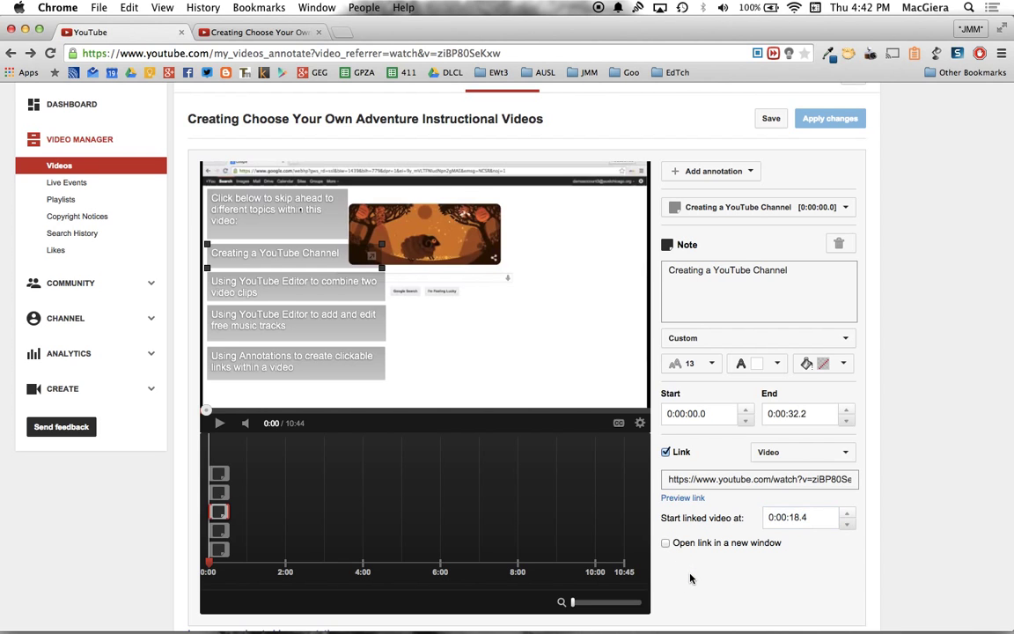
click(771, 118)
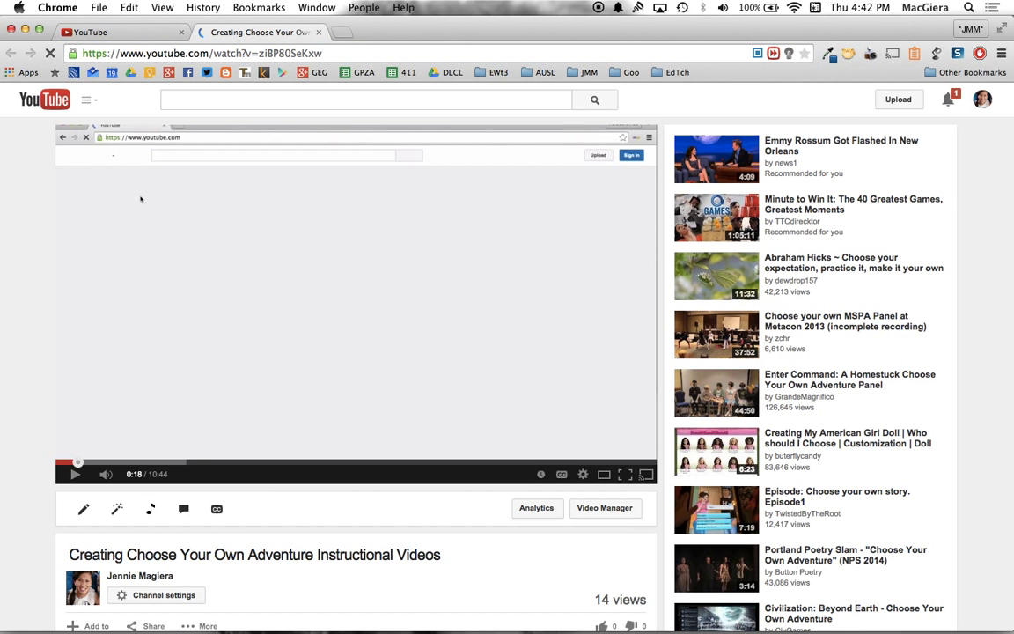
click(74, 473)
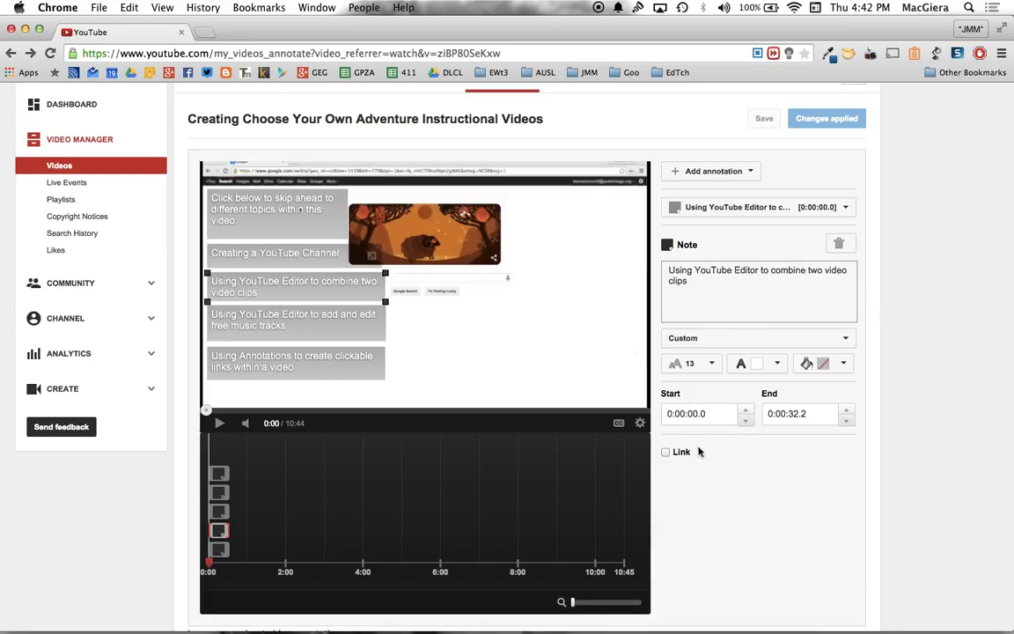
Switch on the Link option for the combine-clips note
click(665, 451)
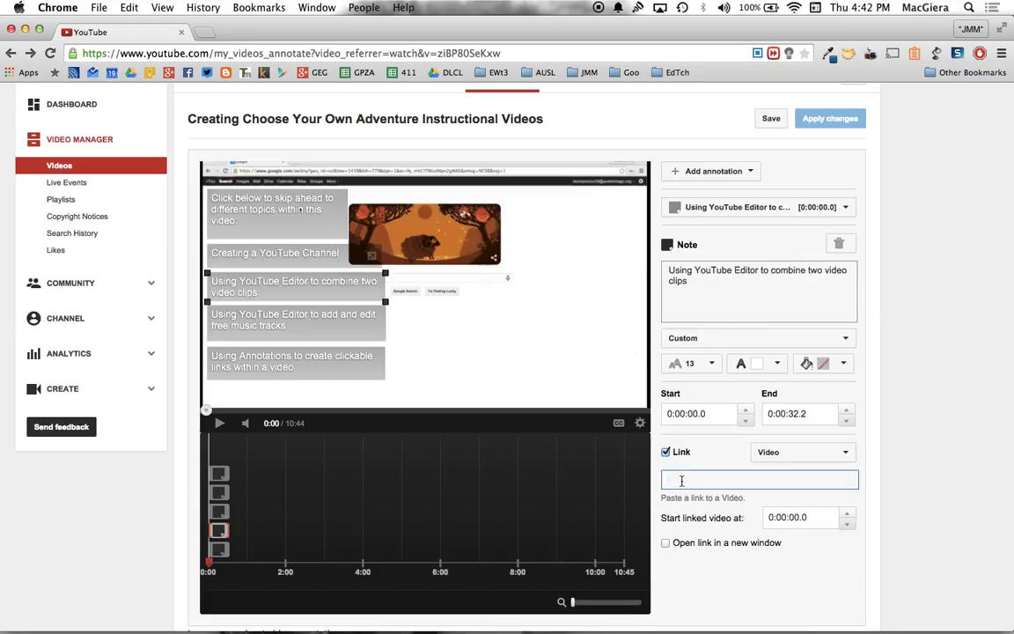
mouse_move(572, 509)
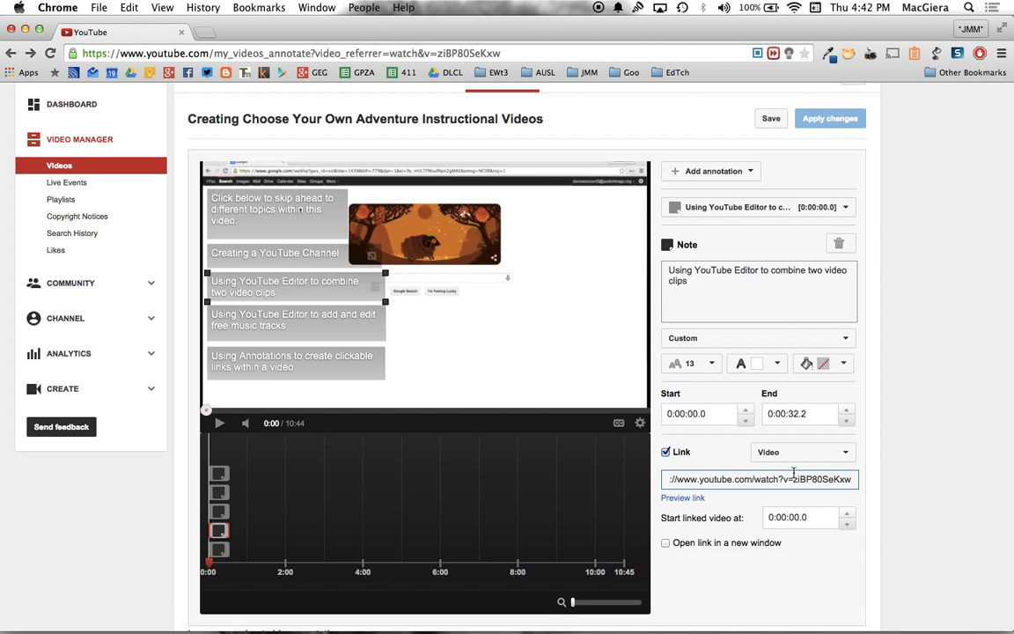
Bring up the video's watch page in a new tab
right_click(246, 119)
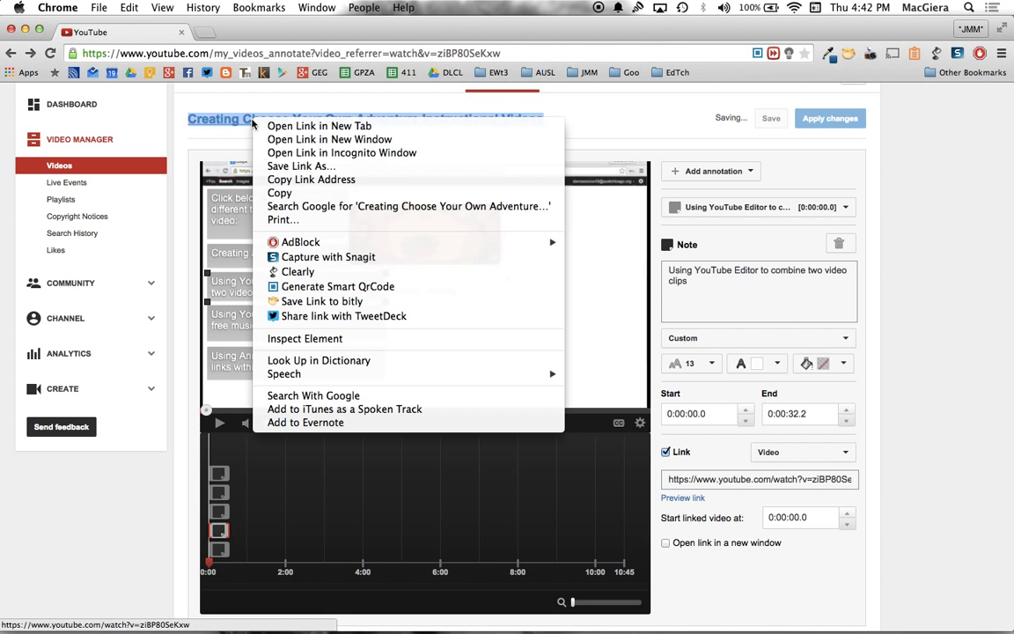
click(318, 125)
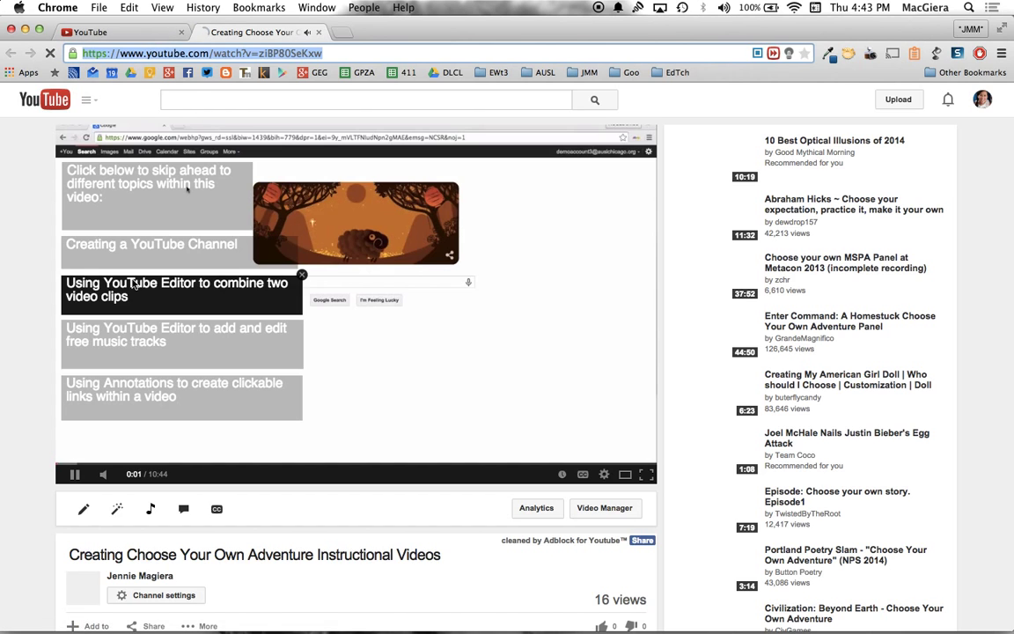
Seek the video to the YouTube Editor demo around 2:13 and pause there
click(92, 464)
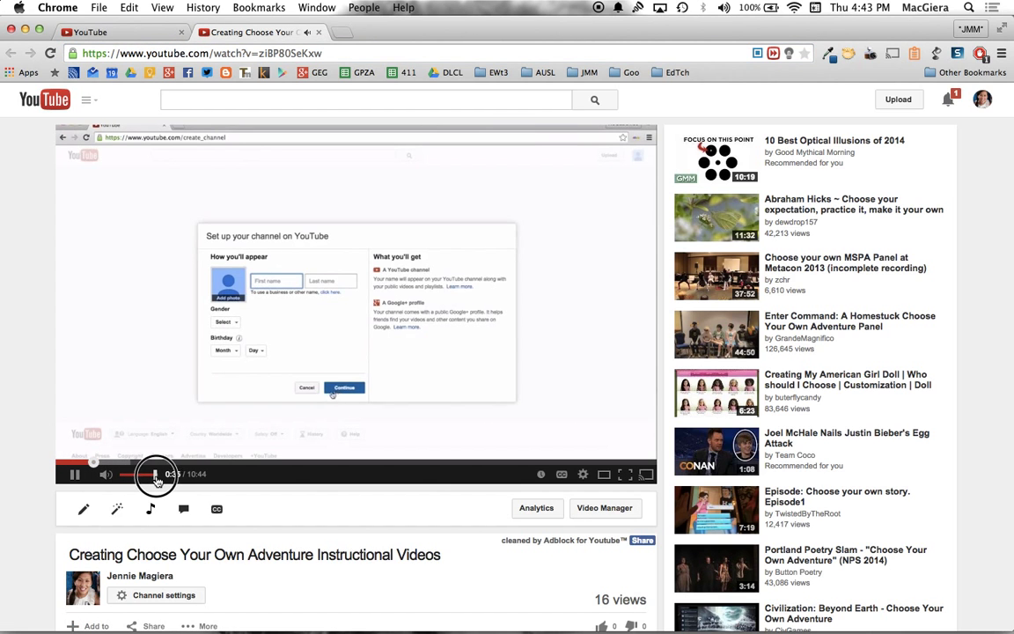
click(157, 474)
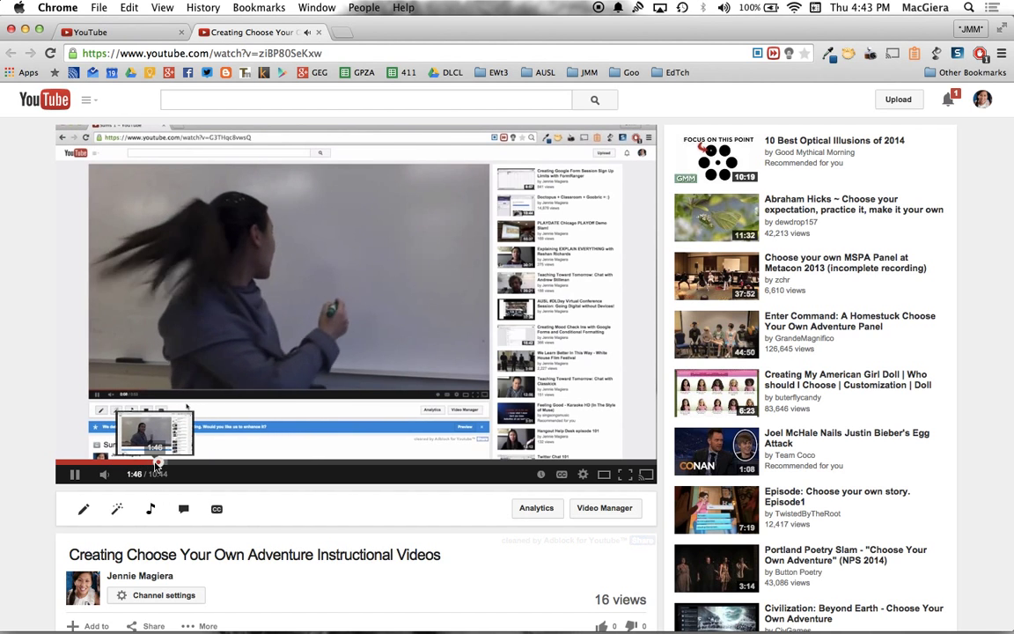
click(183, 463)
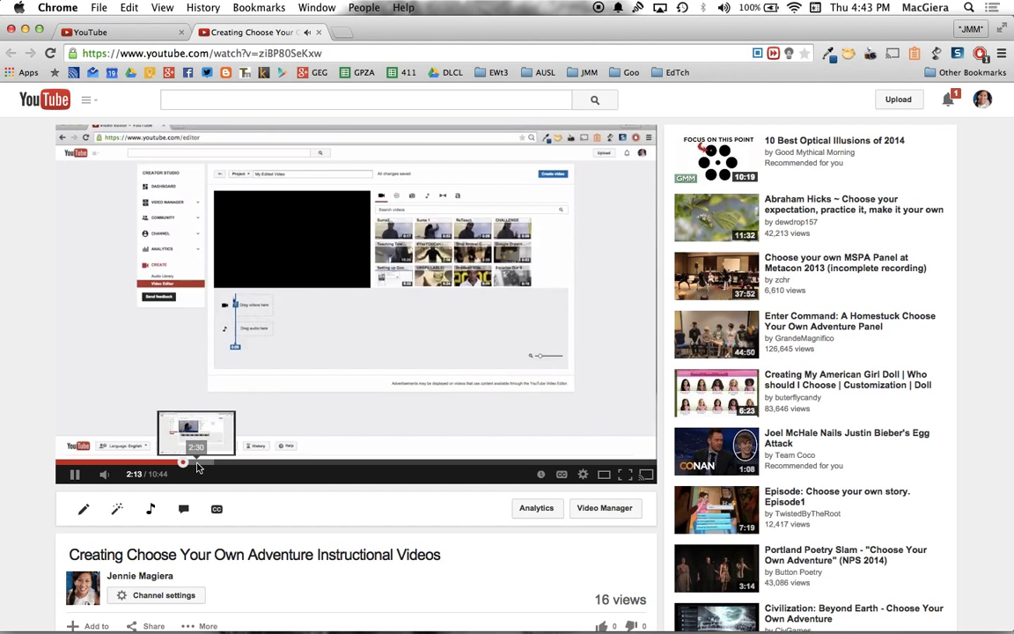
click(74, 473)
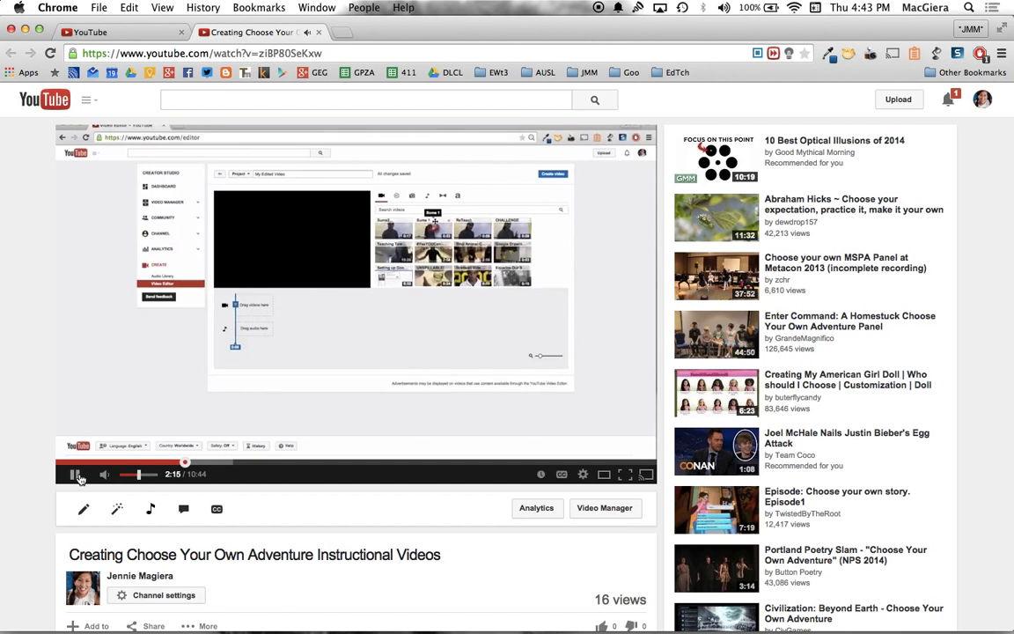
click(74, 473)
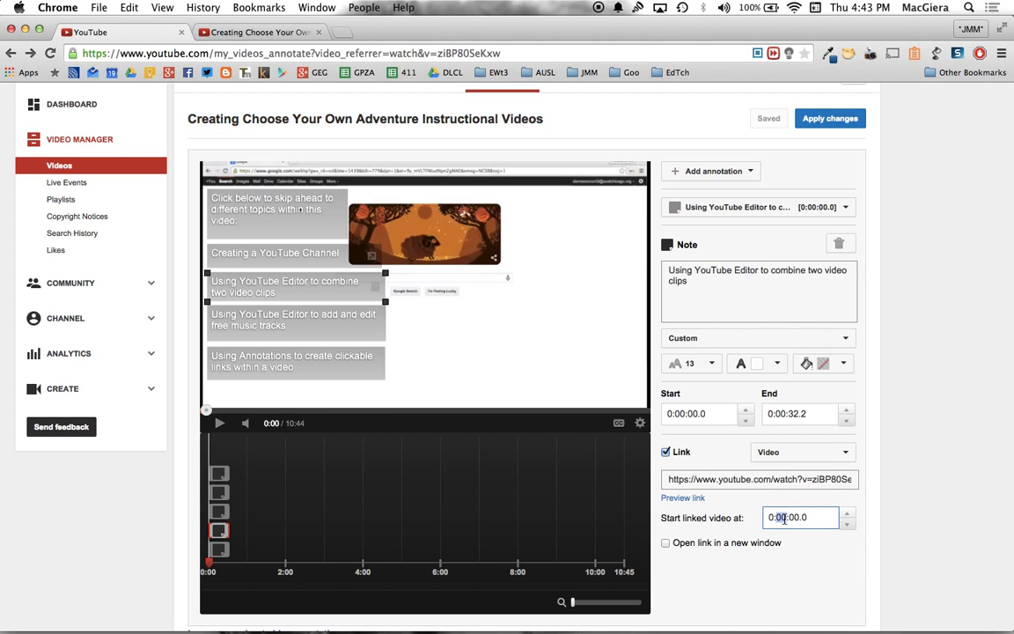
Start the combine-clips link at 0:02:01.0 and switch on linking for the music-tracks note
text(0:02:01.0)
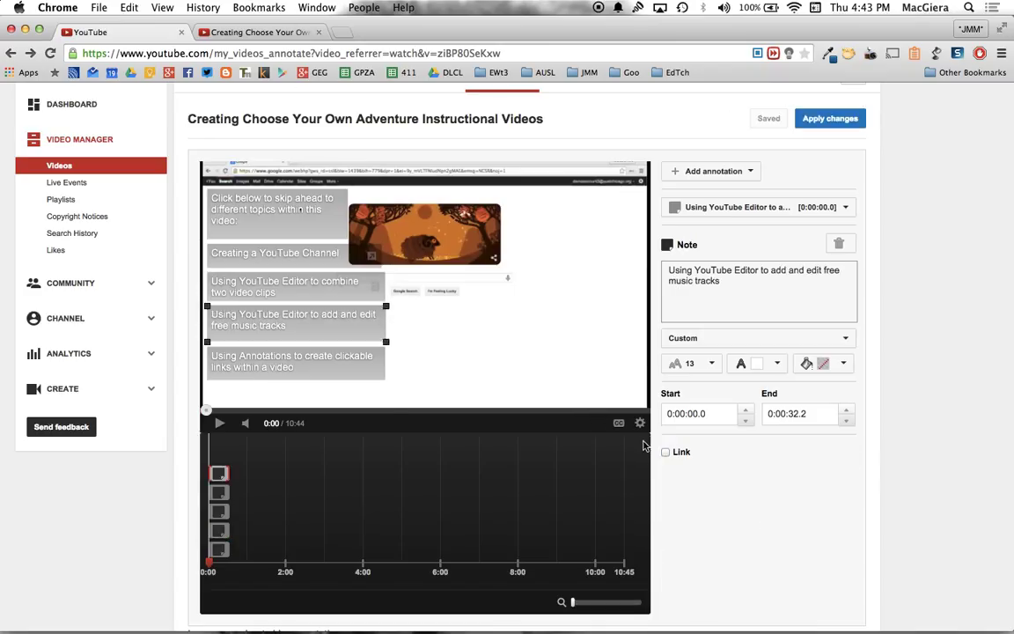
click(665, 451)
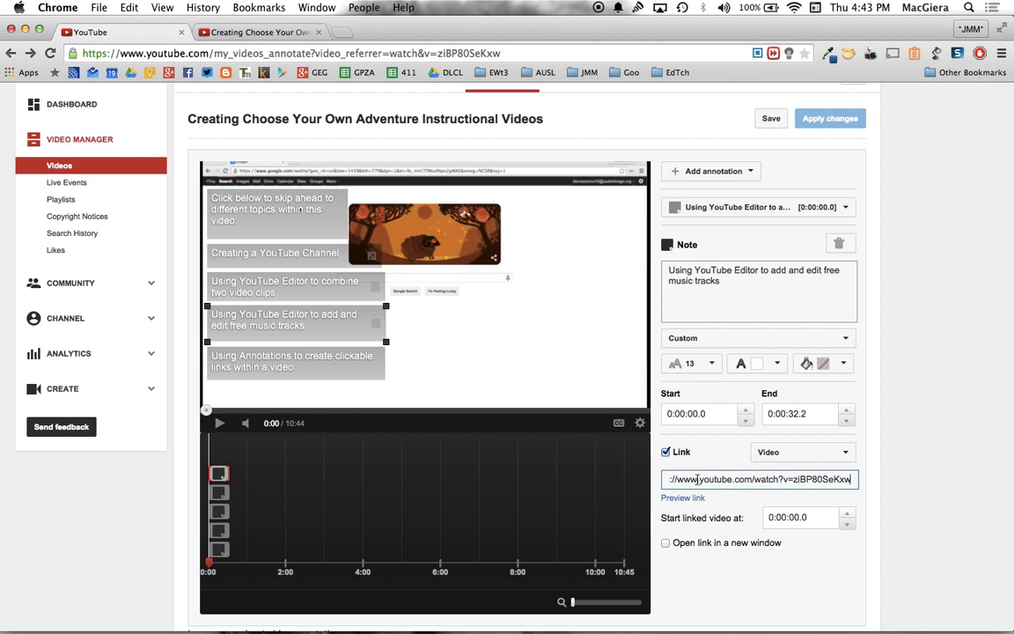
click(683, 496)
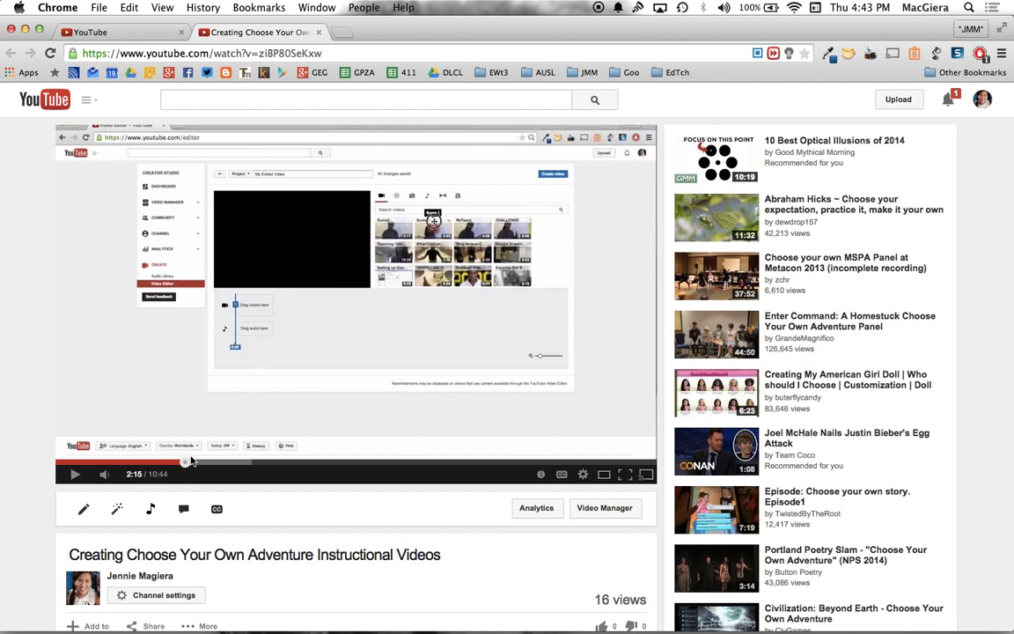
Scrub the watch page to find the music-tracks topic starting near 2:52
drag(186, 461, 222, 461)
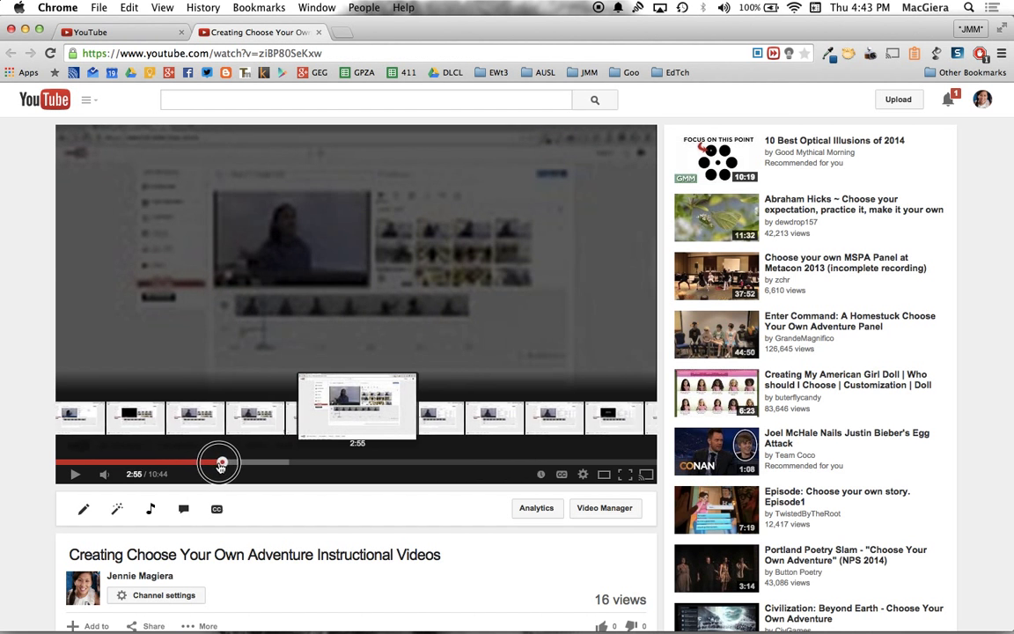
drag(221, 462, 214, 461)
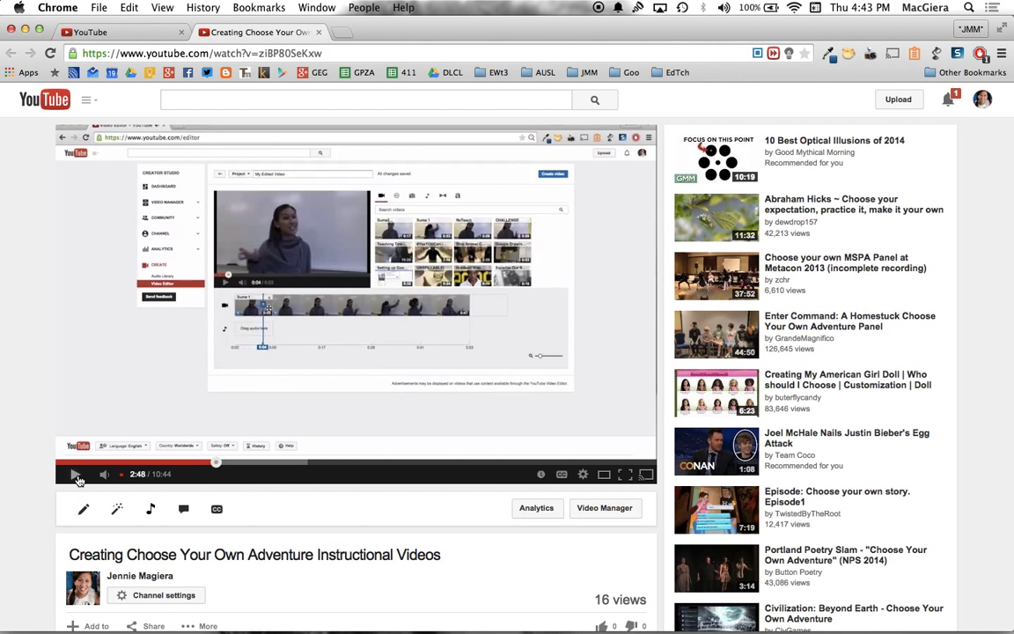
click(74, 474)
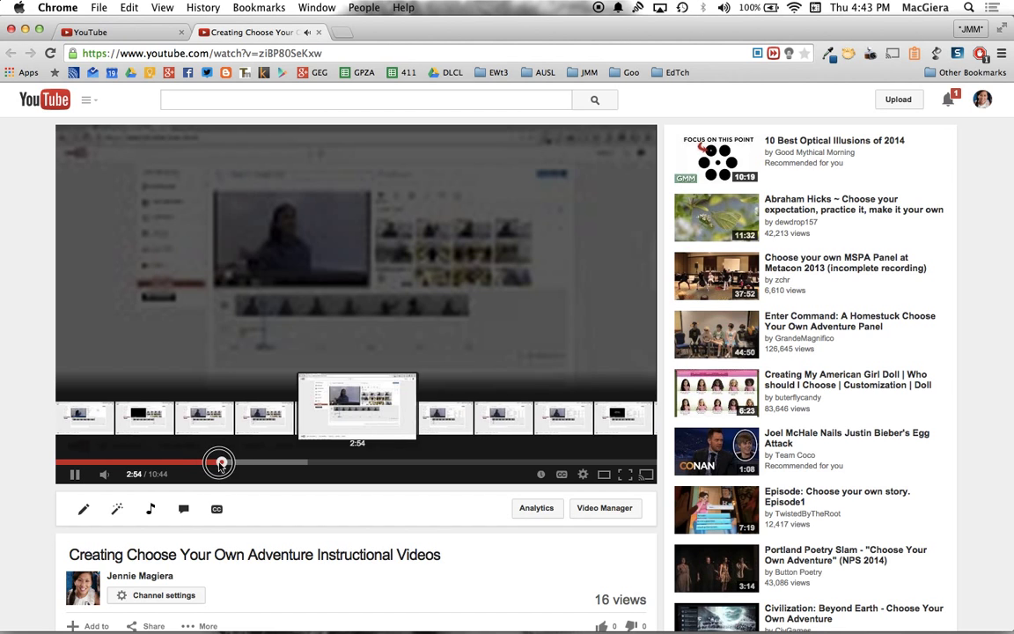
drag(219, 461, 214, 458)
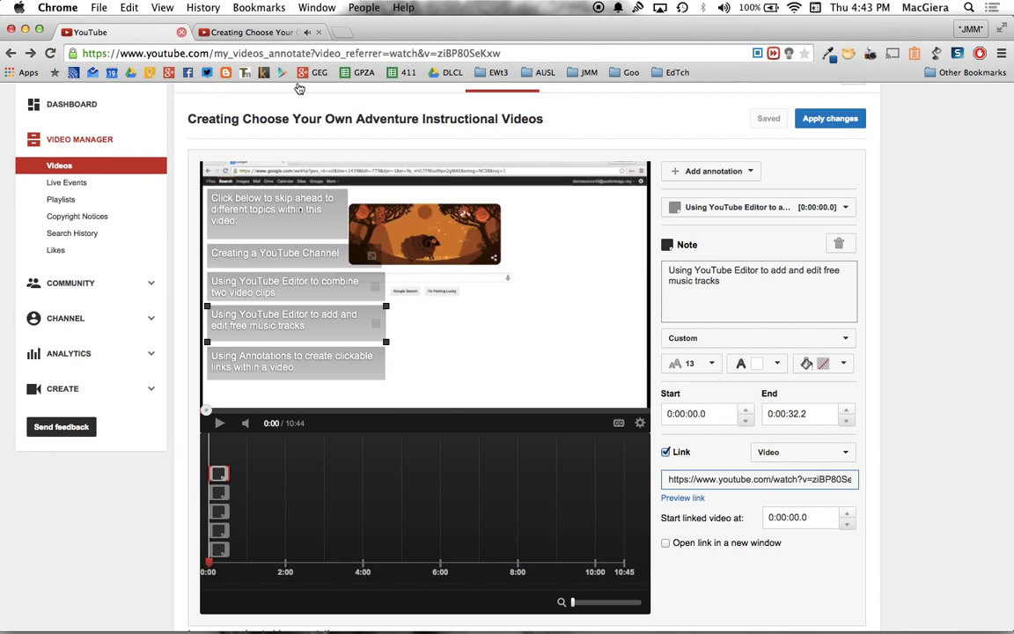
Set the music-tracks note's Start linked video at to 0:02:52.0
click(799, 517)
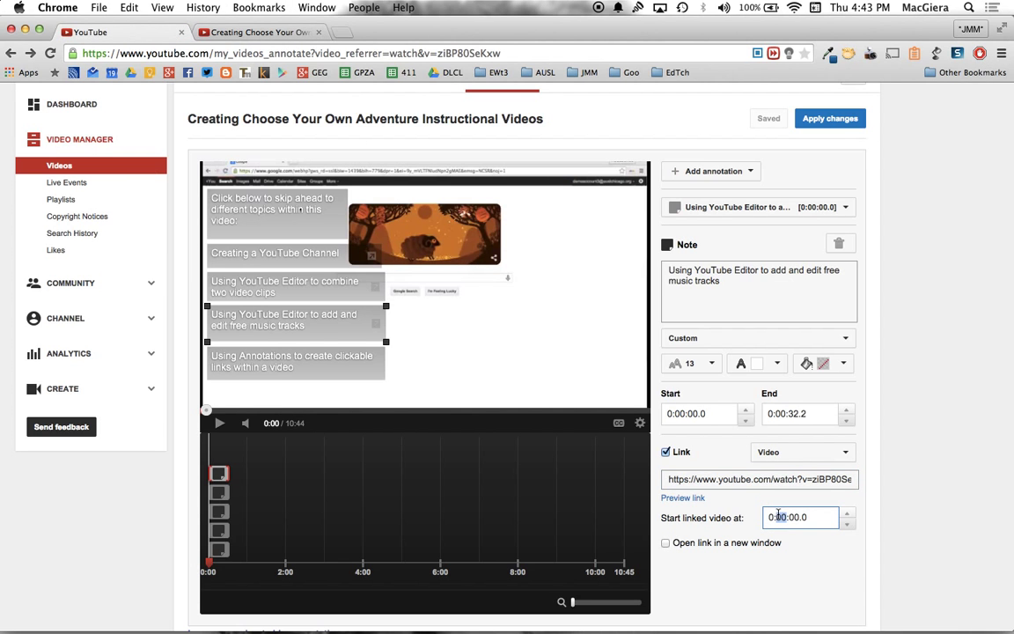
text(0:02:52.0)
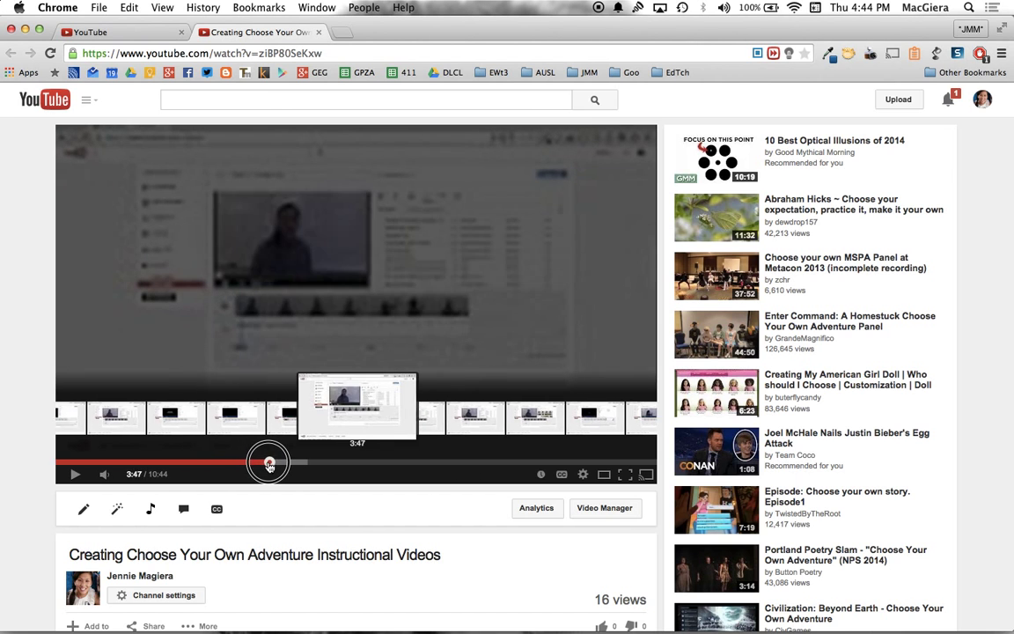
Scrub and play the watch page to locate the annotations topic start near 5:27
drag(268, 461, 342, 454)
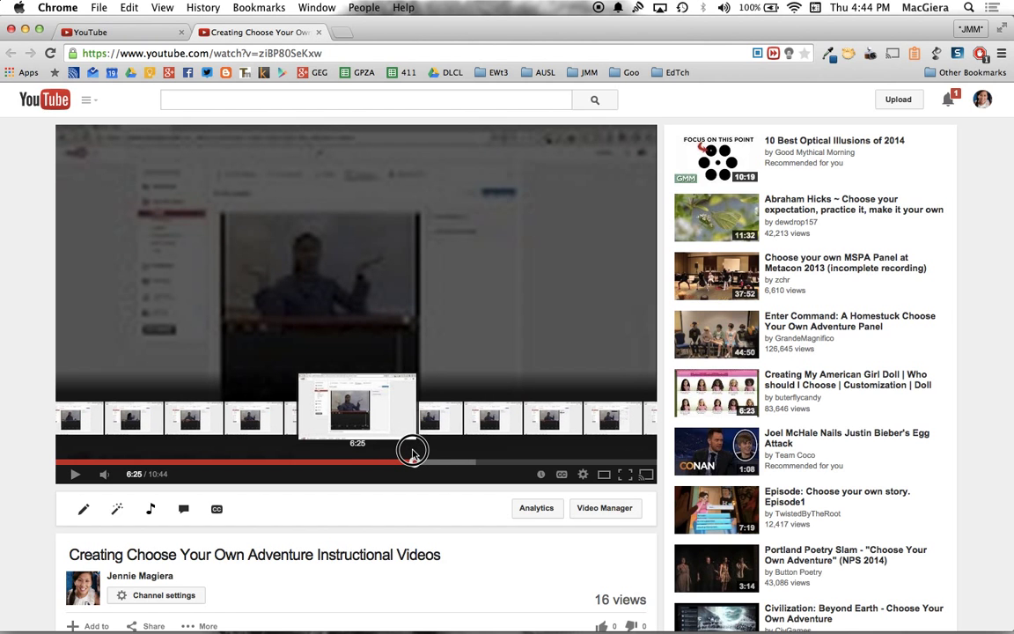
drag(412, 452, 377, 452)
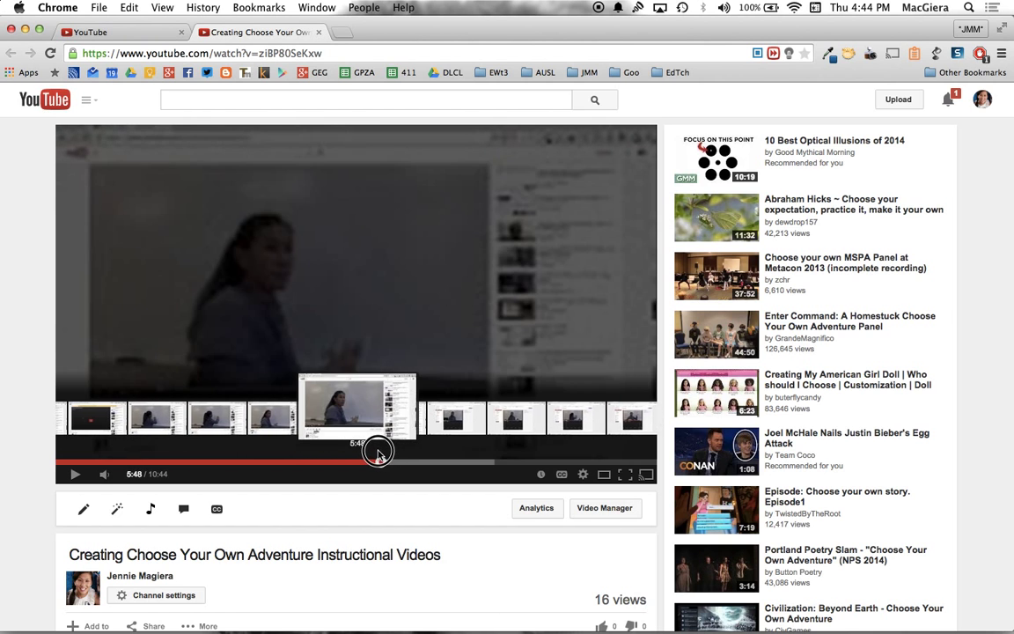
drag(379, 454, 376, 454)
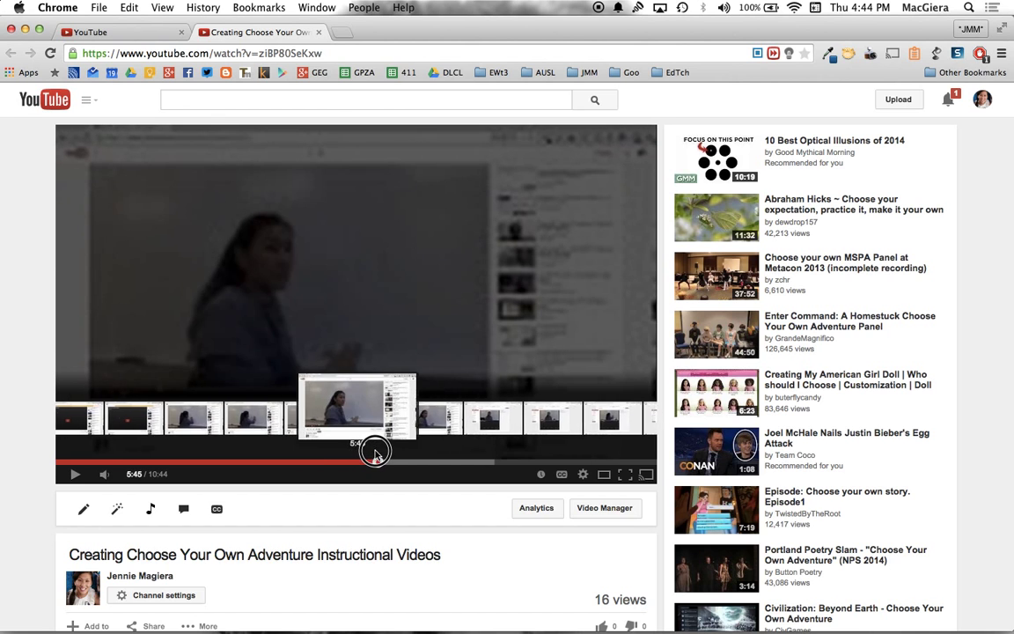
click(74, 473)
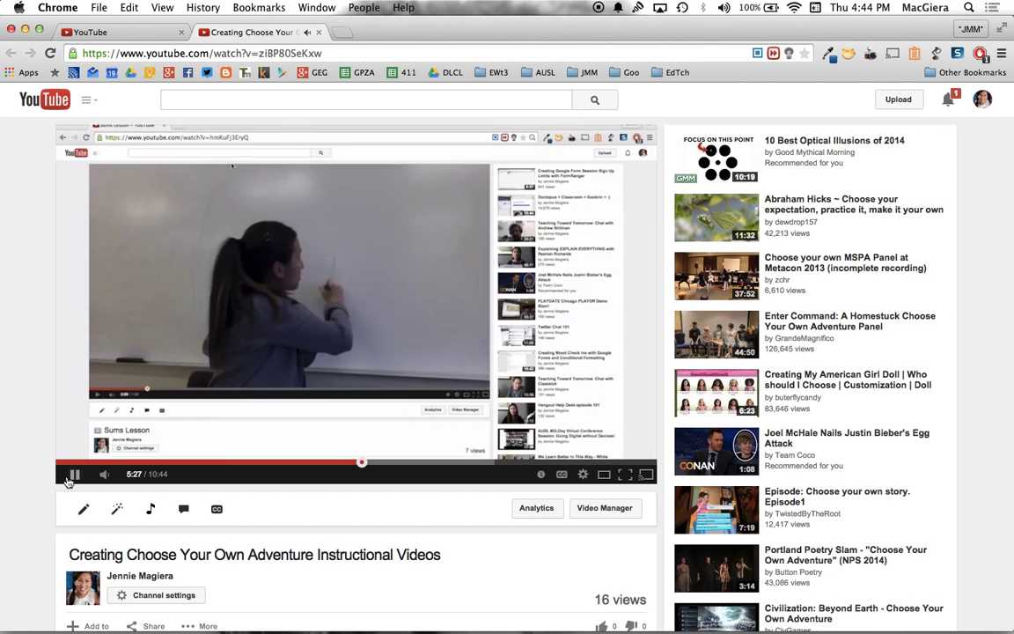
click(74, 474)
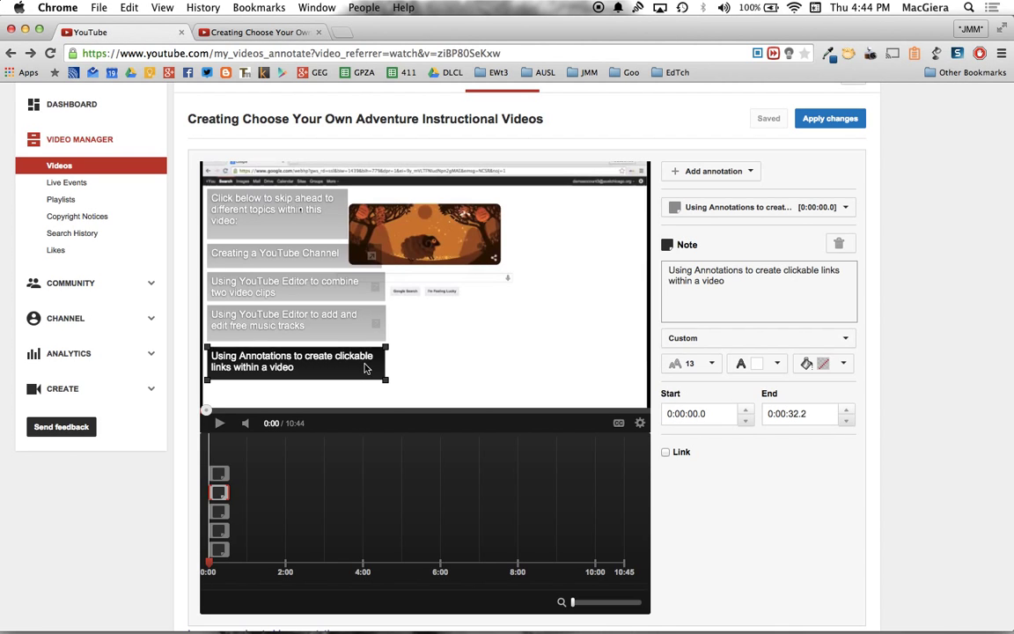
Link the clickable-links note to the video at 0:05:28.0 and save the changes
click(665, 451)
text(0:05:28.0)
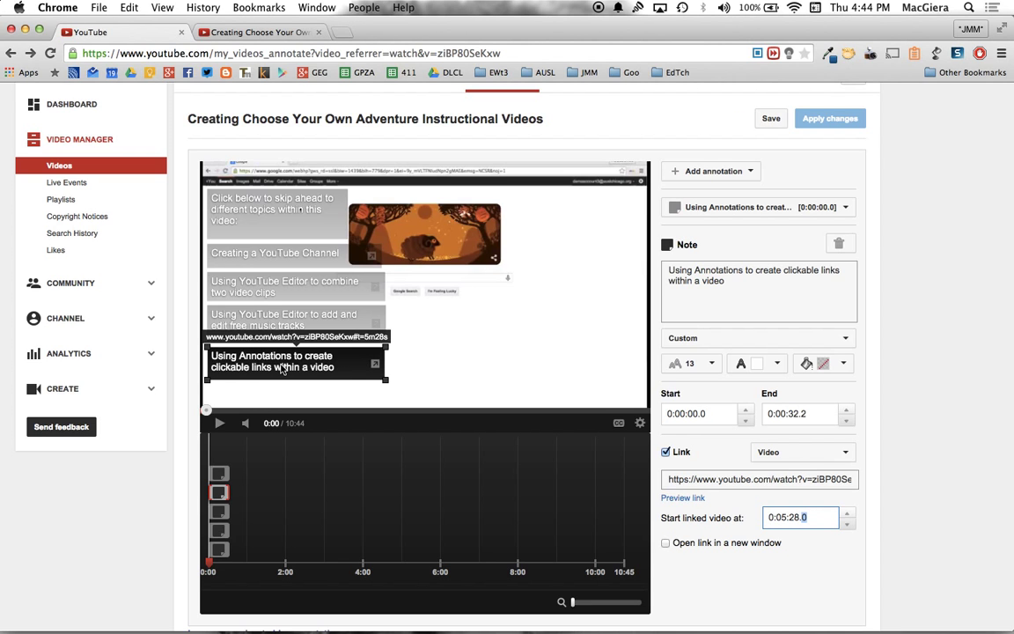
click(771, 118)
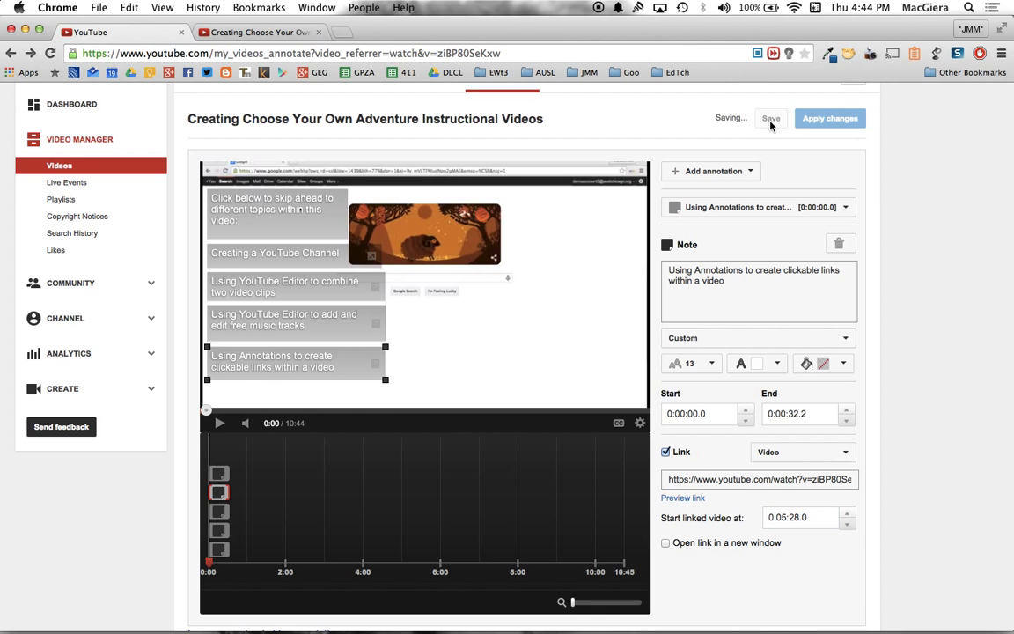
click(771, 117)
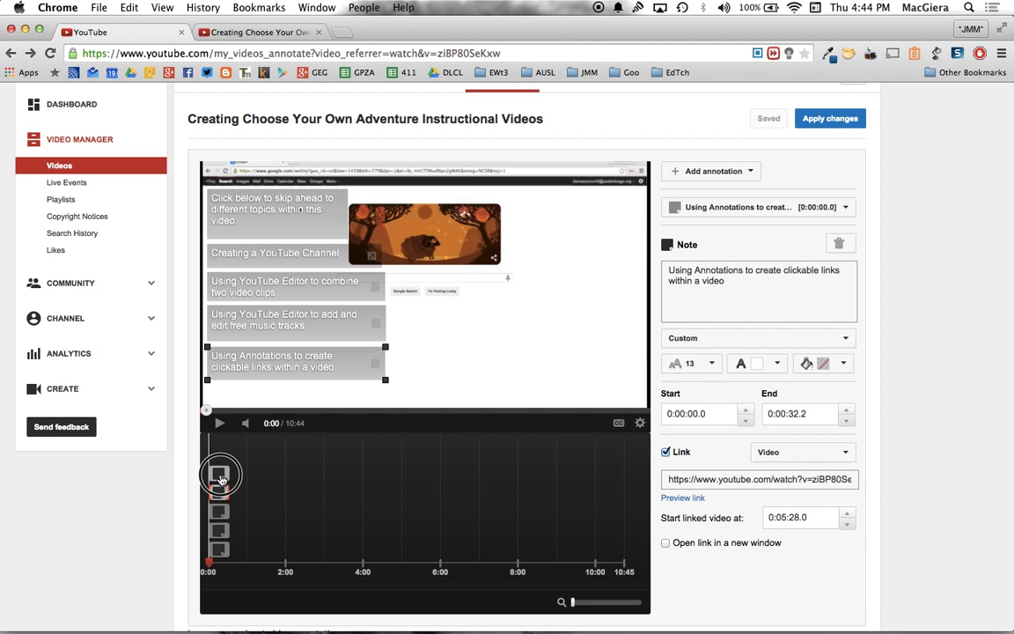
click(219, 491)
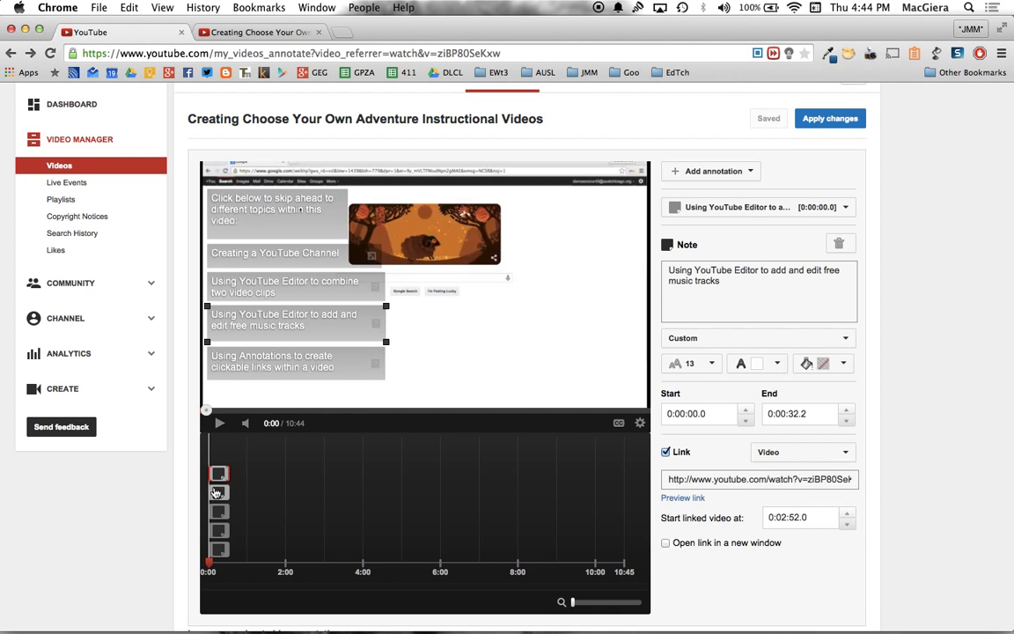
mouse_move(197, 414)
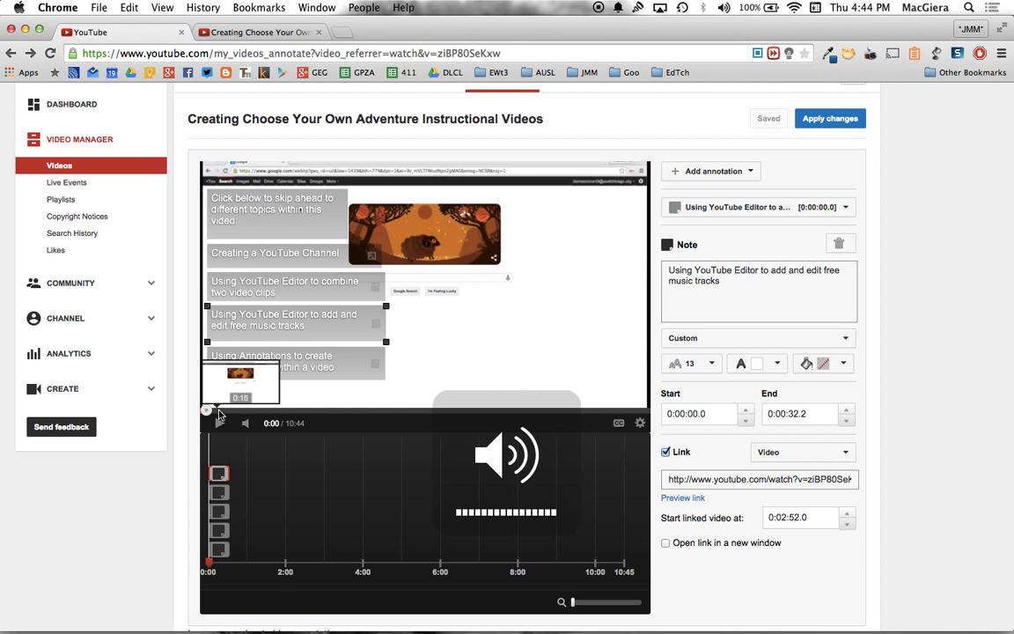
click(218, 423)
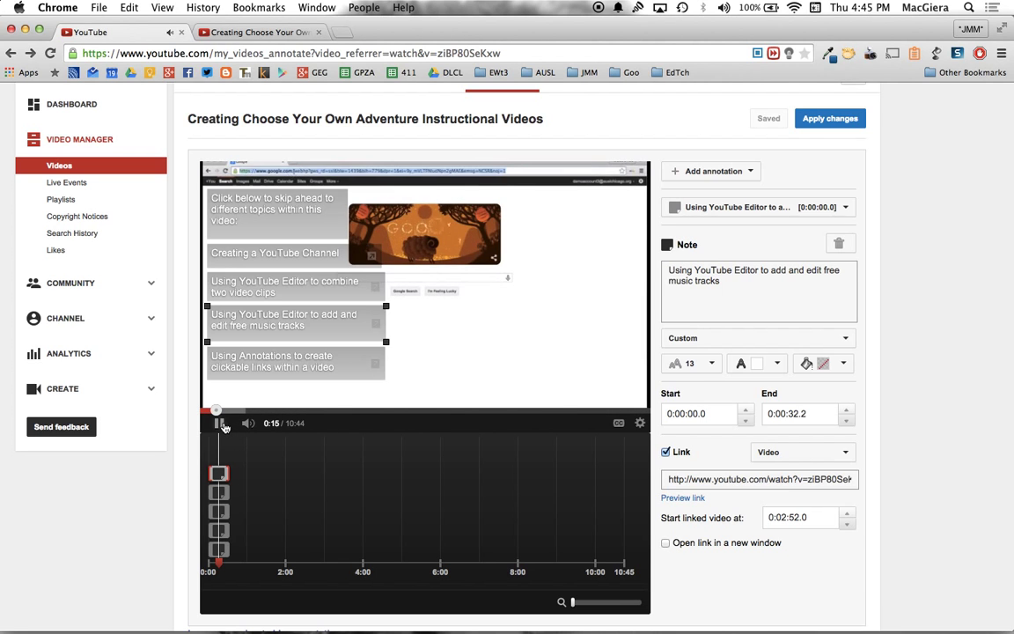
click(219, 422)
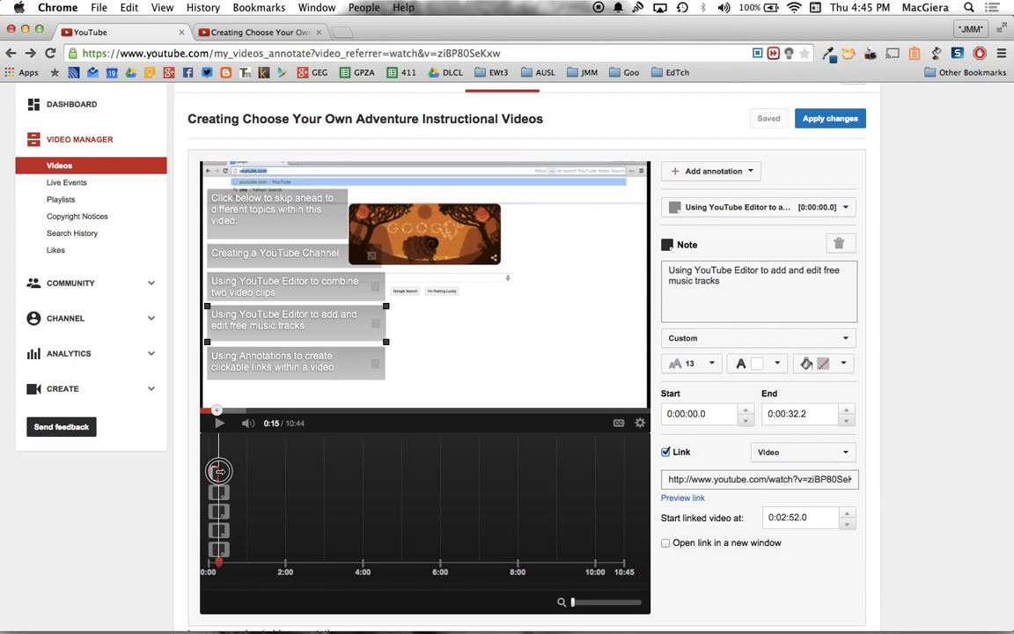
Set each topic note's End time to 0:00:16.0
click(282, 361)
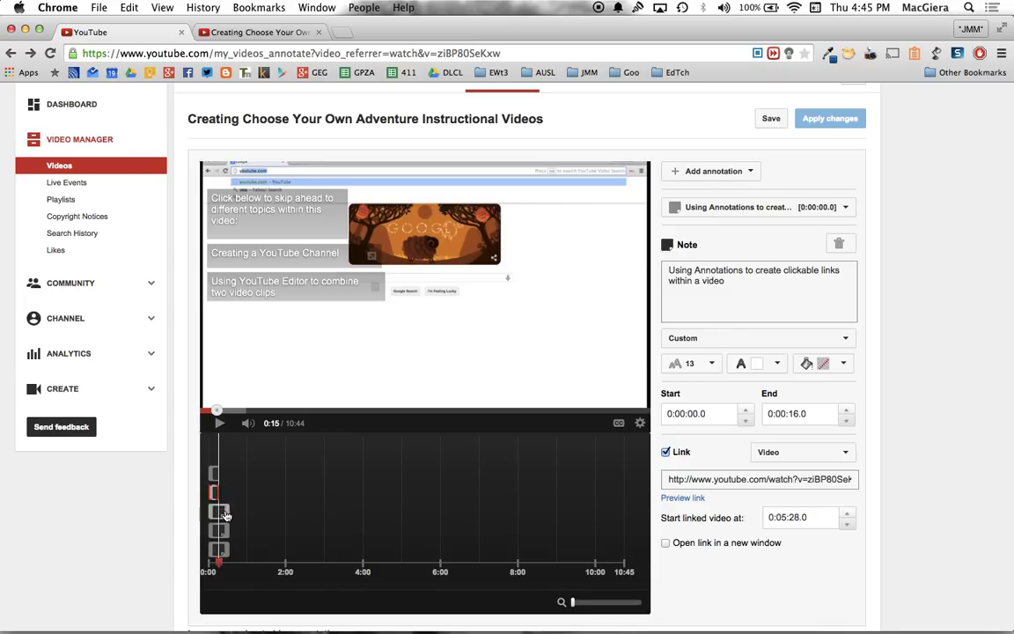
click(218, 510)
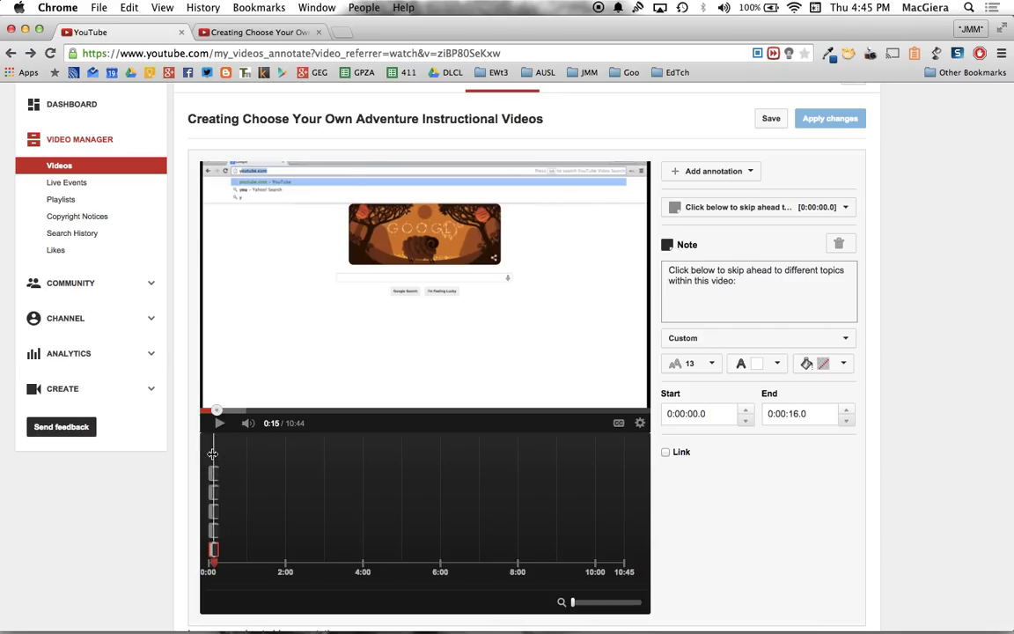
Save and play the preview to confirm the notes vanish after 16 seconds
click(218, 423)
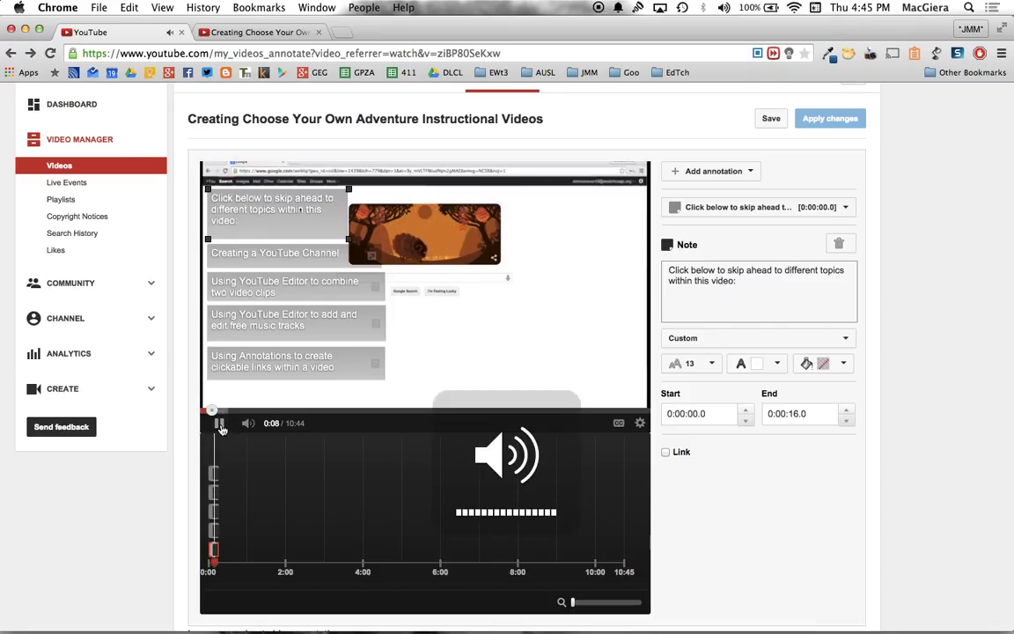
click(218, 422)
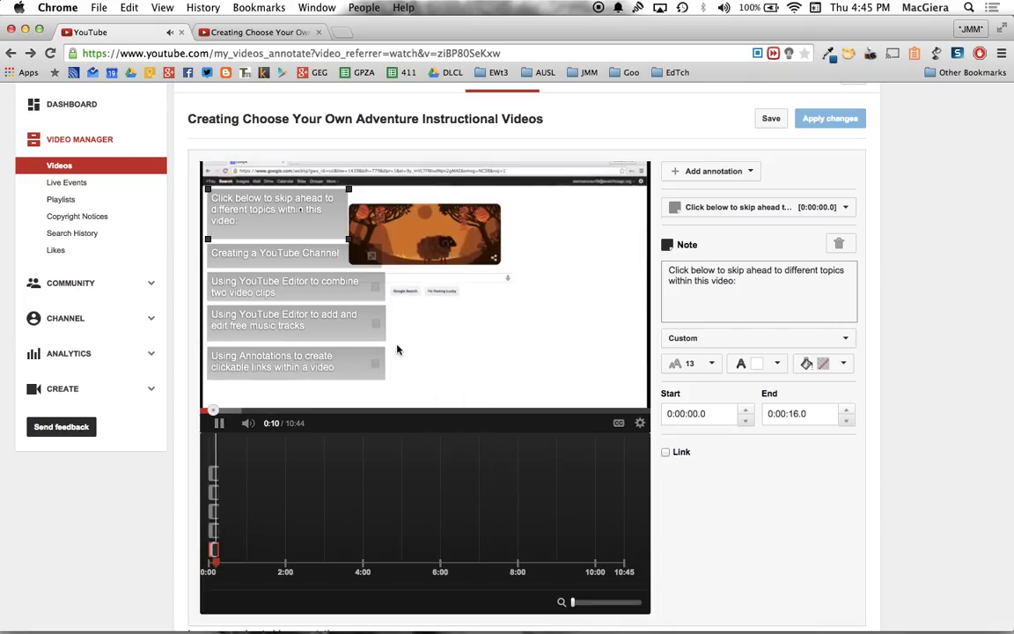
click(771, 118)
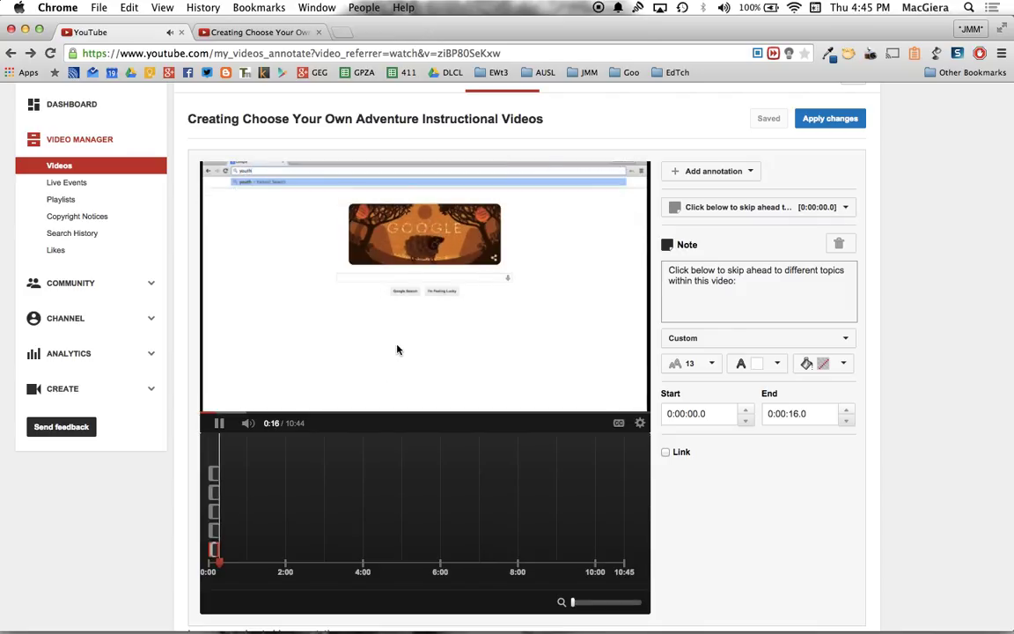
click(218, 422)
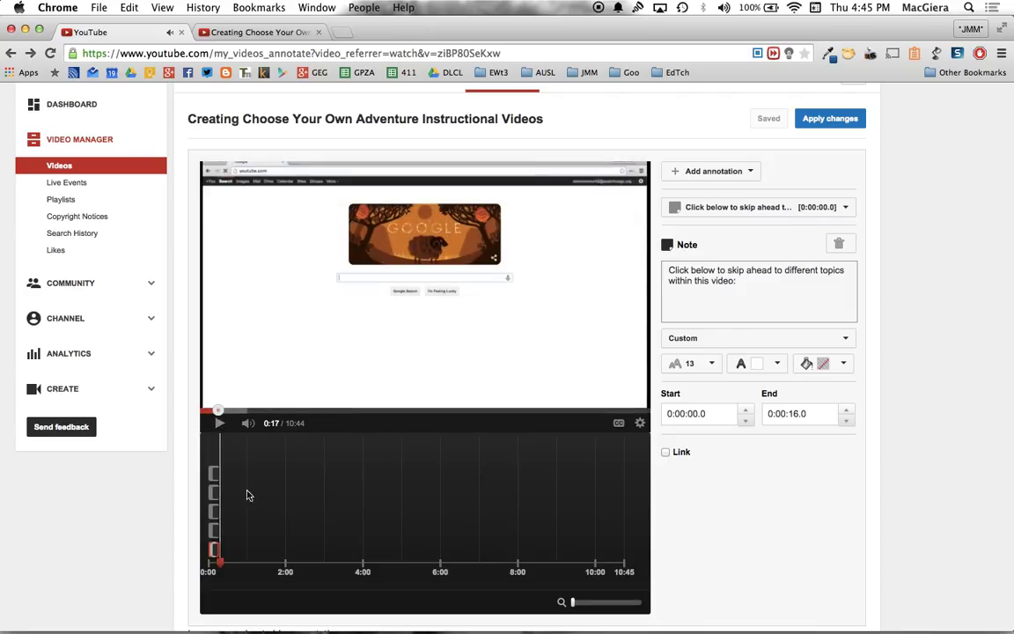
mouse_move(295, 310)
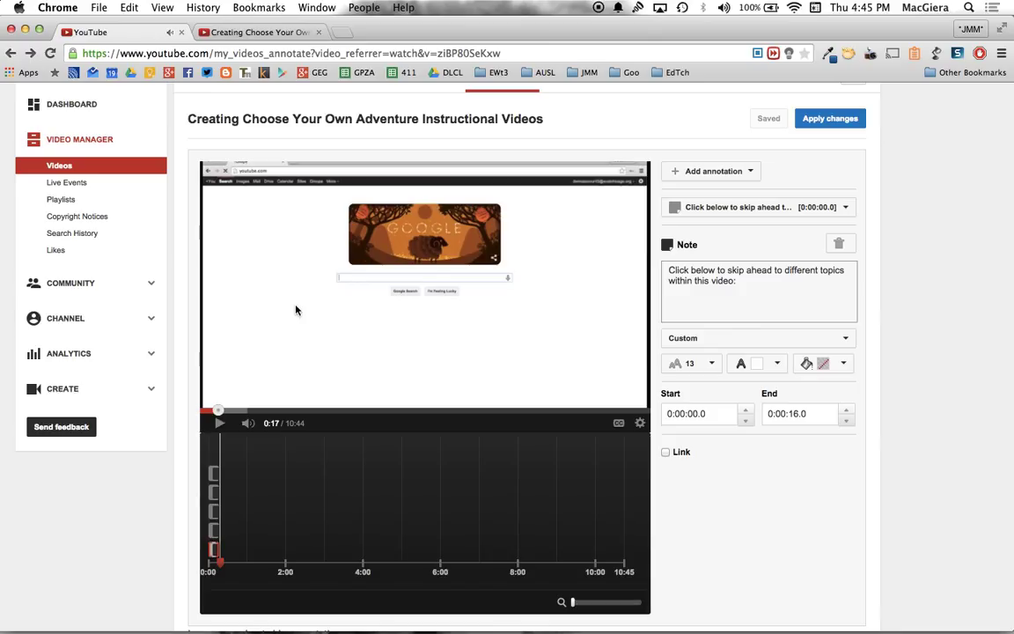